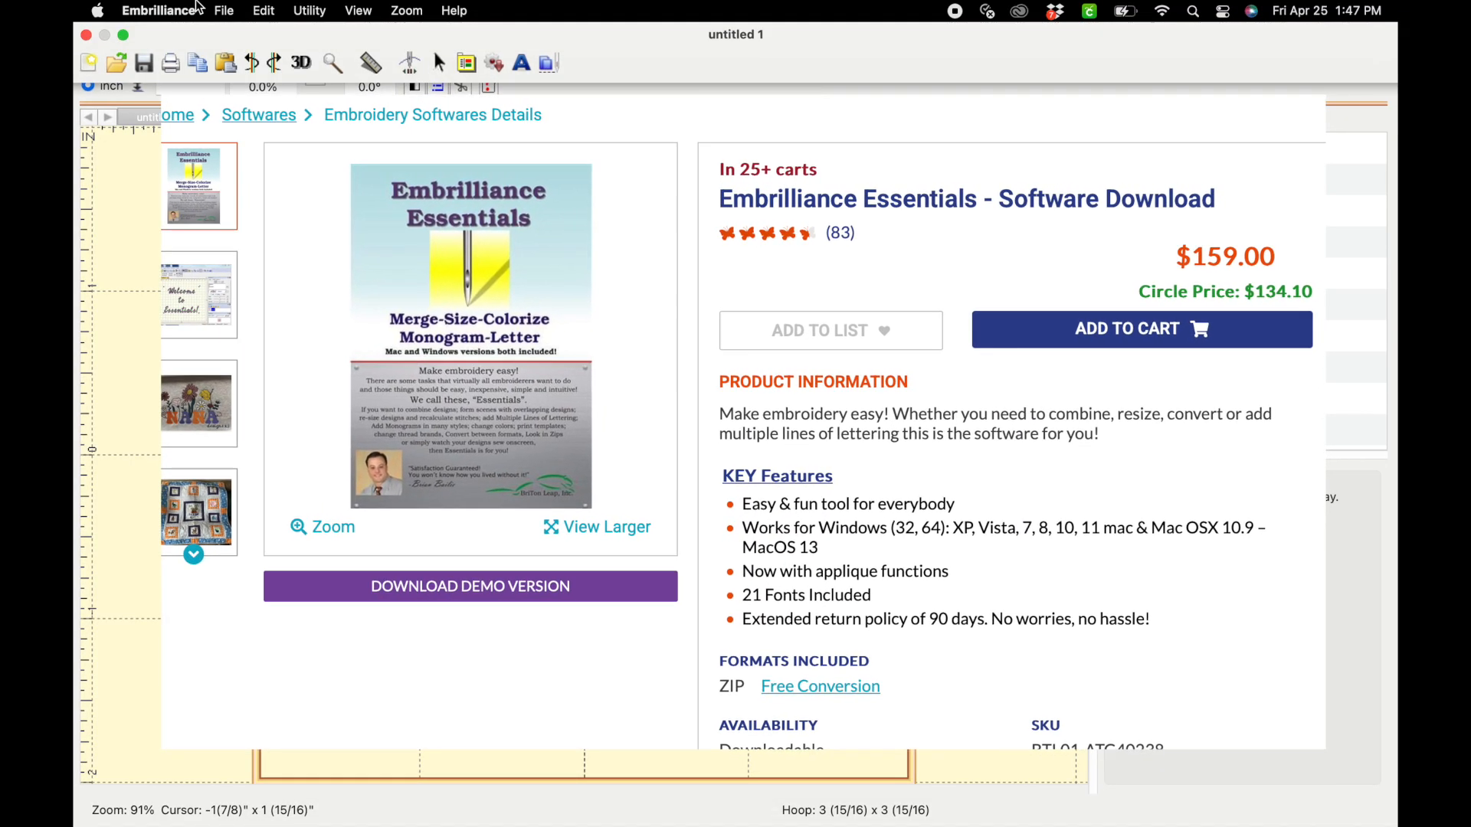
Open apple01.PES from the Apple folder into the hoop
scroll("down", 3)
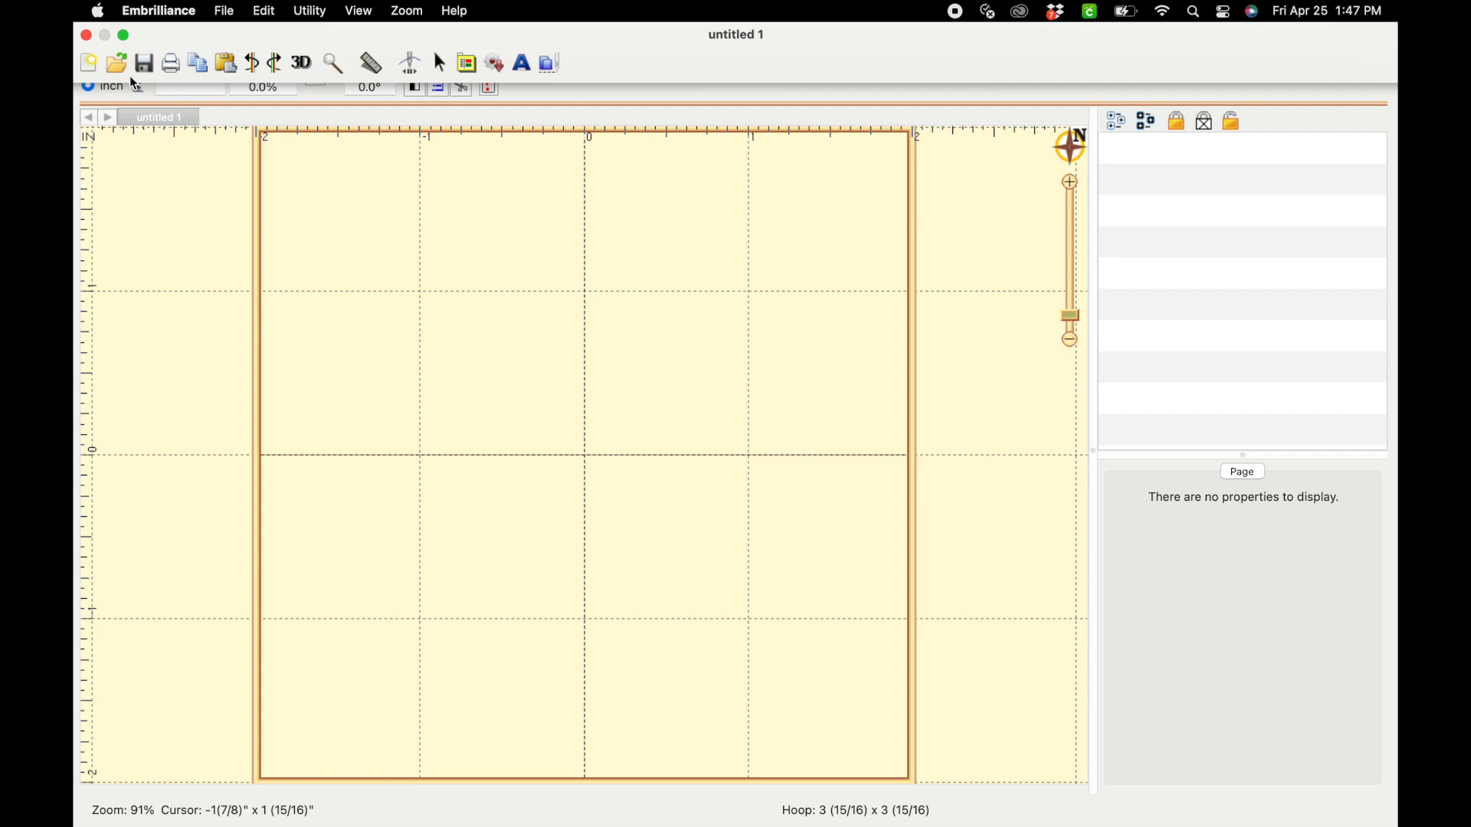
mouse_move(116, 62)
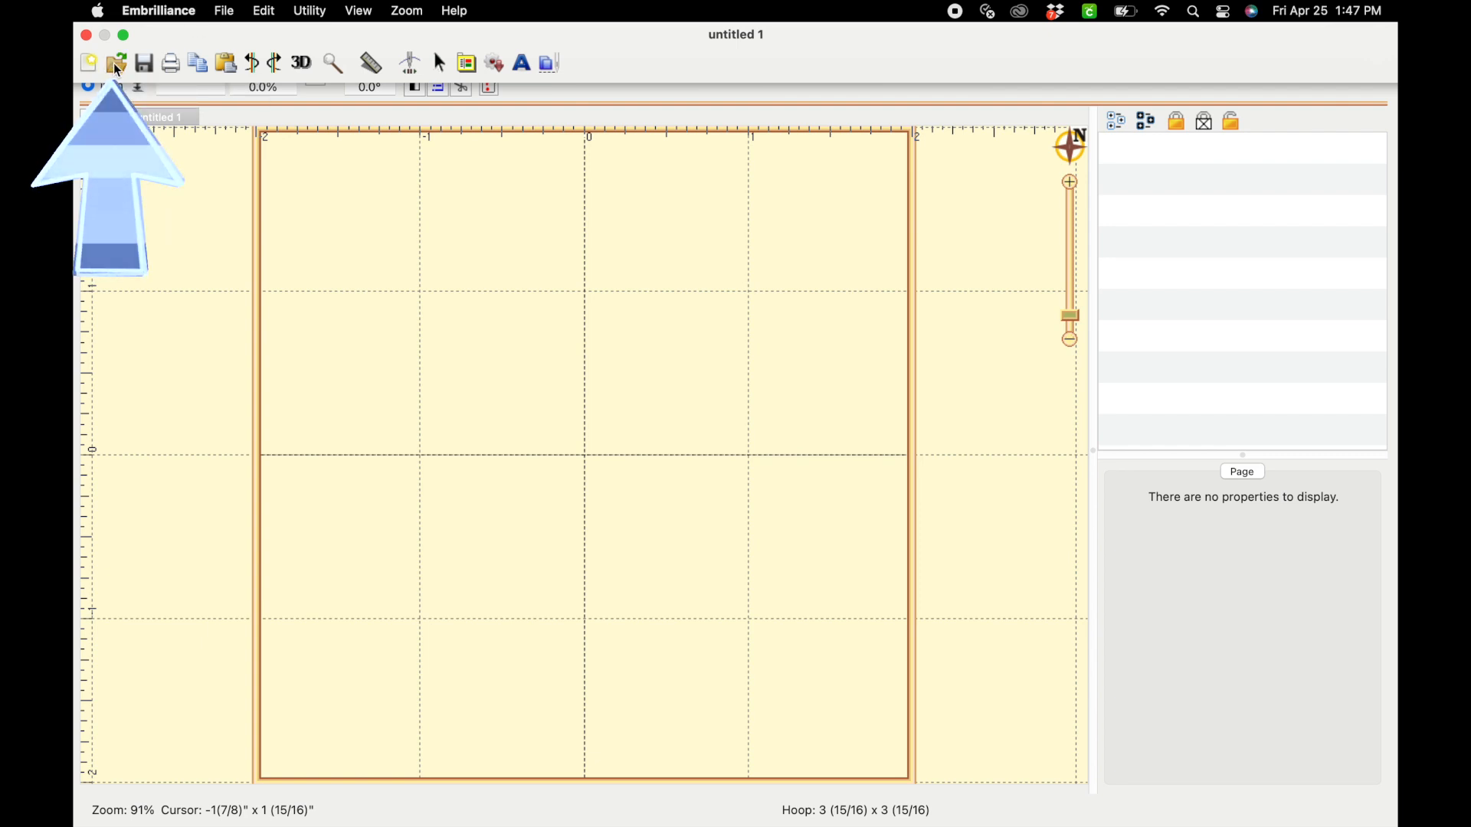
left_click(116, 62)
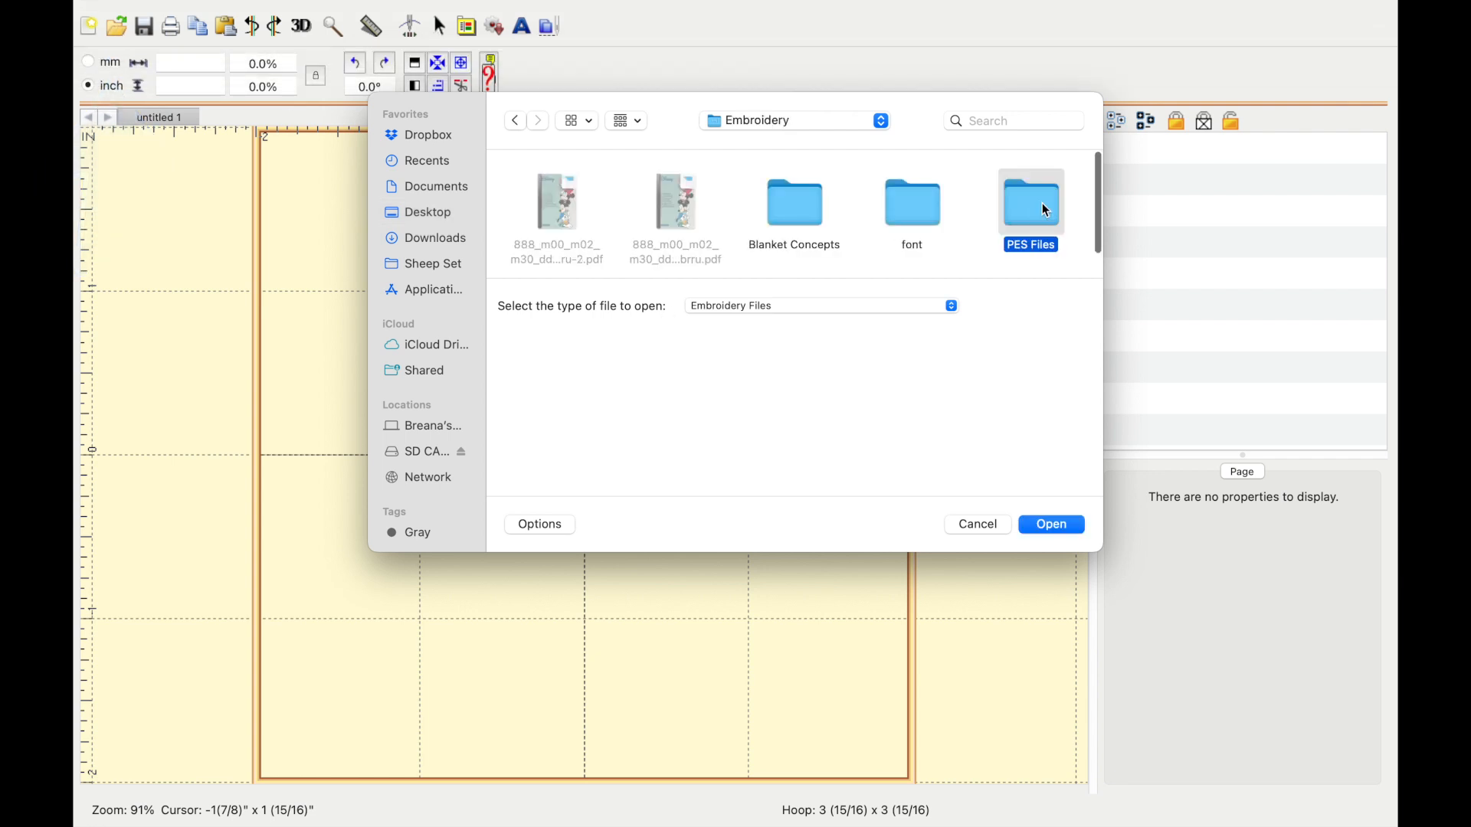
double_click(1030, 201)
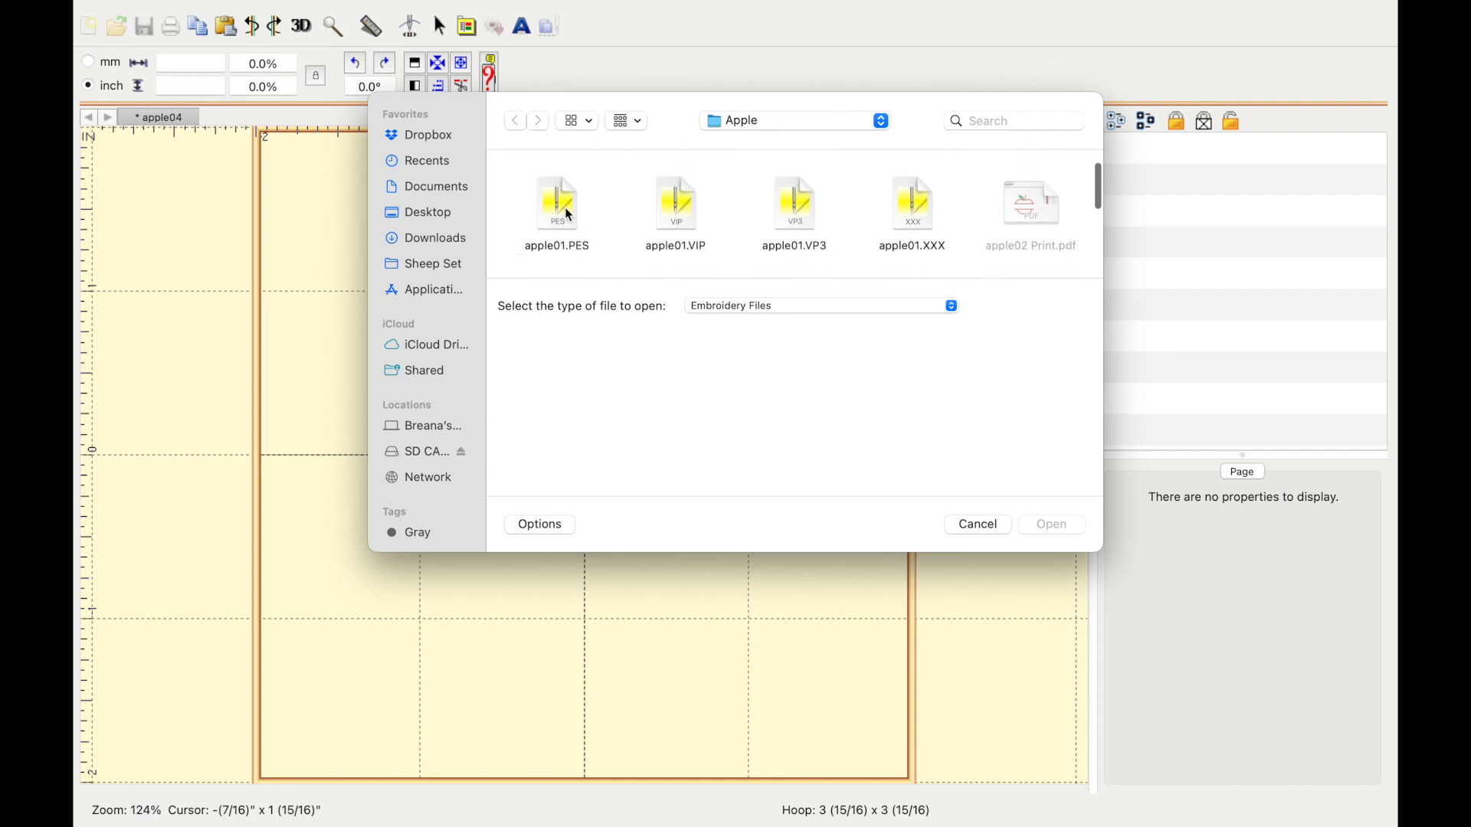
double_click(556, 197)
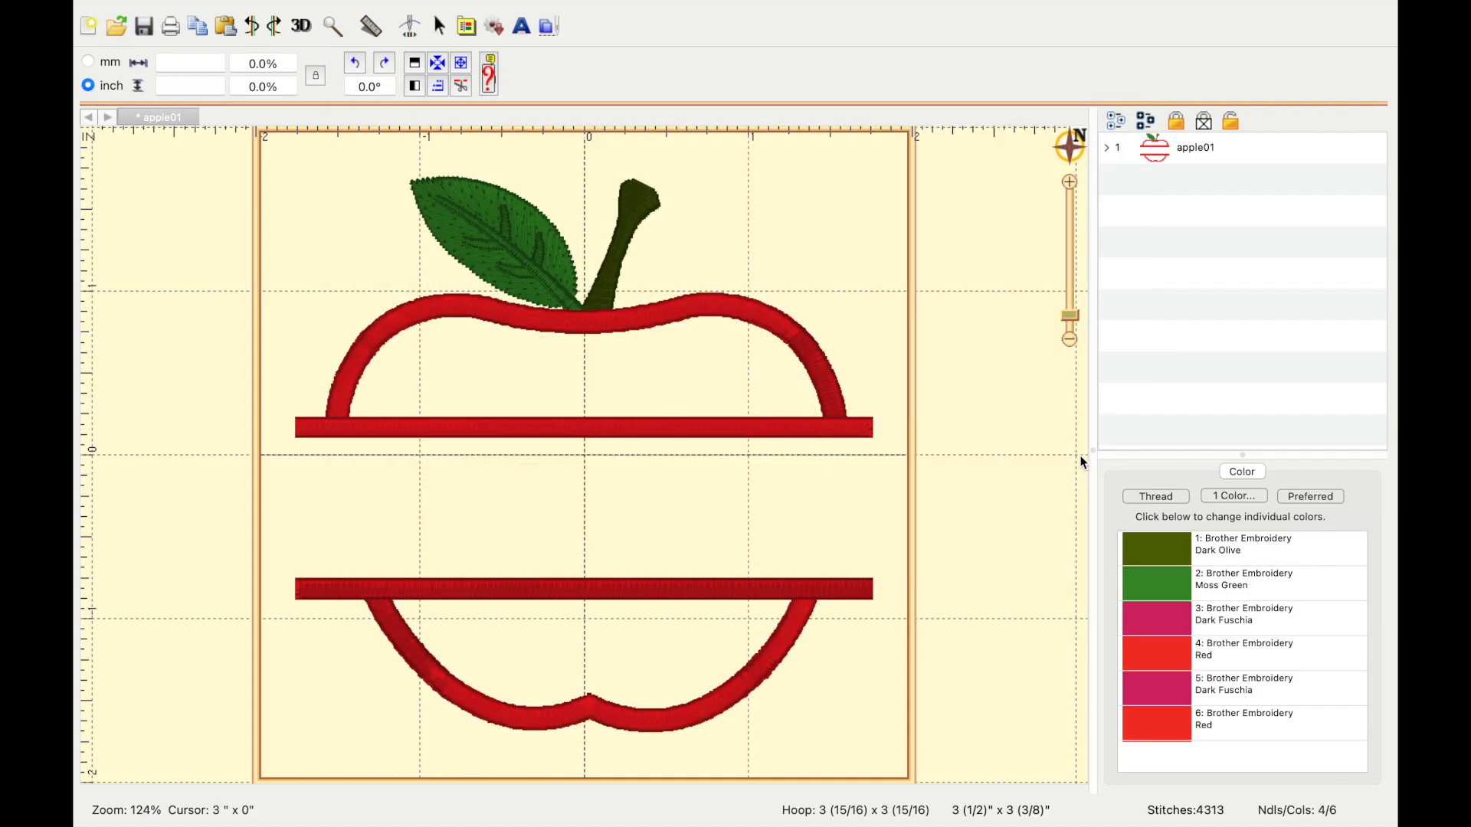
mouse_move(522, 63)
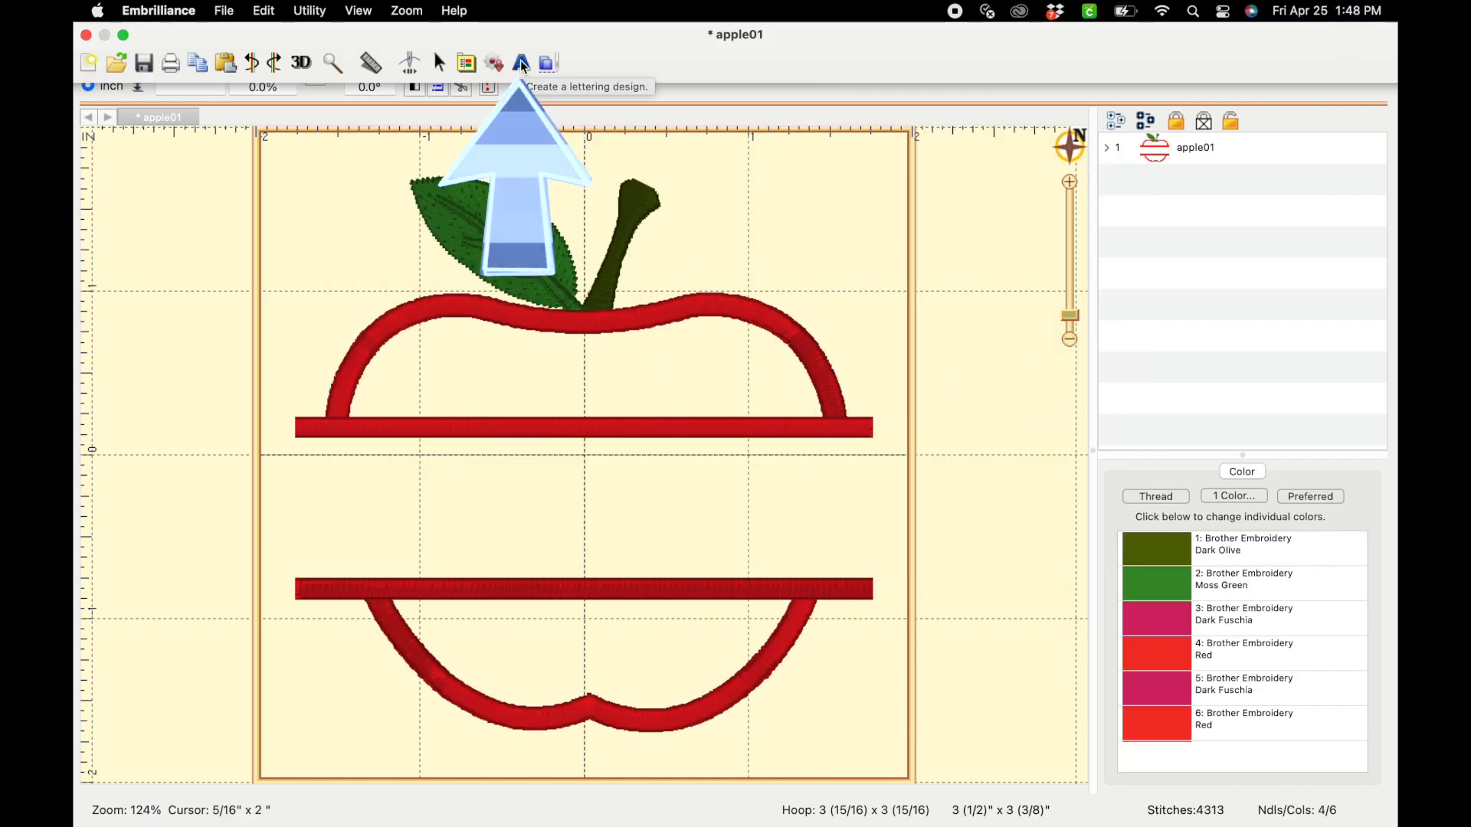
Add lettering 'Ms. Quinnine' in the Stitchtopia BlueSkies .75 inch font
left_click(522, 62)
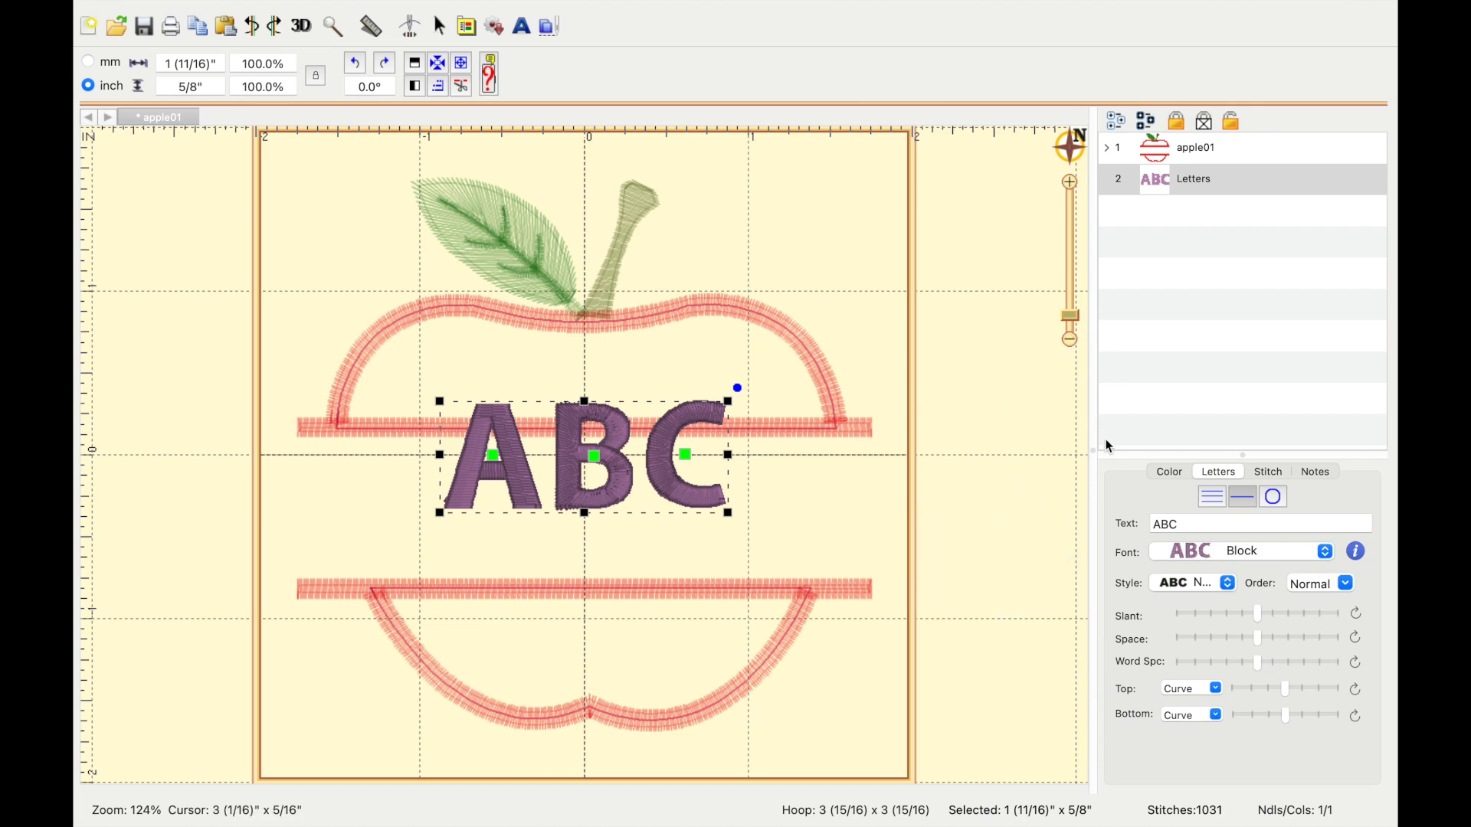
left_click(1325, 551)
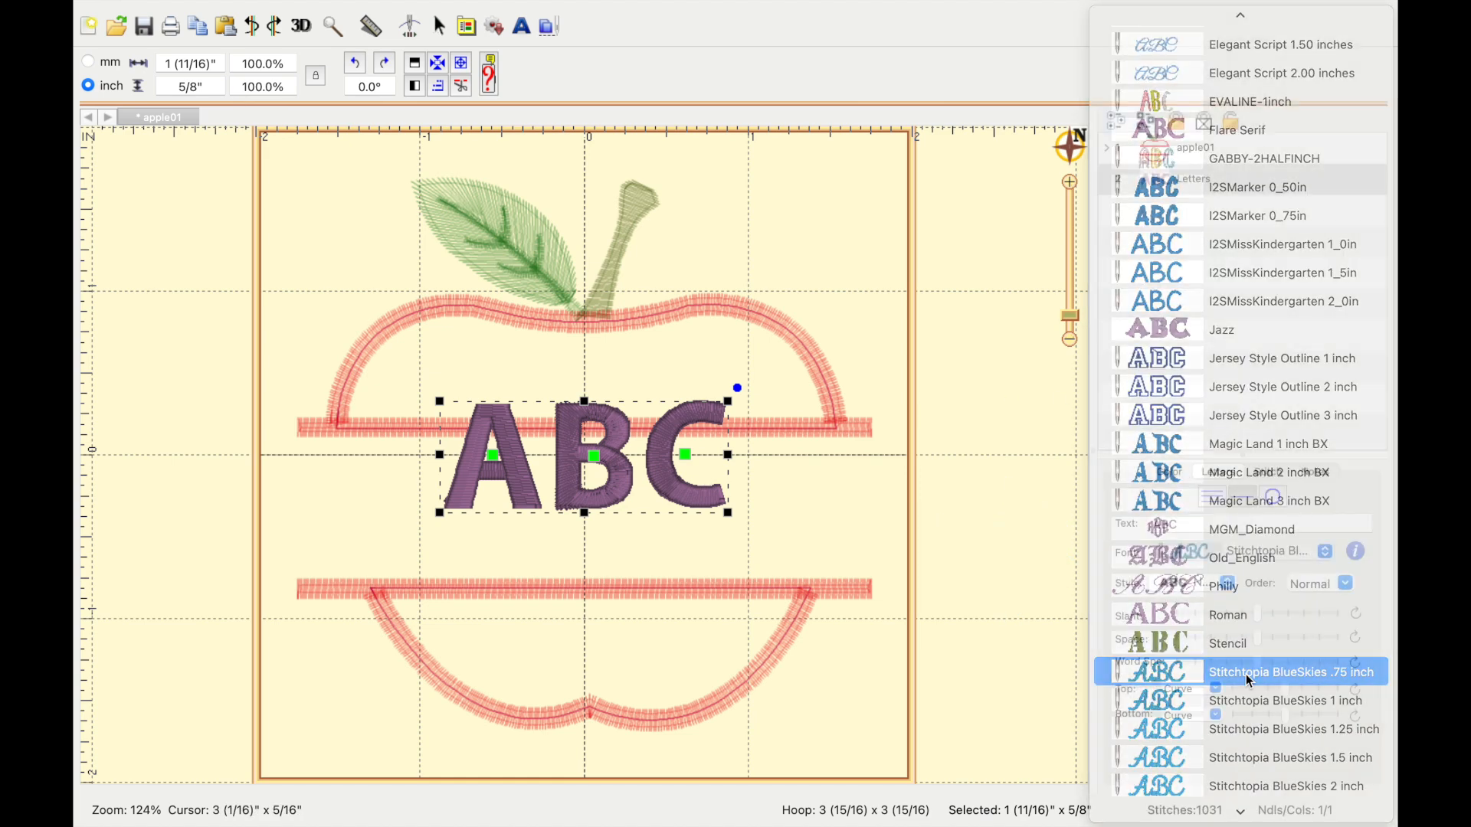
left_click(1292, 671)
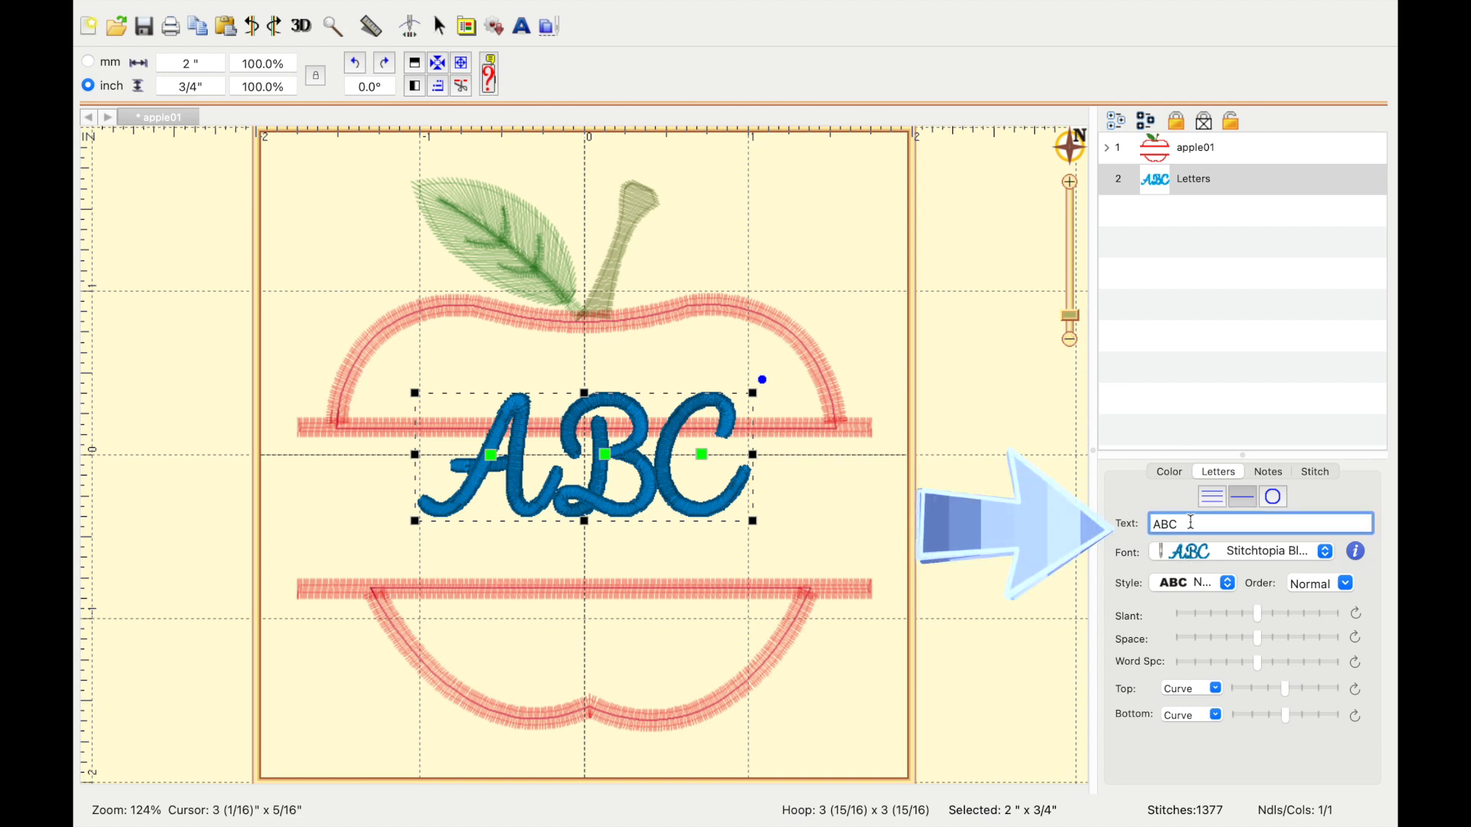
type("Ms. Quinni")
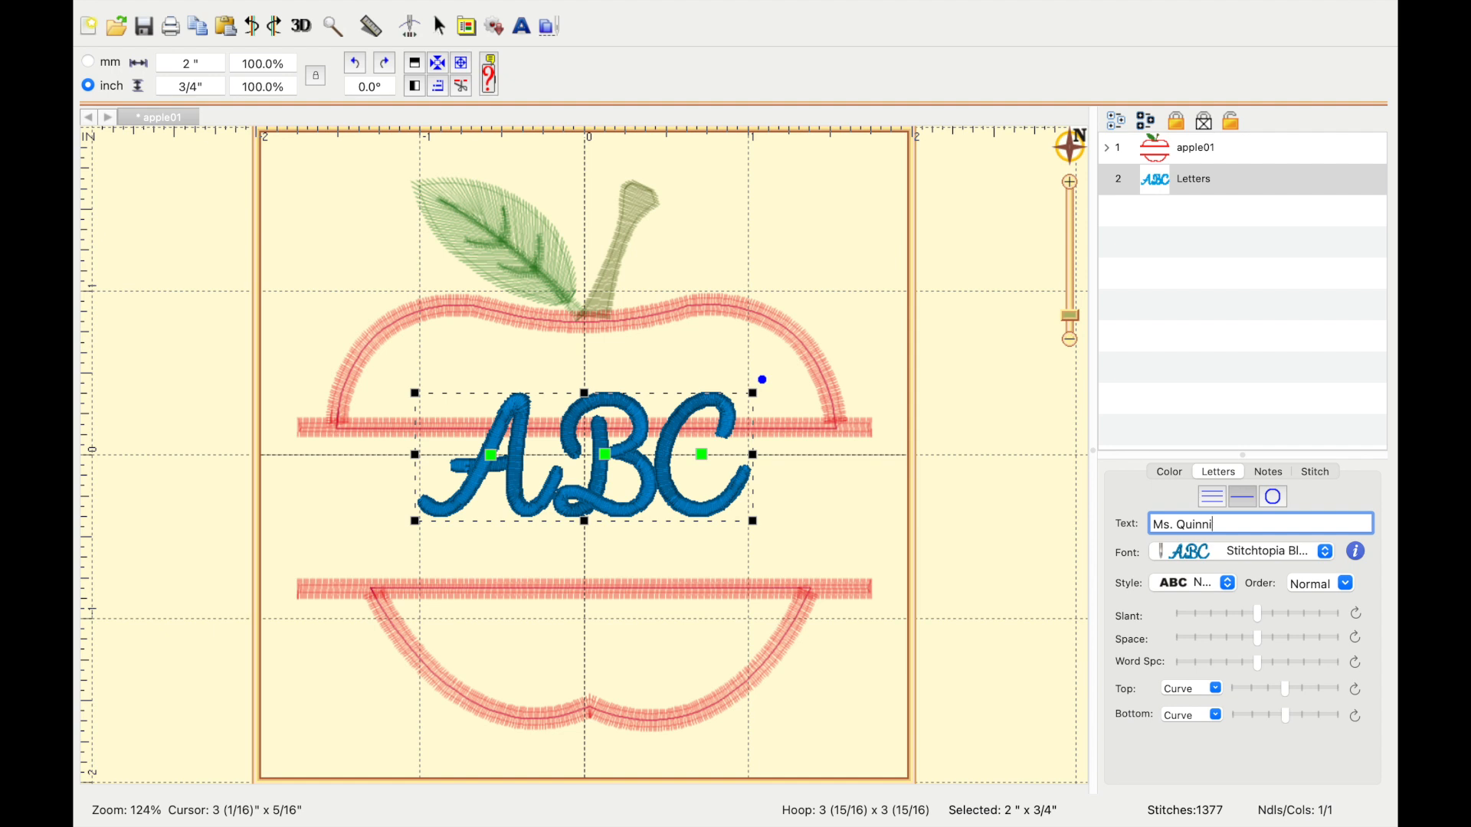
type("n")
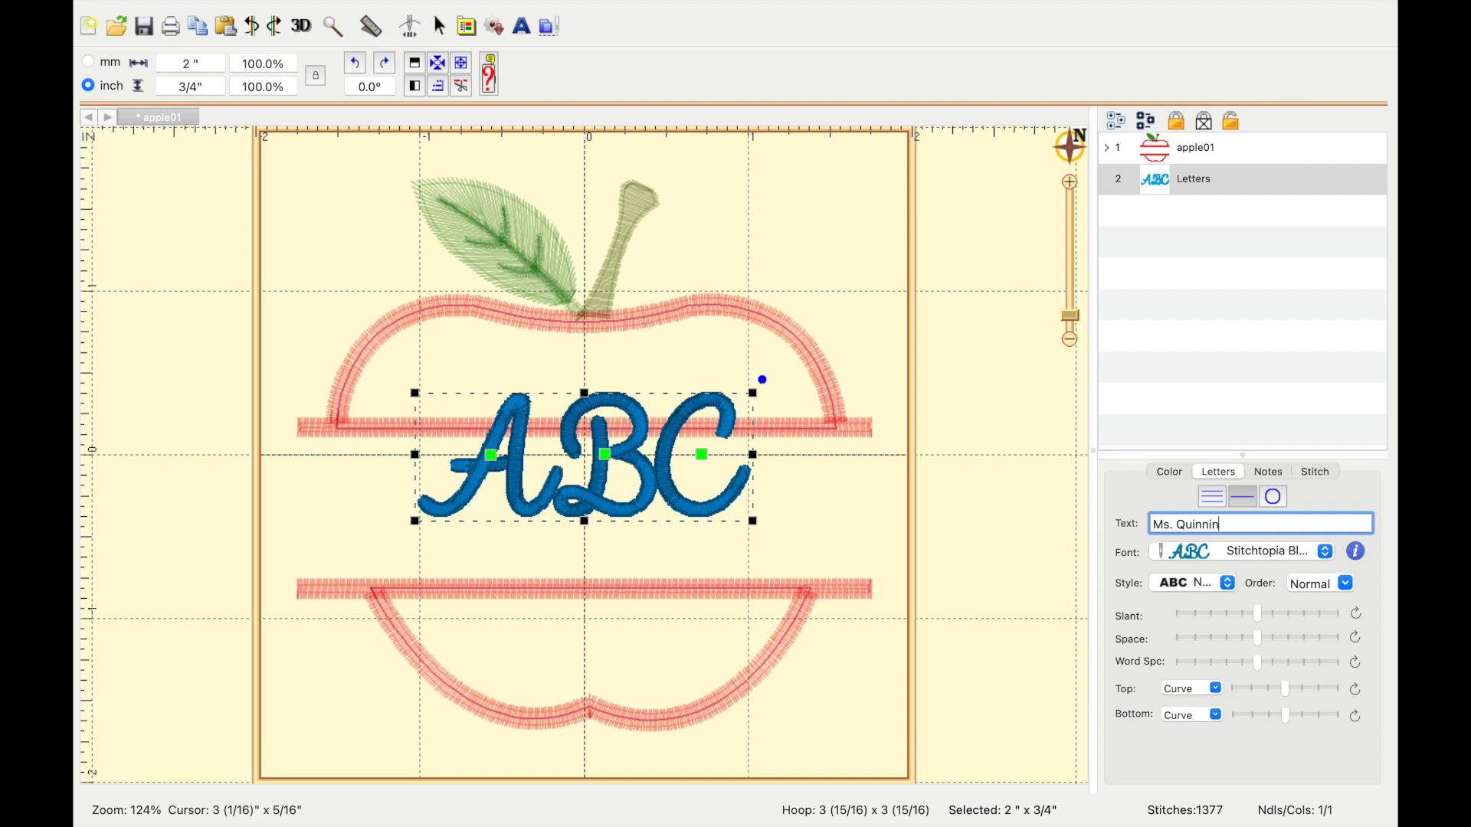
type("e")
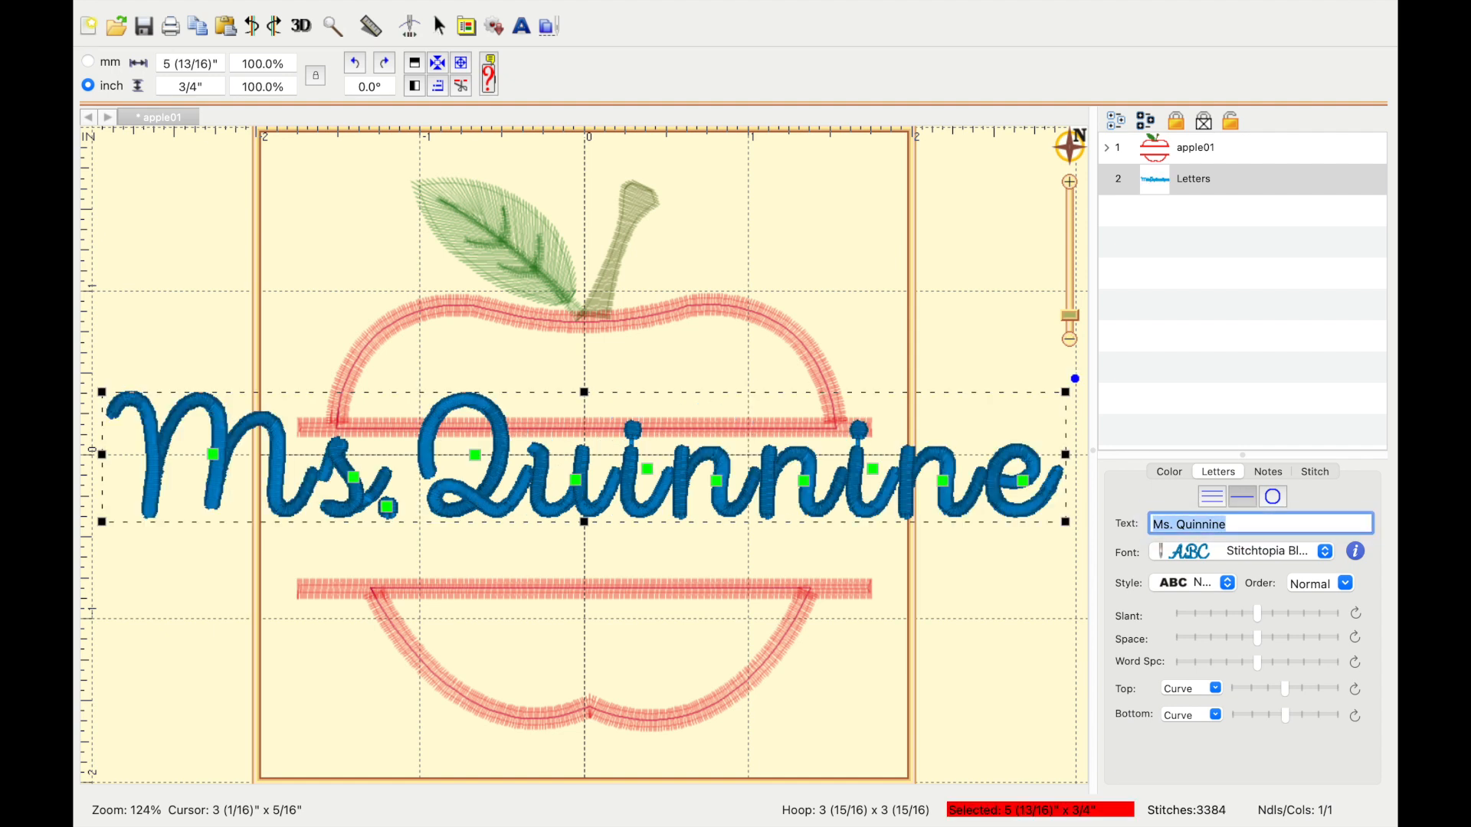
mouse_move(677, 531)
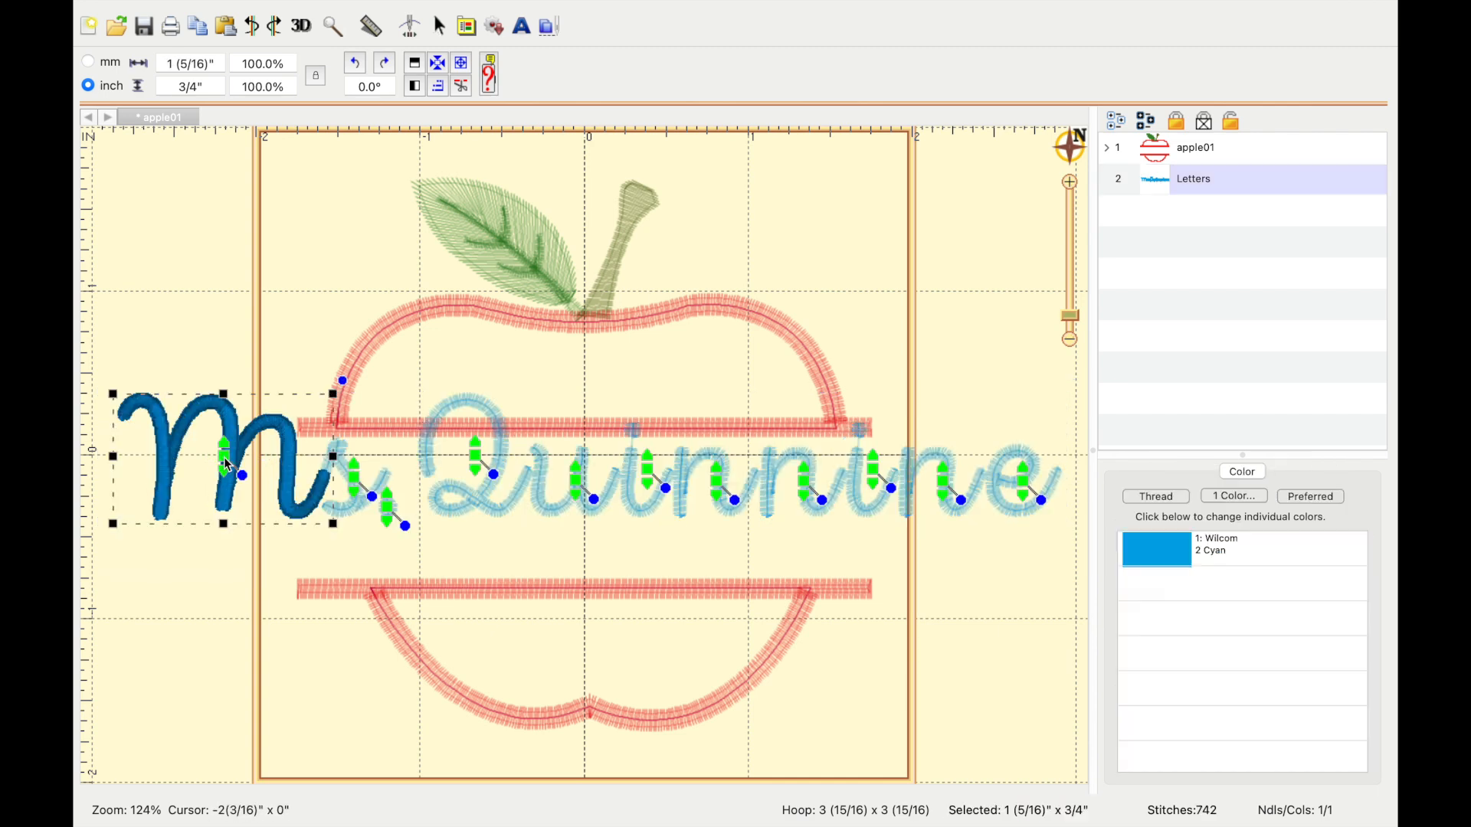
Exit letter editing and select the name lettering for resizing
left_click(567, 483)
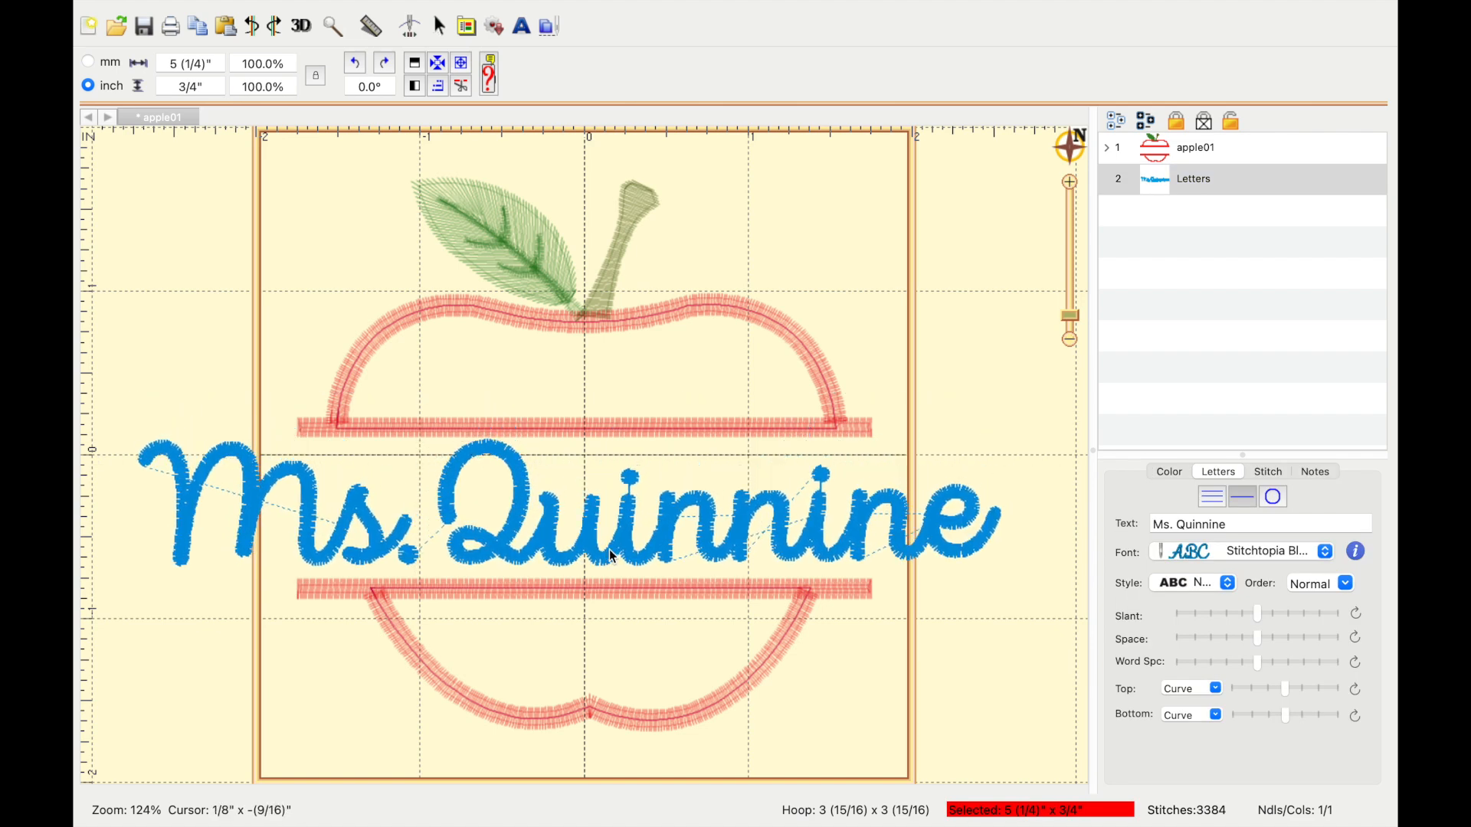
left_click(610, 516)
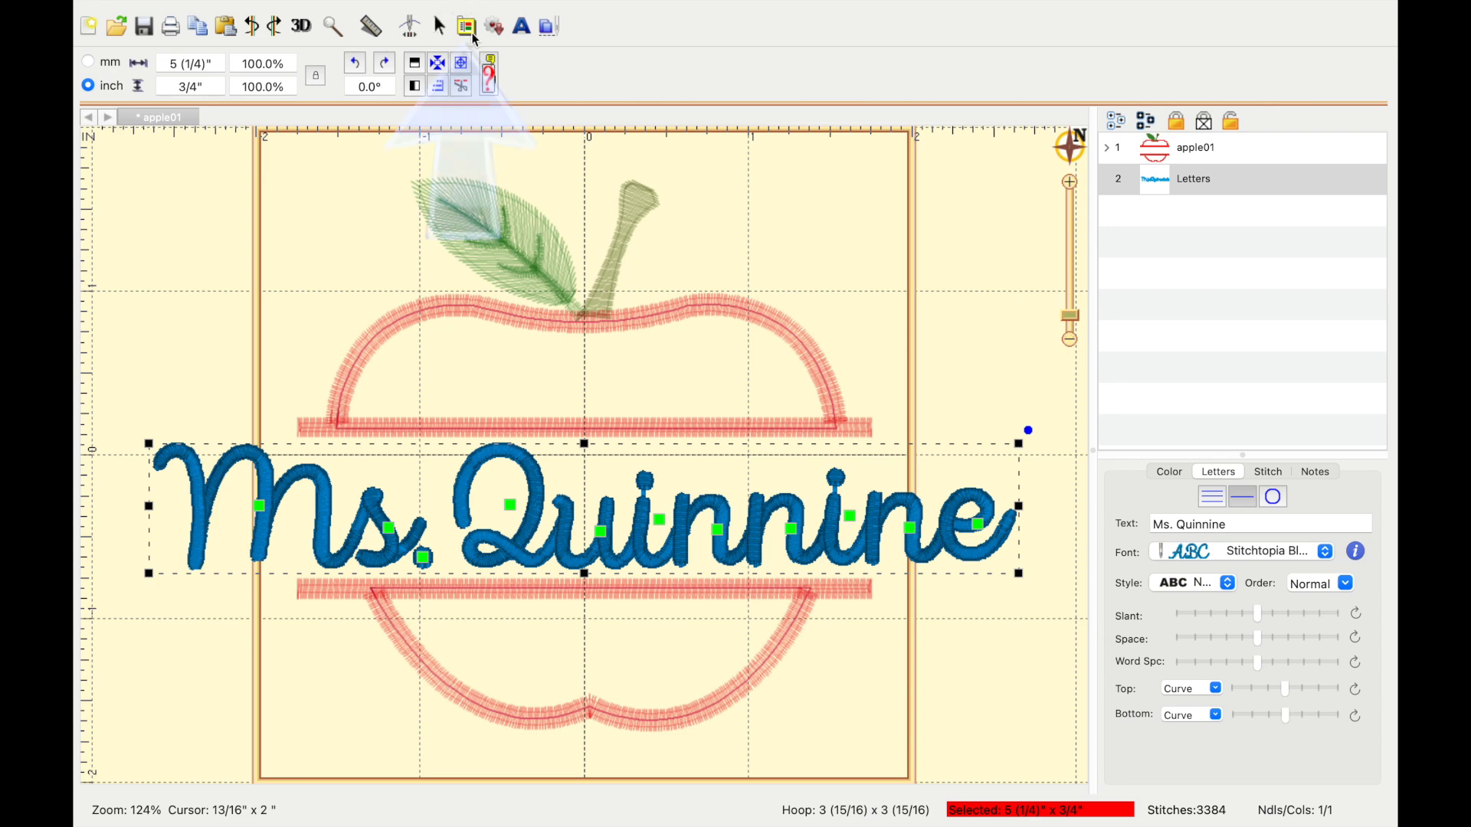
Switch to the multi-position 100 x 172 Large Hoop x2, rotated 90 degrees
left_click(466, 25)
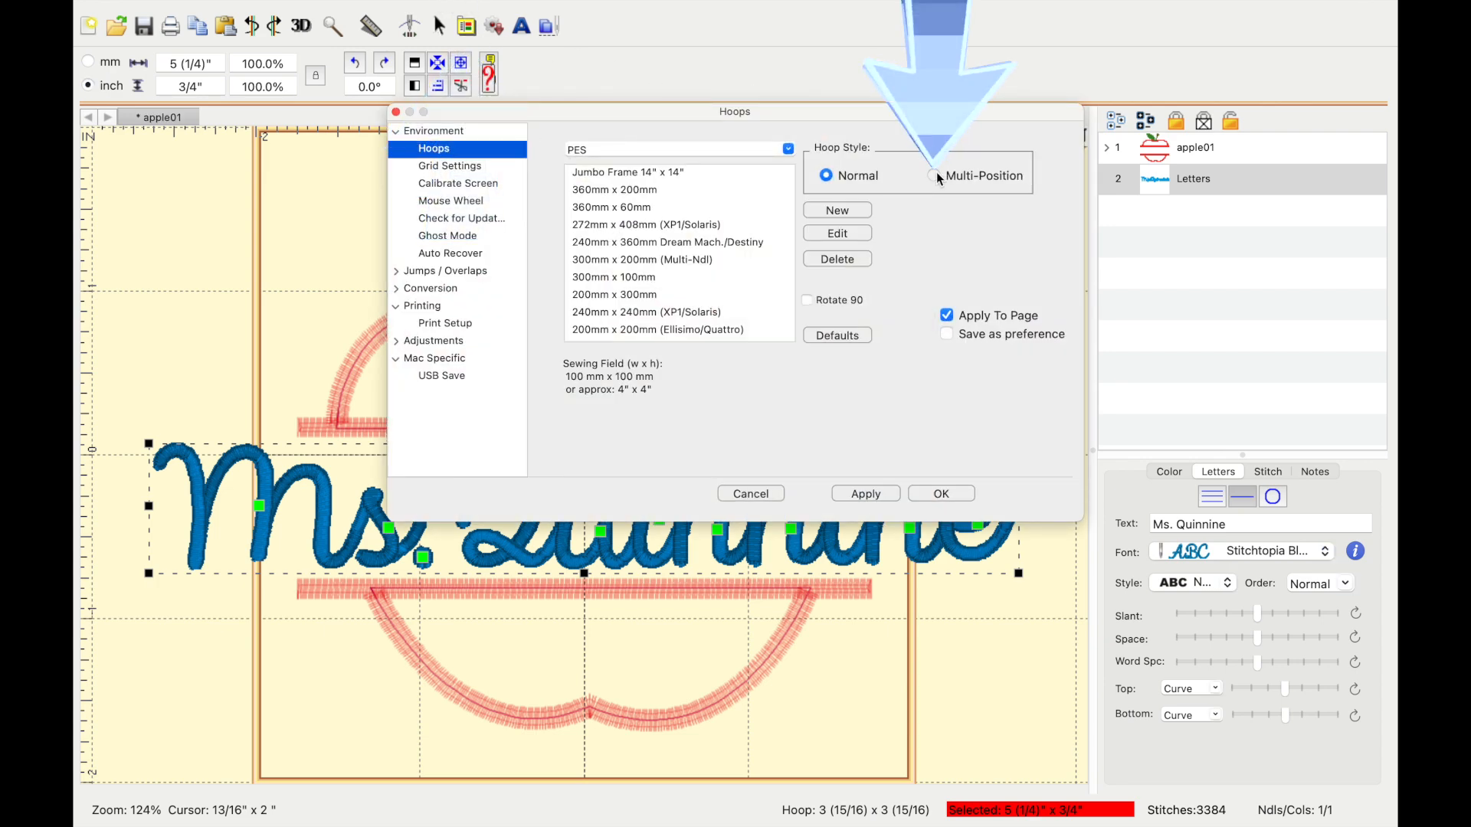
left_click(931, 175)
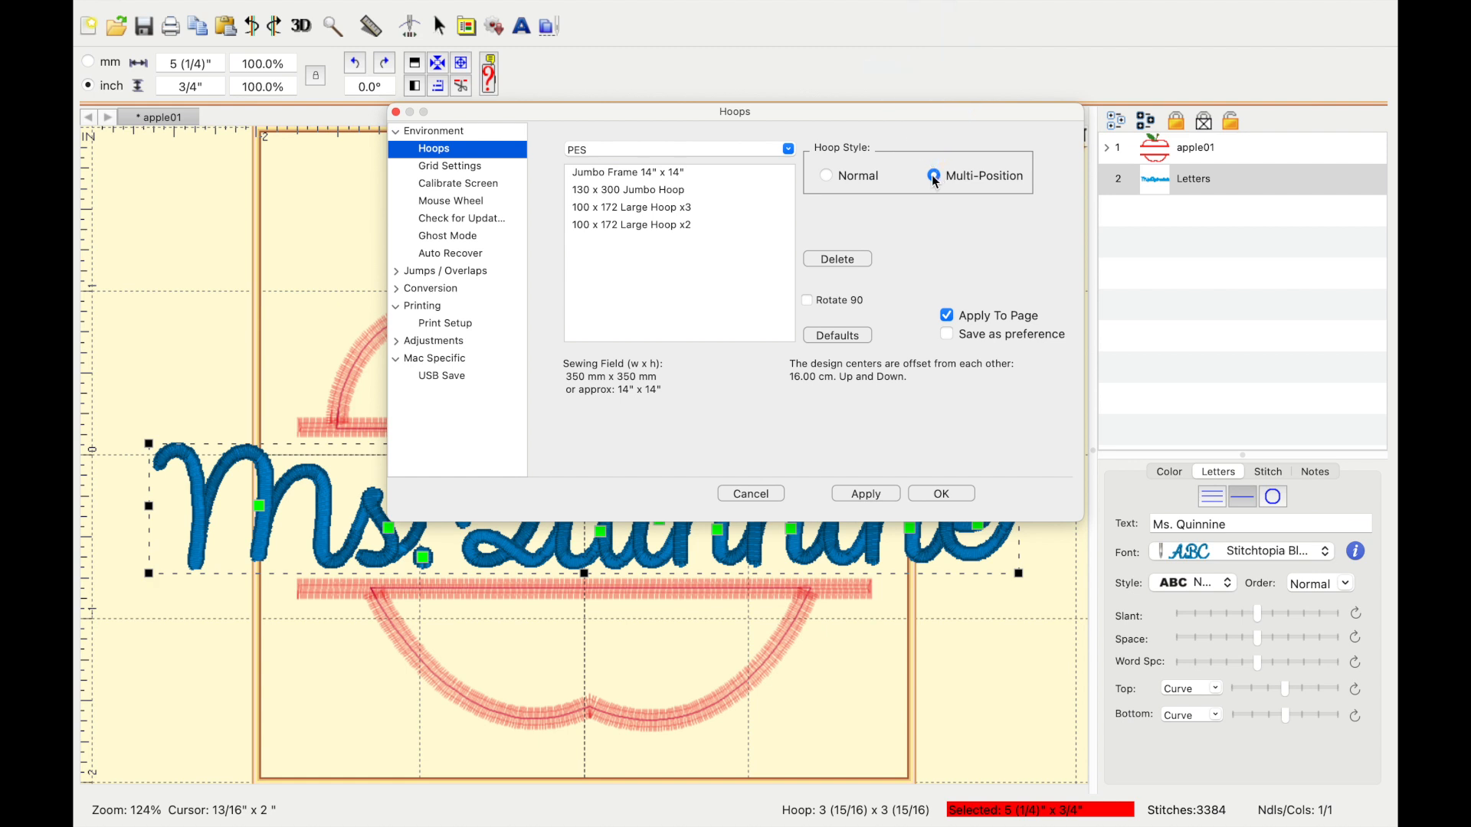
left_click(631, 224)
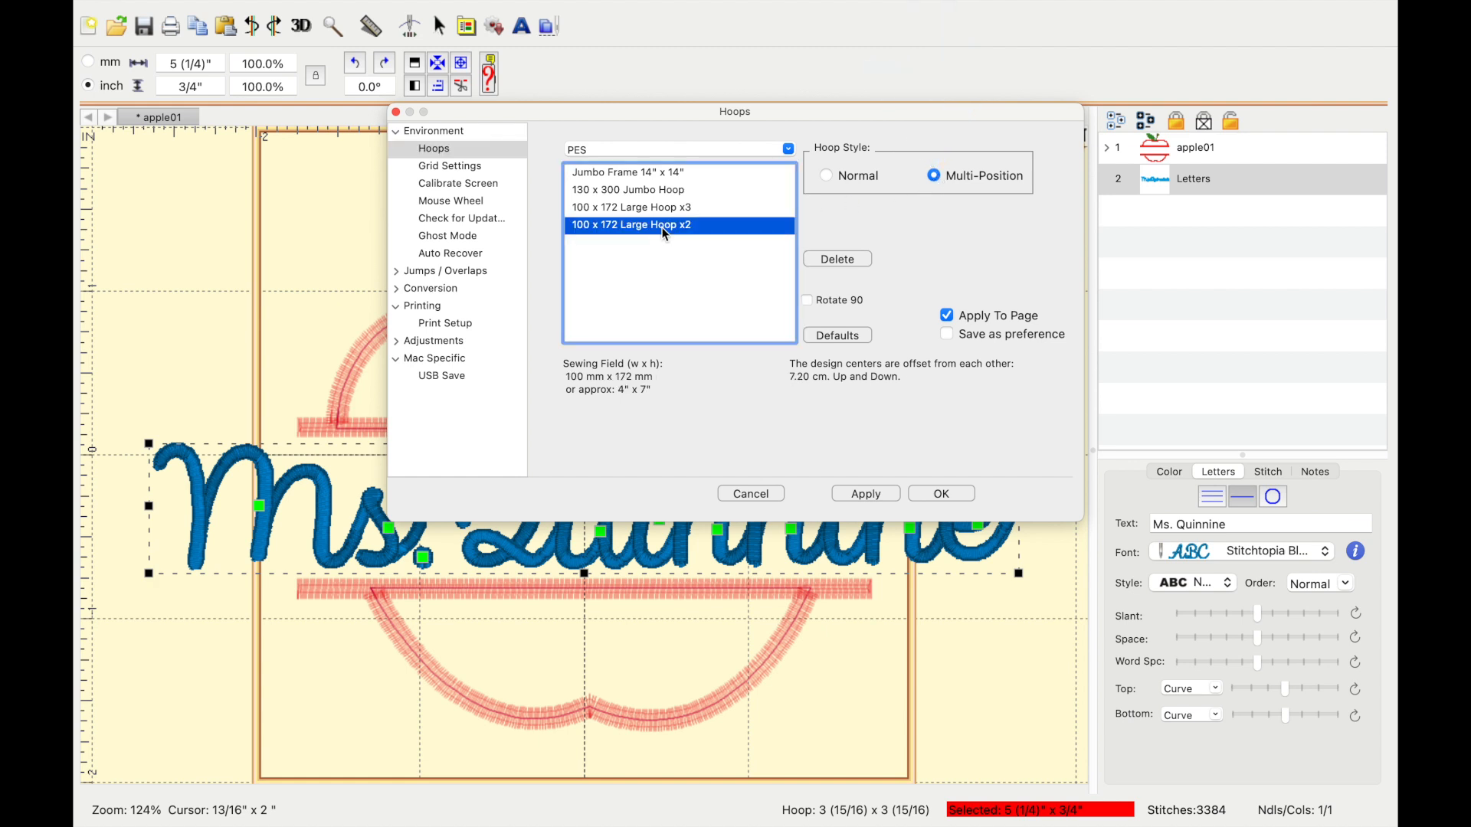
left_click(806, 300)
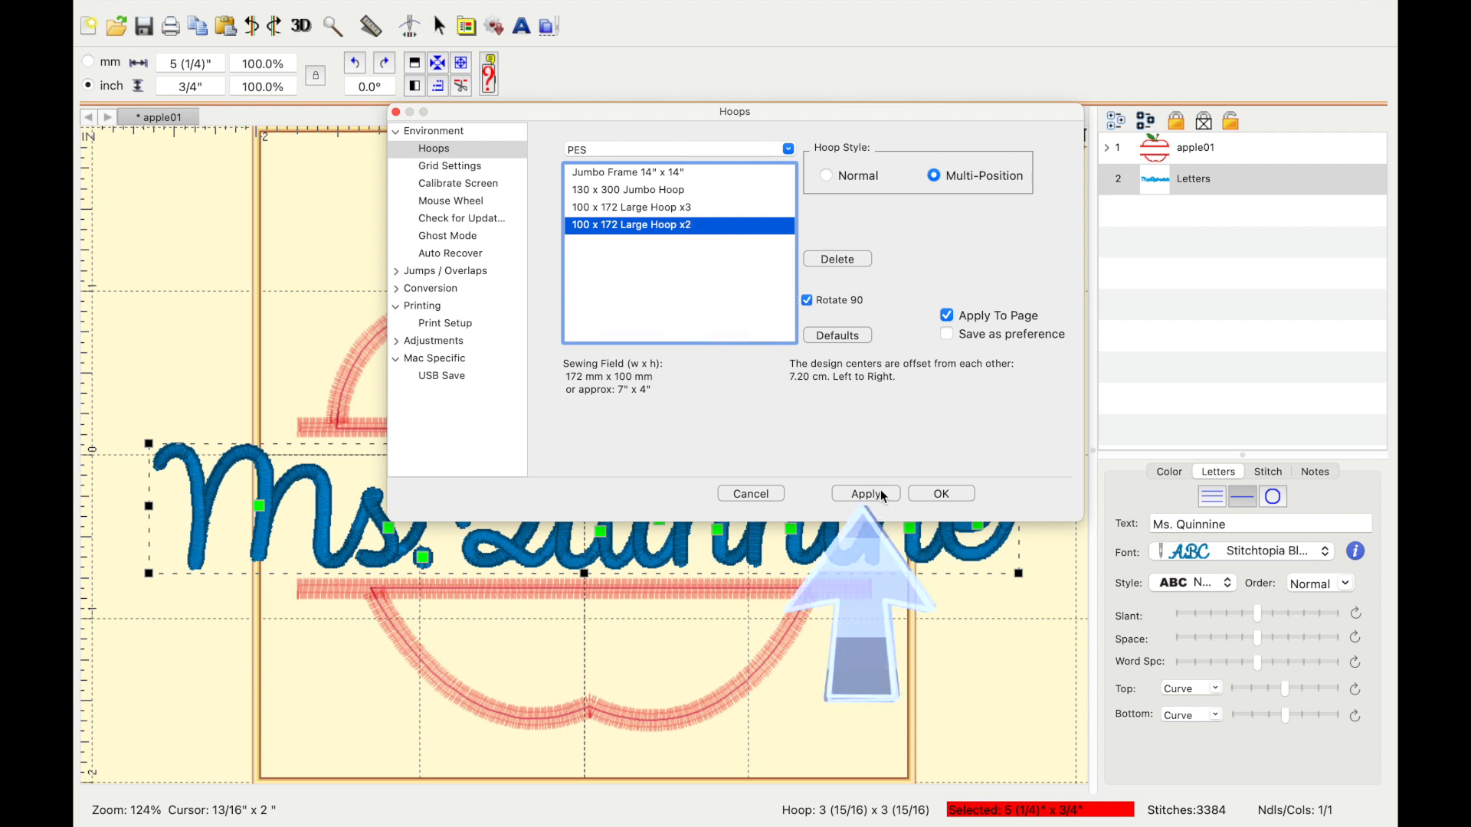
left_click(864, 493)
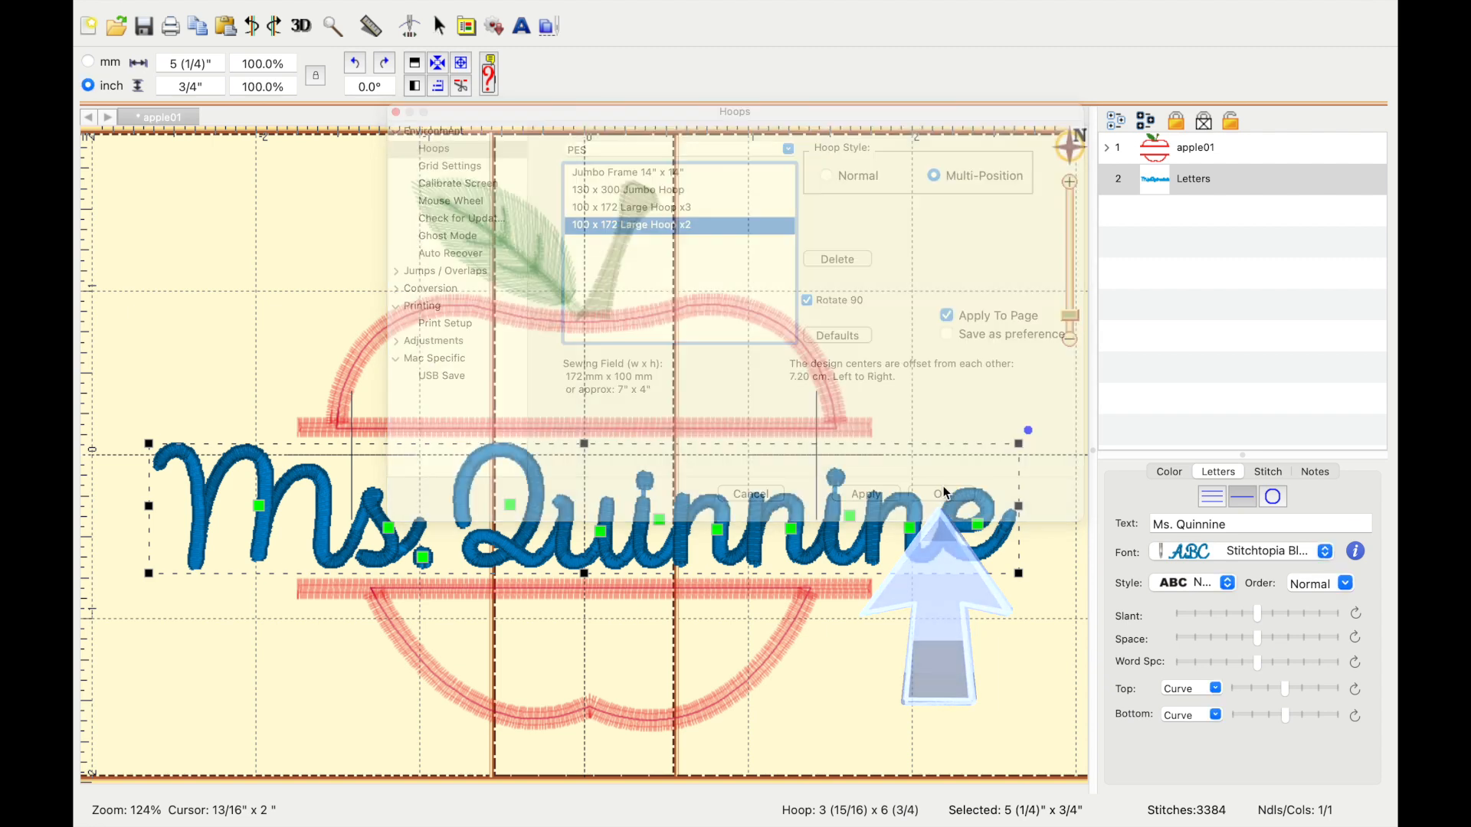
left_click(949, 494)
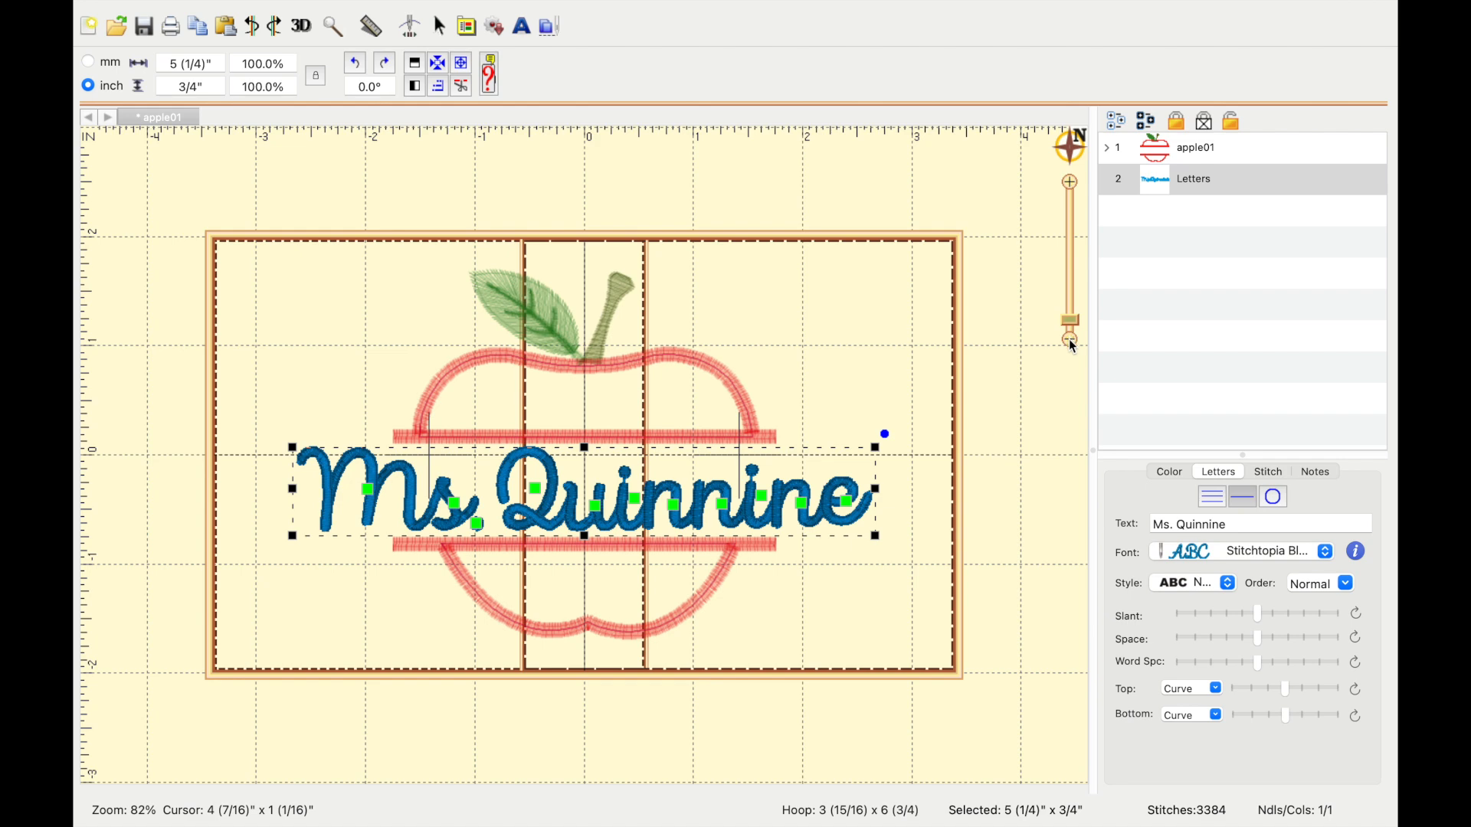
Scale the apple design to about 110% around the lettering
left_click(1106, 147)
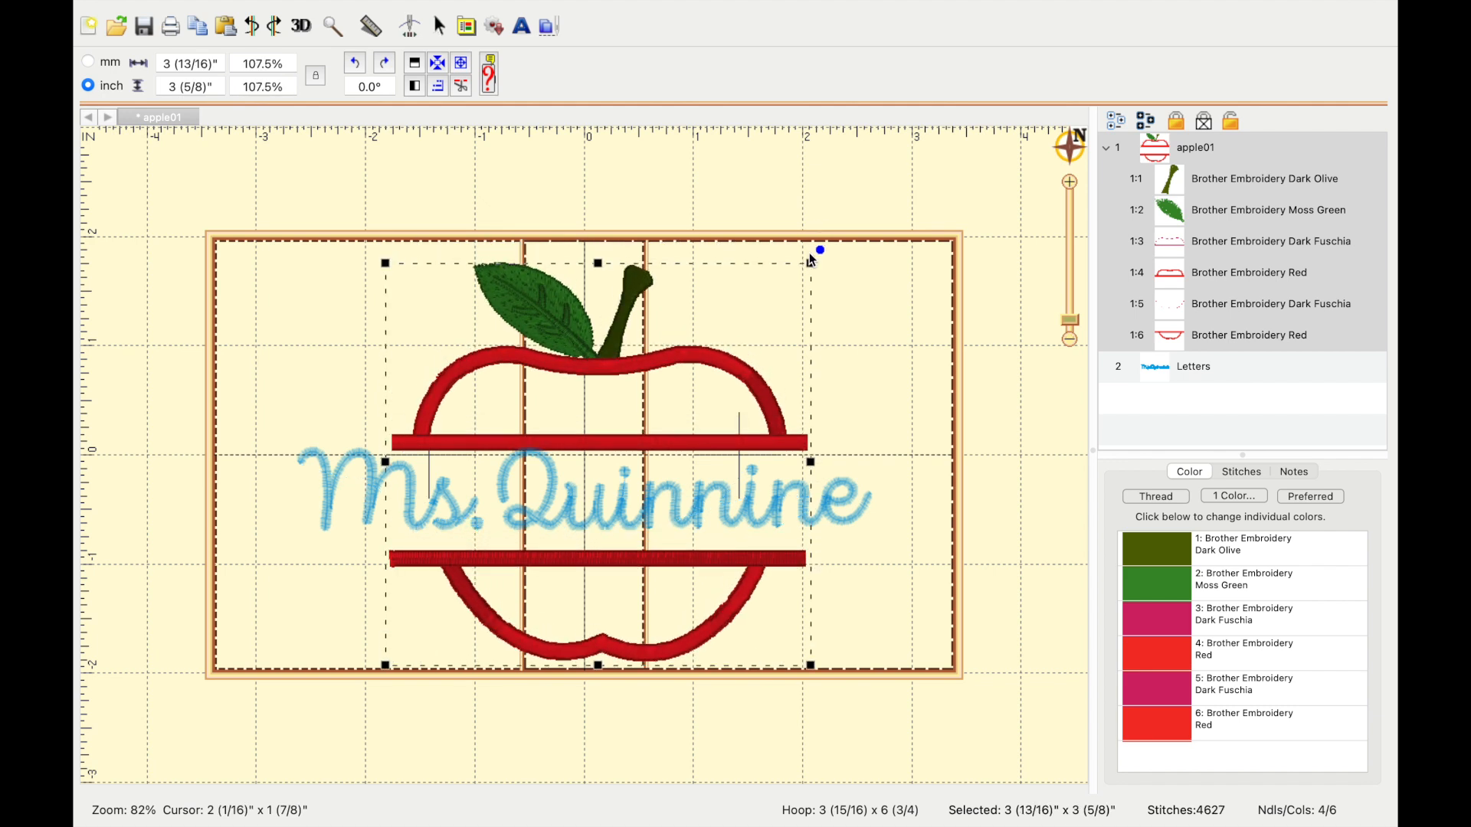
mouse_move(383, 260)
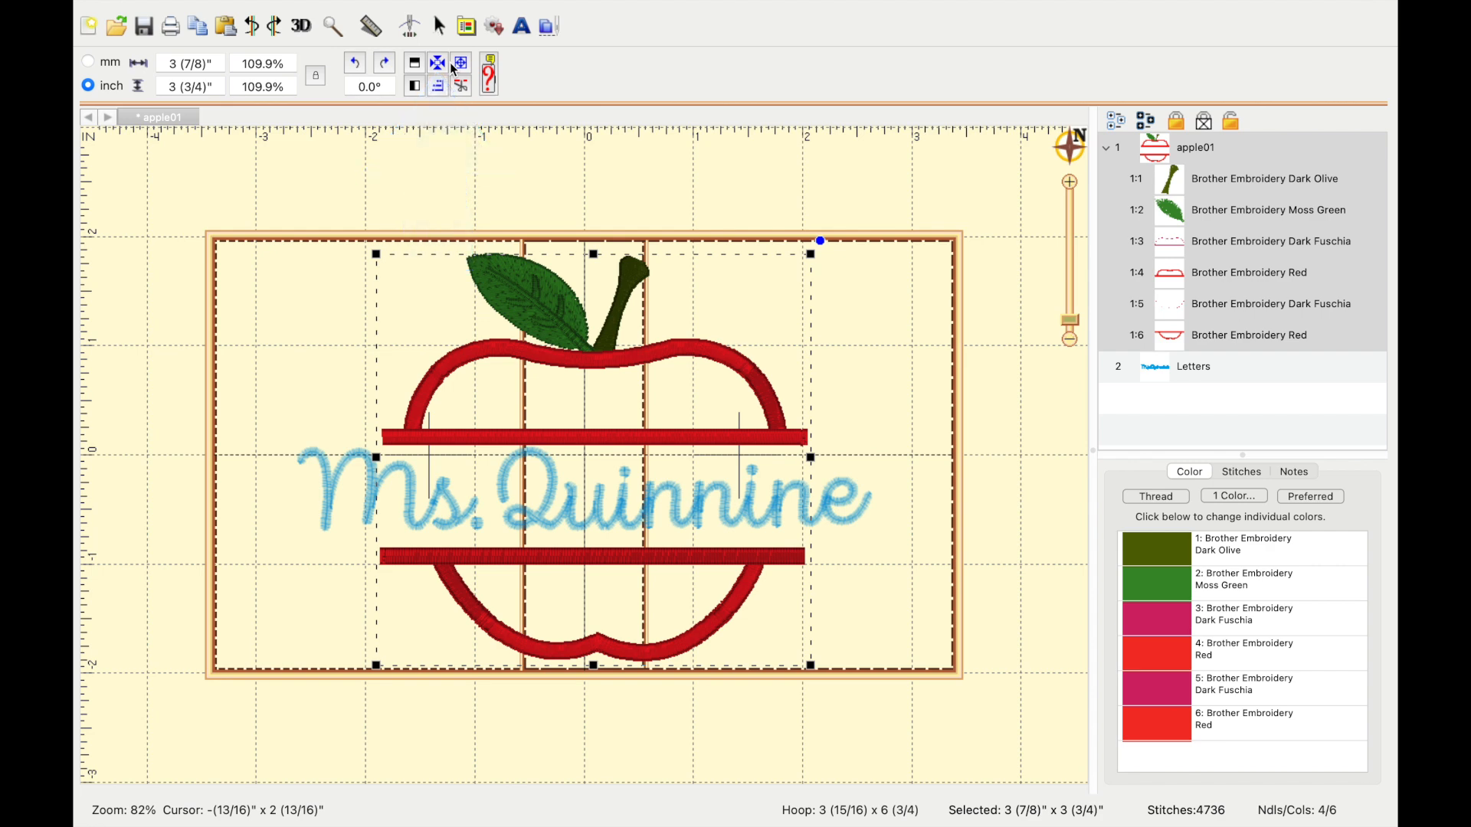
left_click(1193, 366)
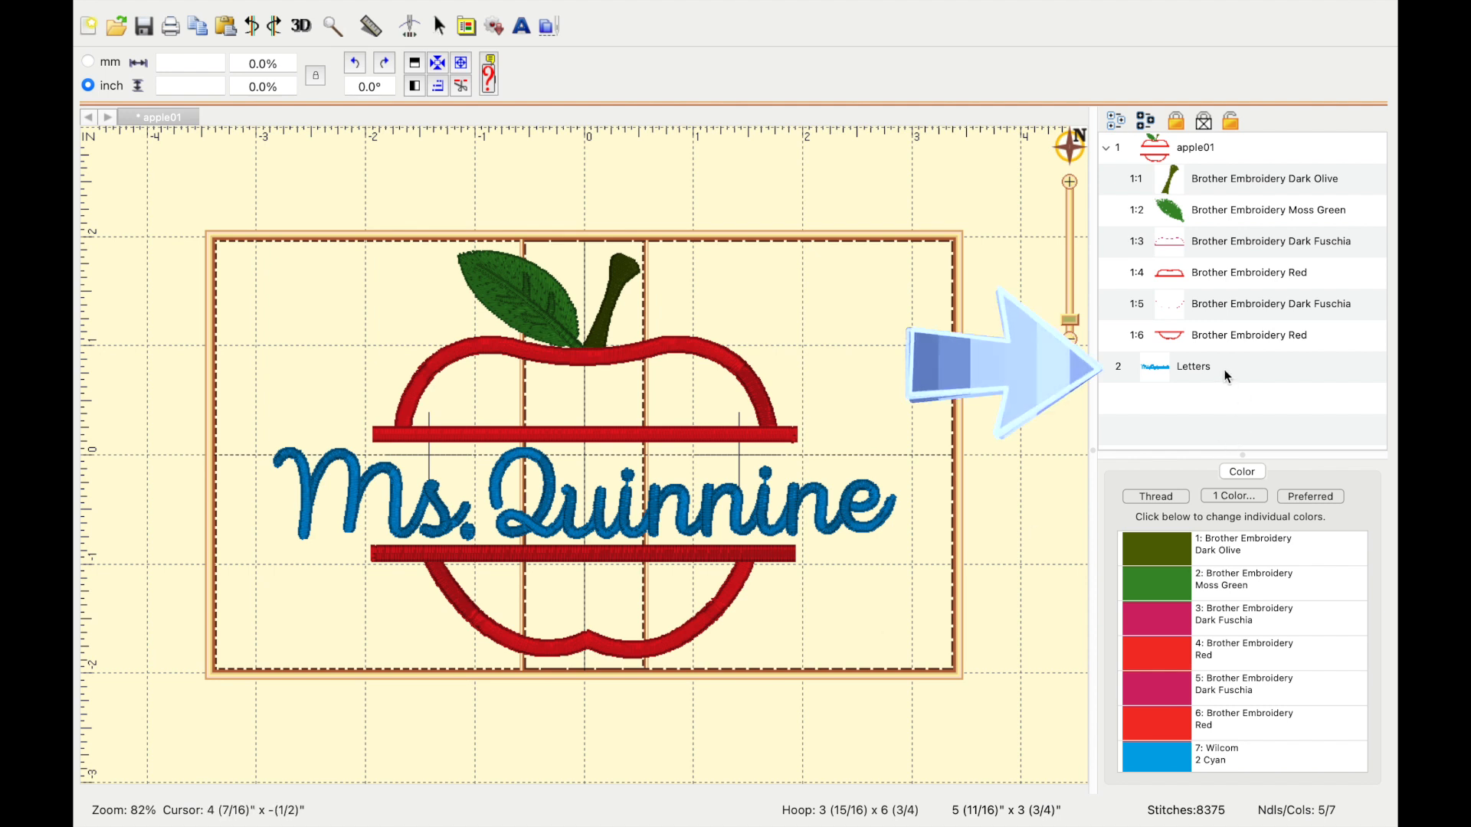
Replace the lettering's cyan thread with Brother Embroidery 100 Black
left_click(1193, 366)
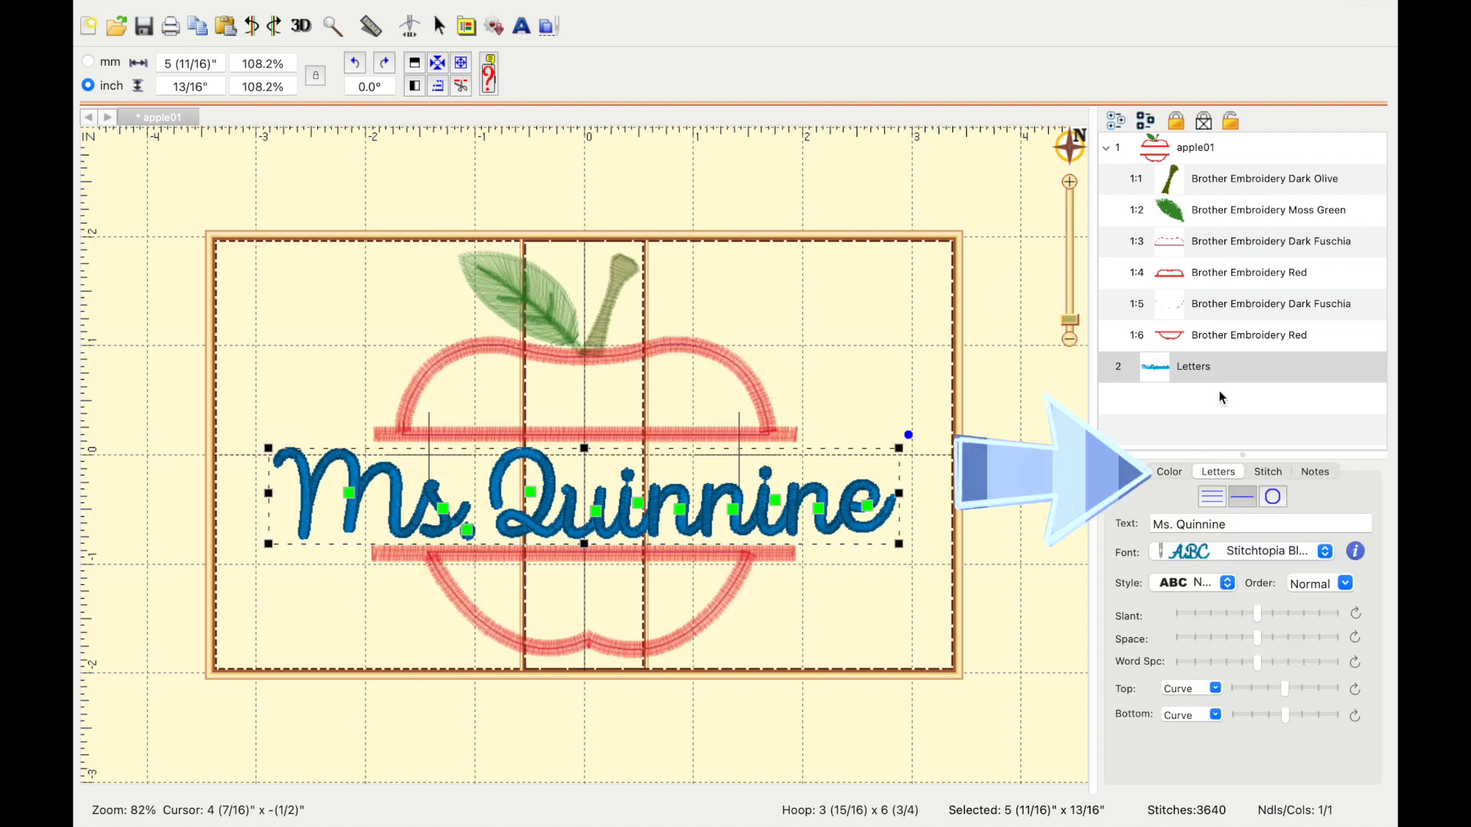
left_click(1169, 471)
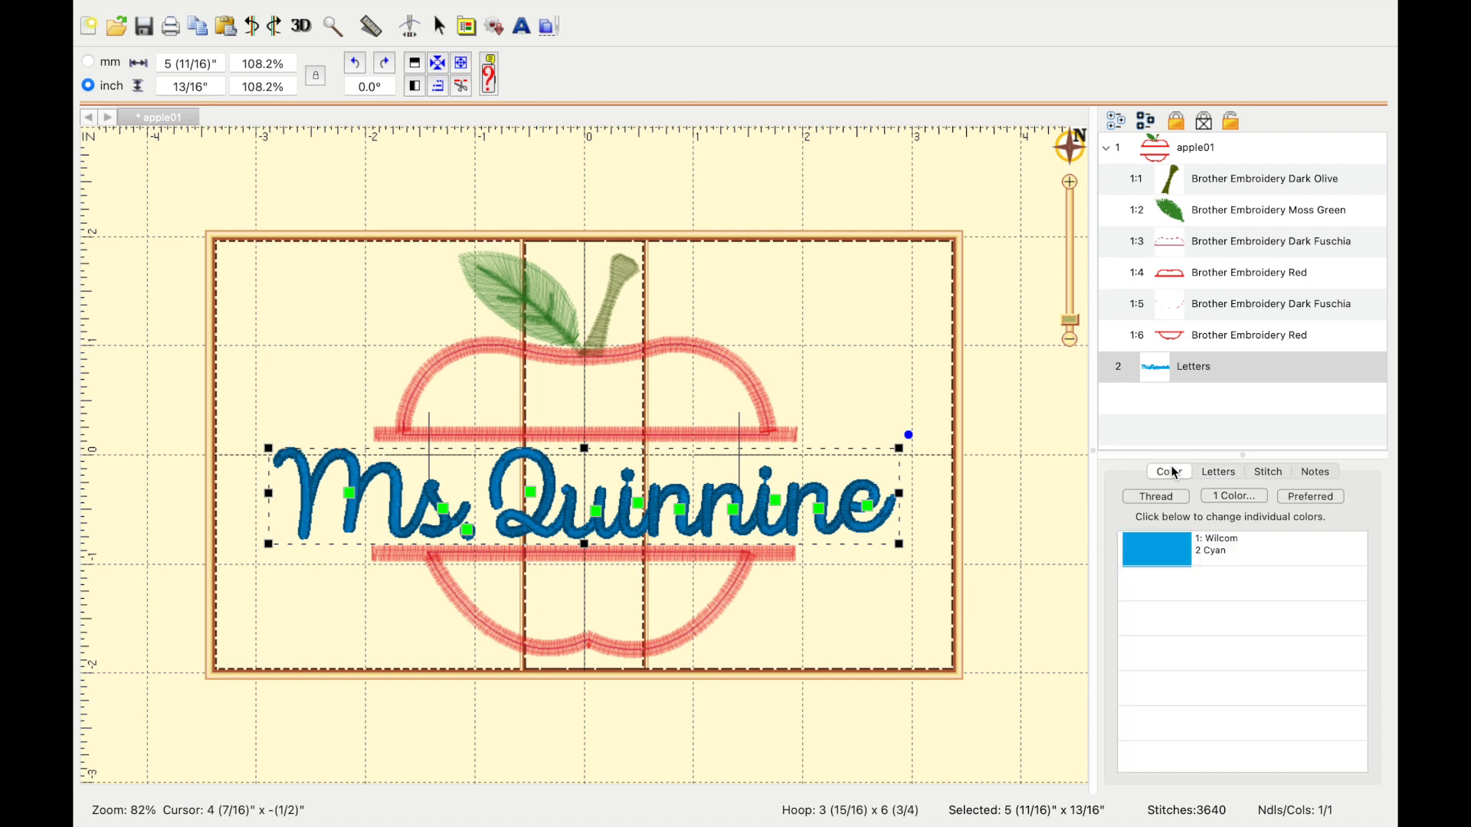
left_click(1154, 497)
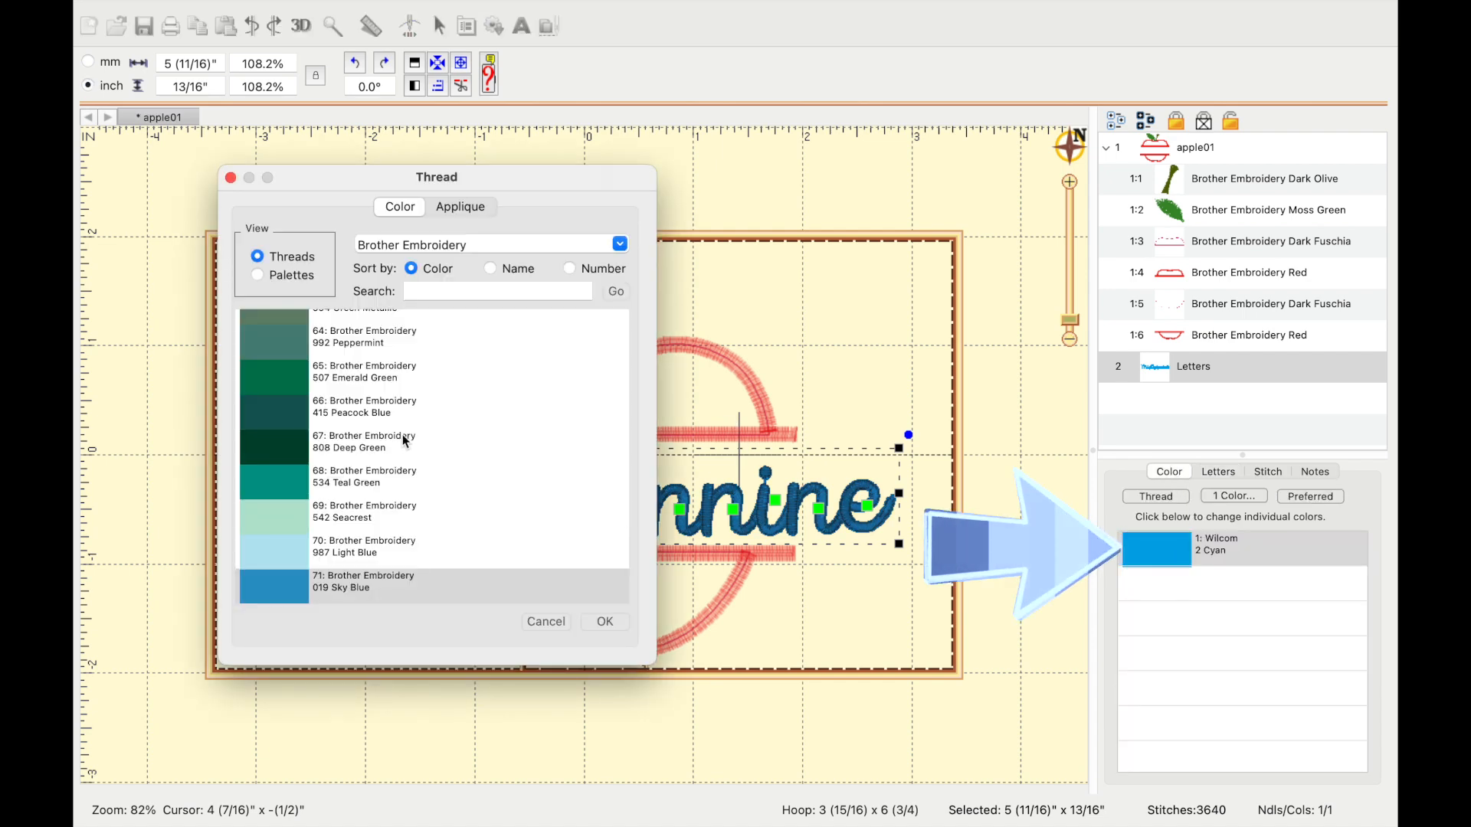
scroll("up", 3)
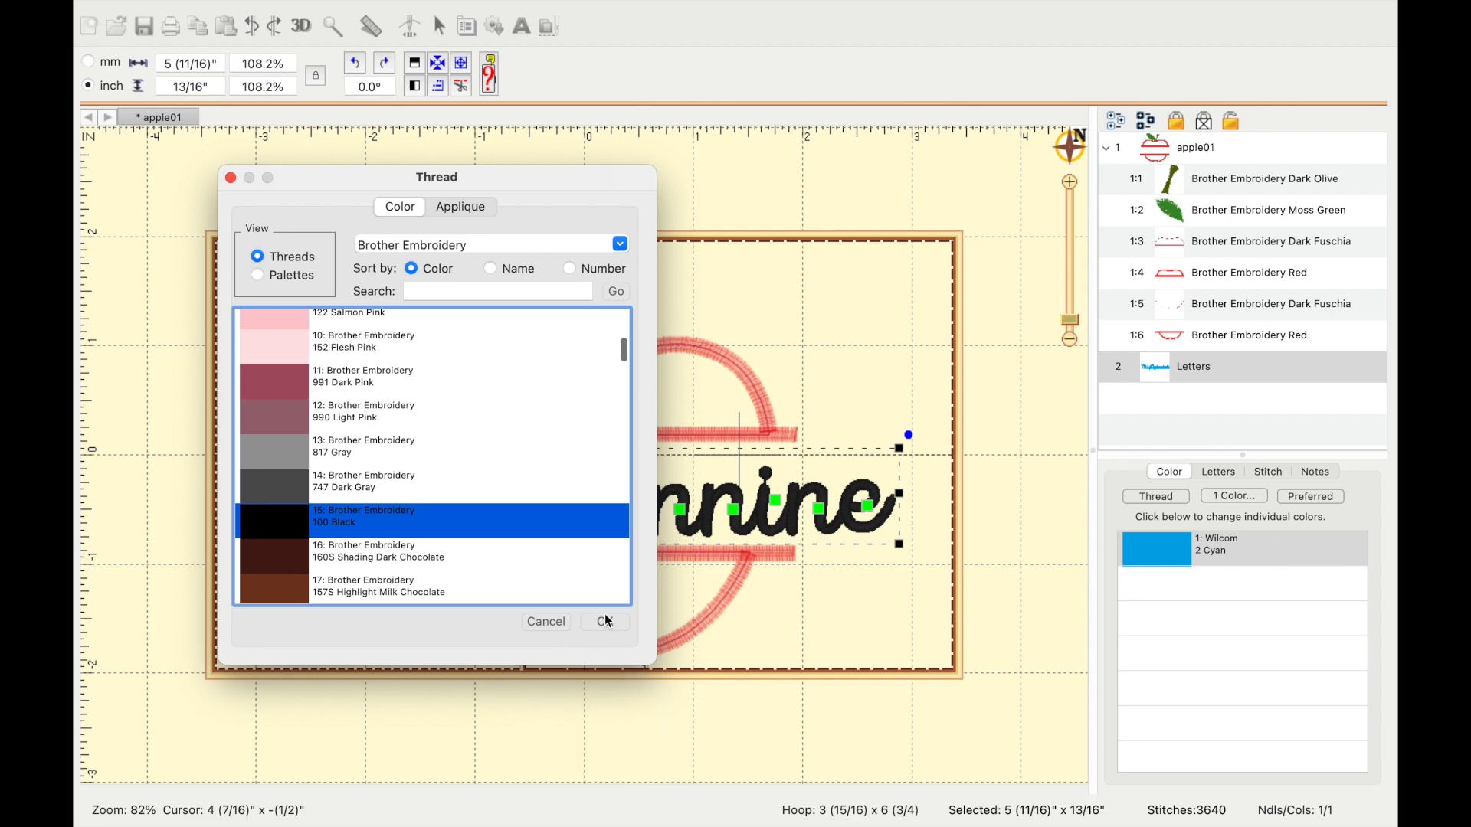
left_click(605, 621)
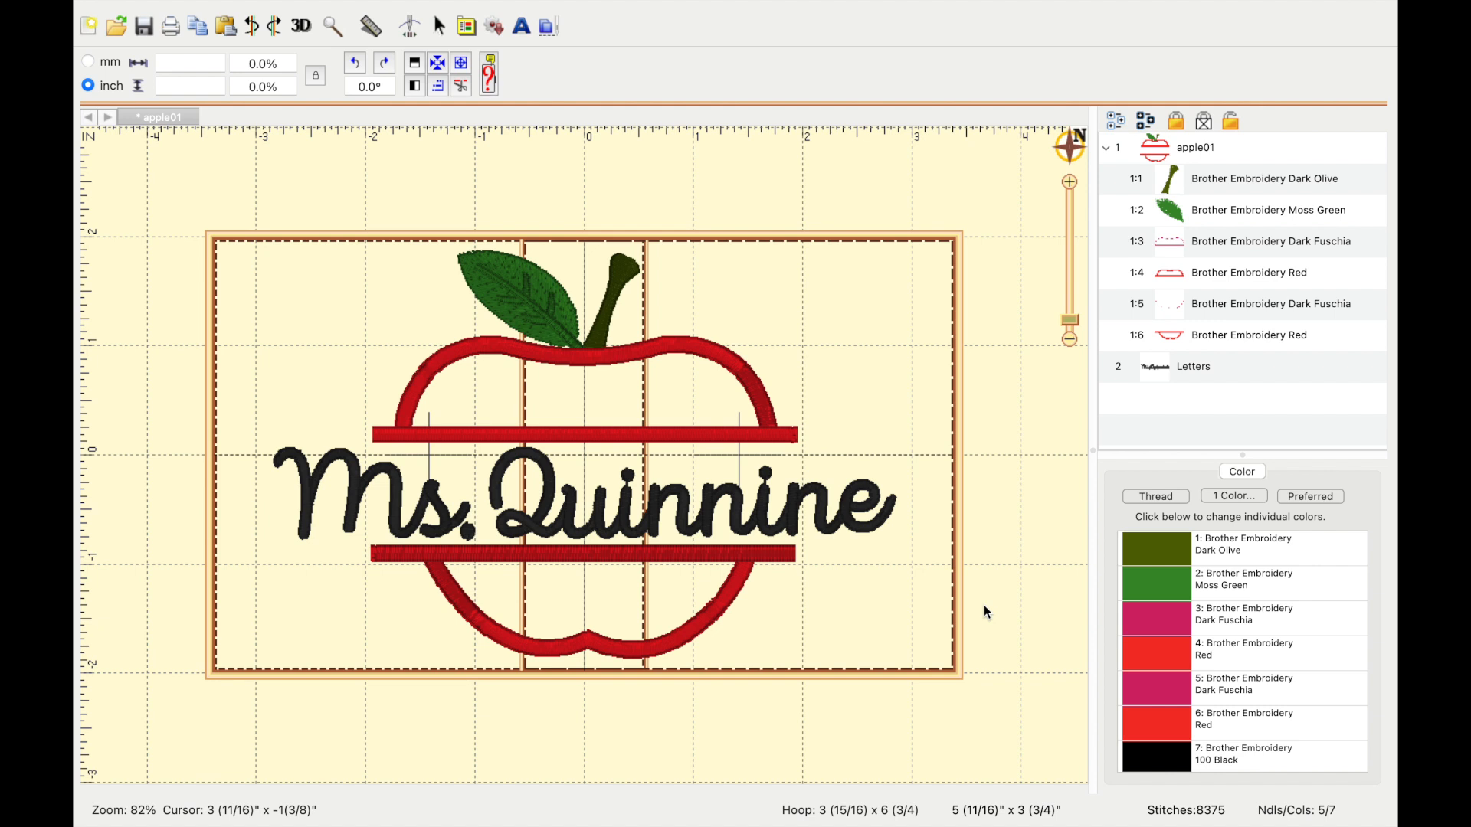
mouse_move(986, 585)
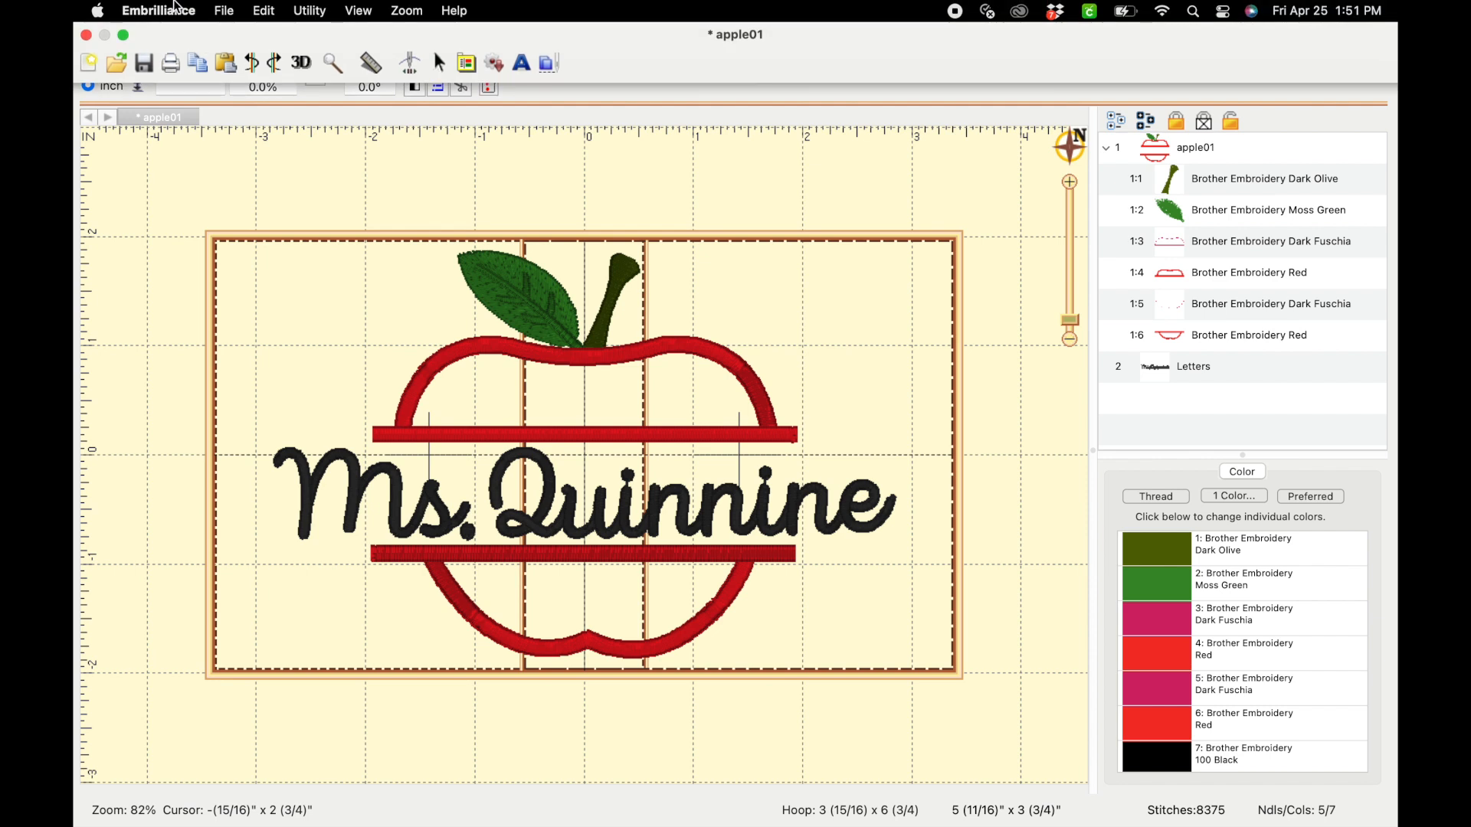
Save the stitch file as Apple Quinnine.PES on the Desktop
left_click(223, 10)
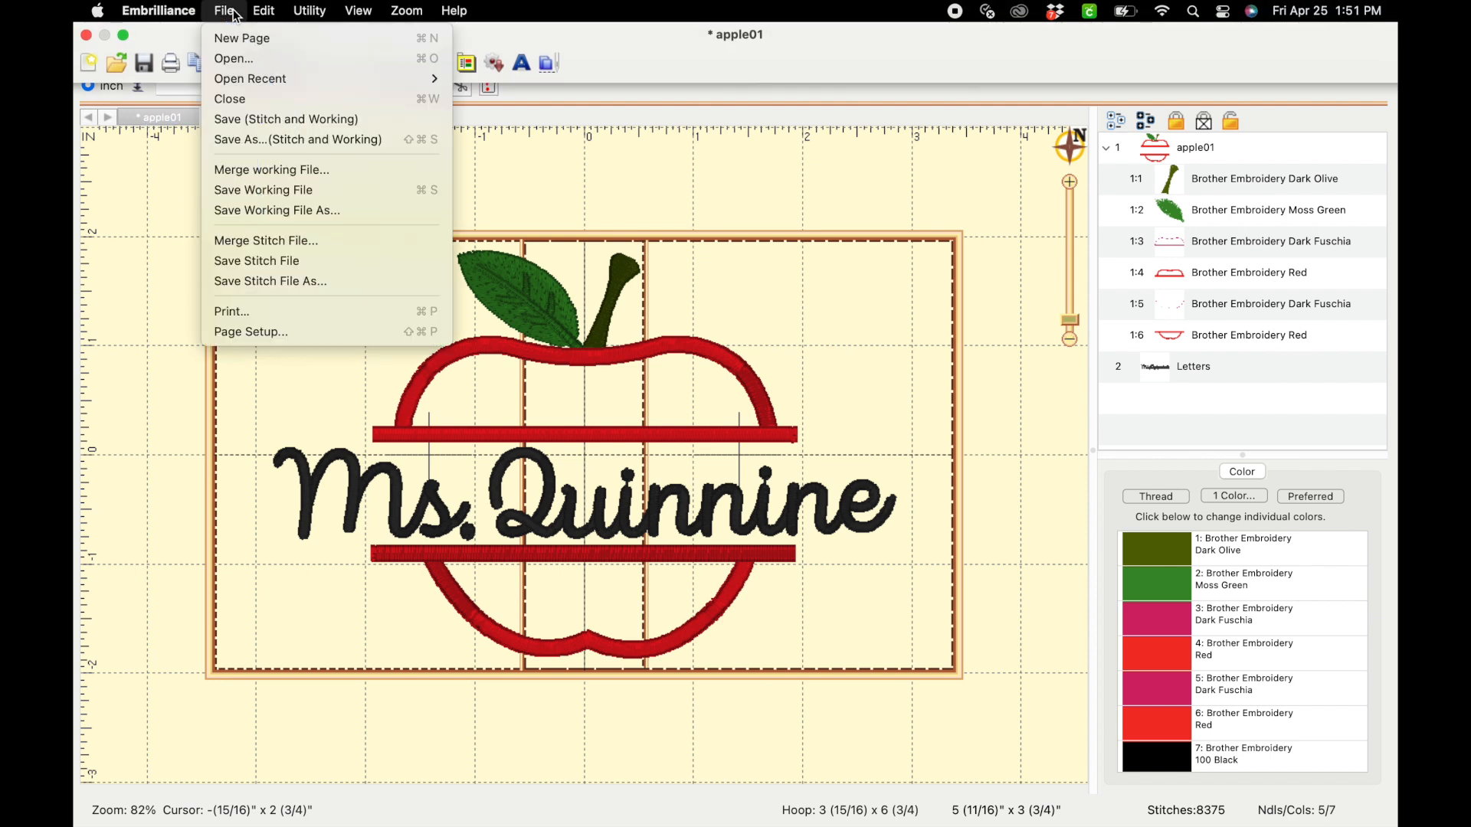
mouse_move(270, 281)
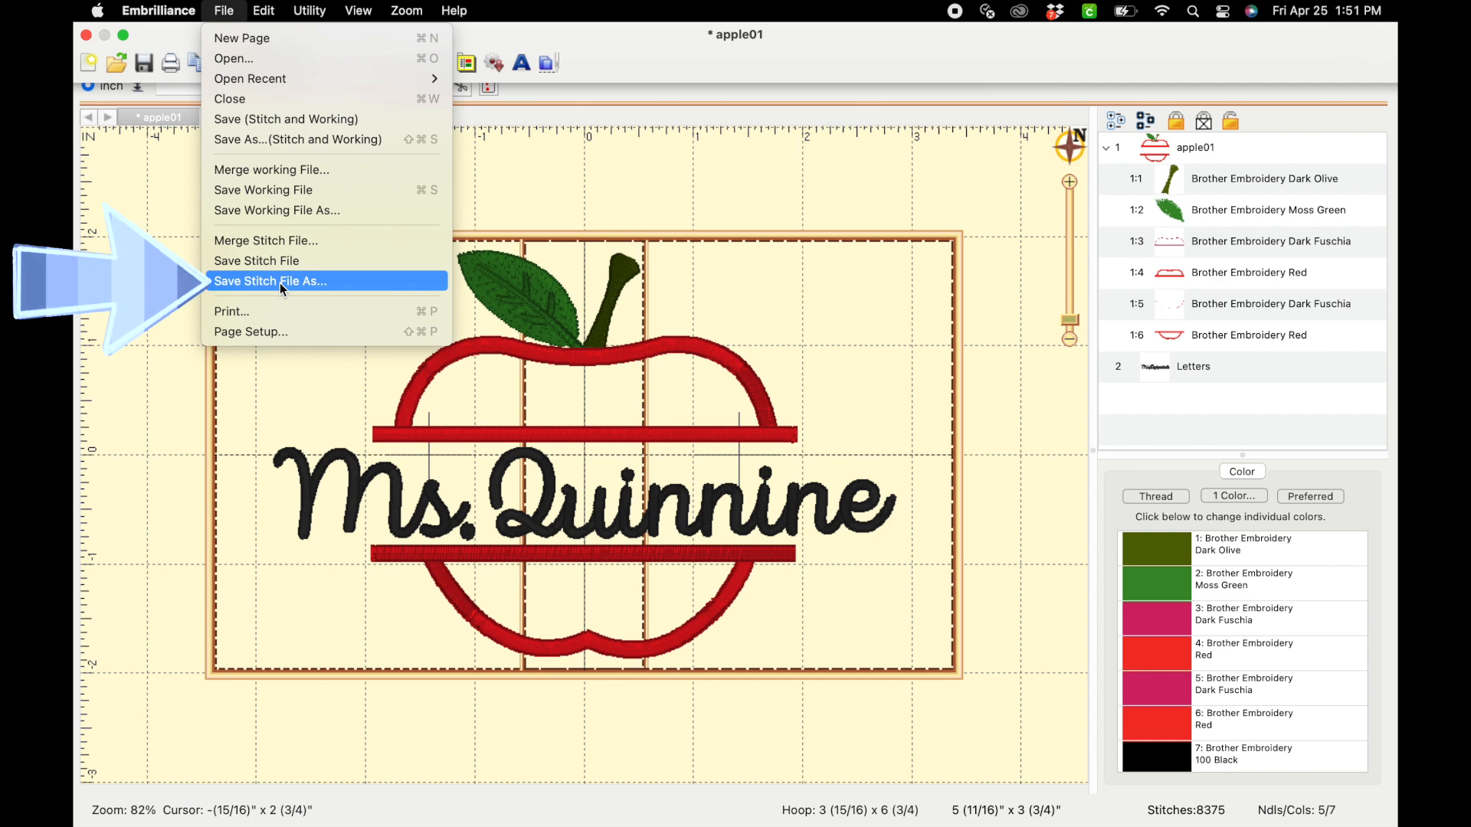
mouse_move(297, 289)
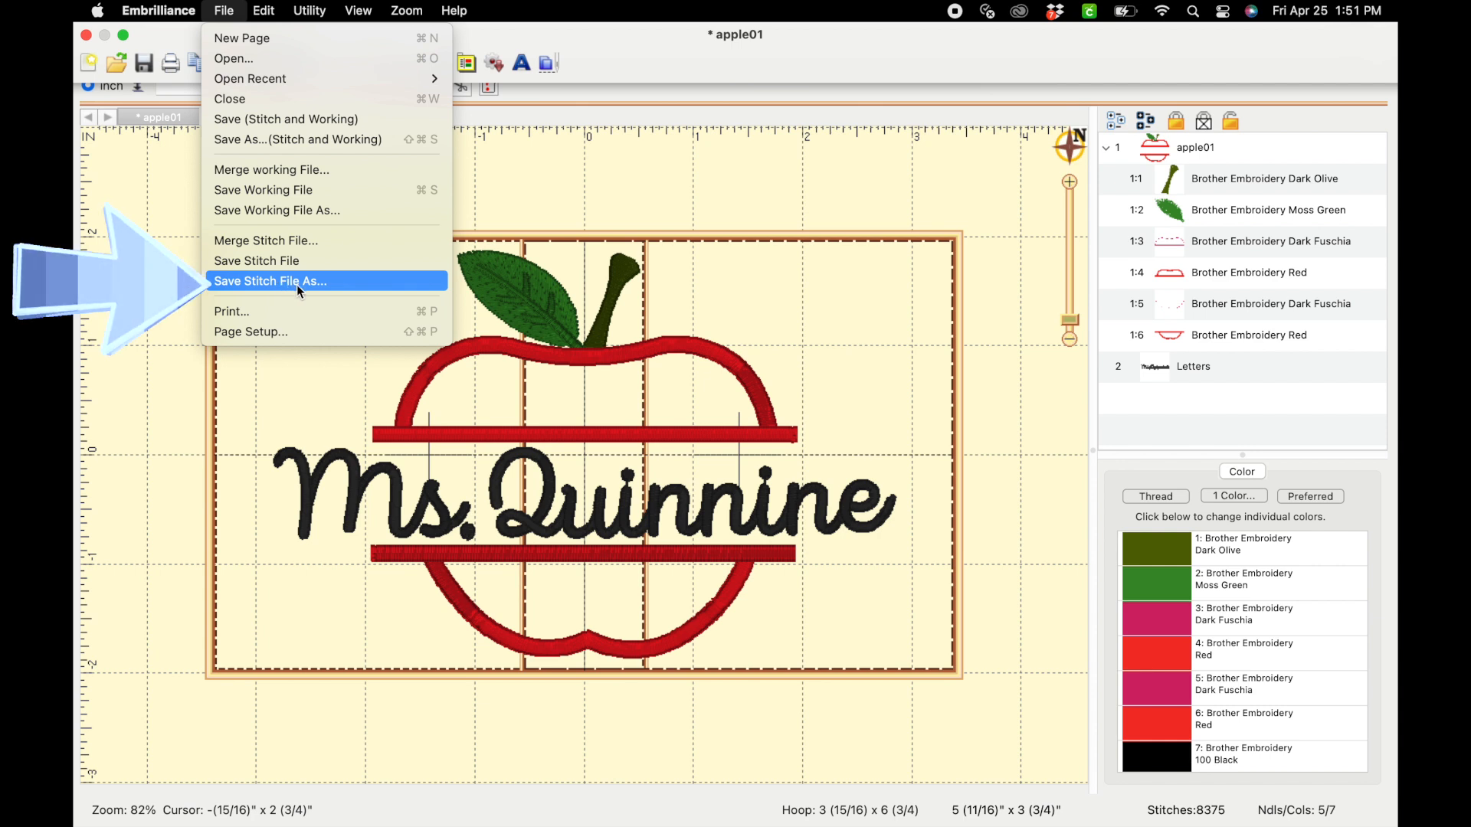
left_click(271, 282)
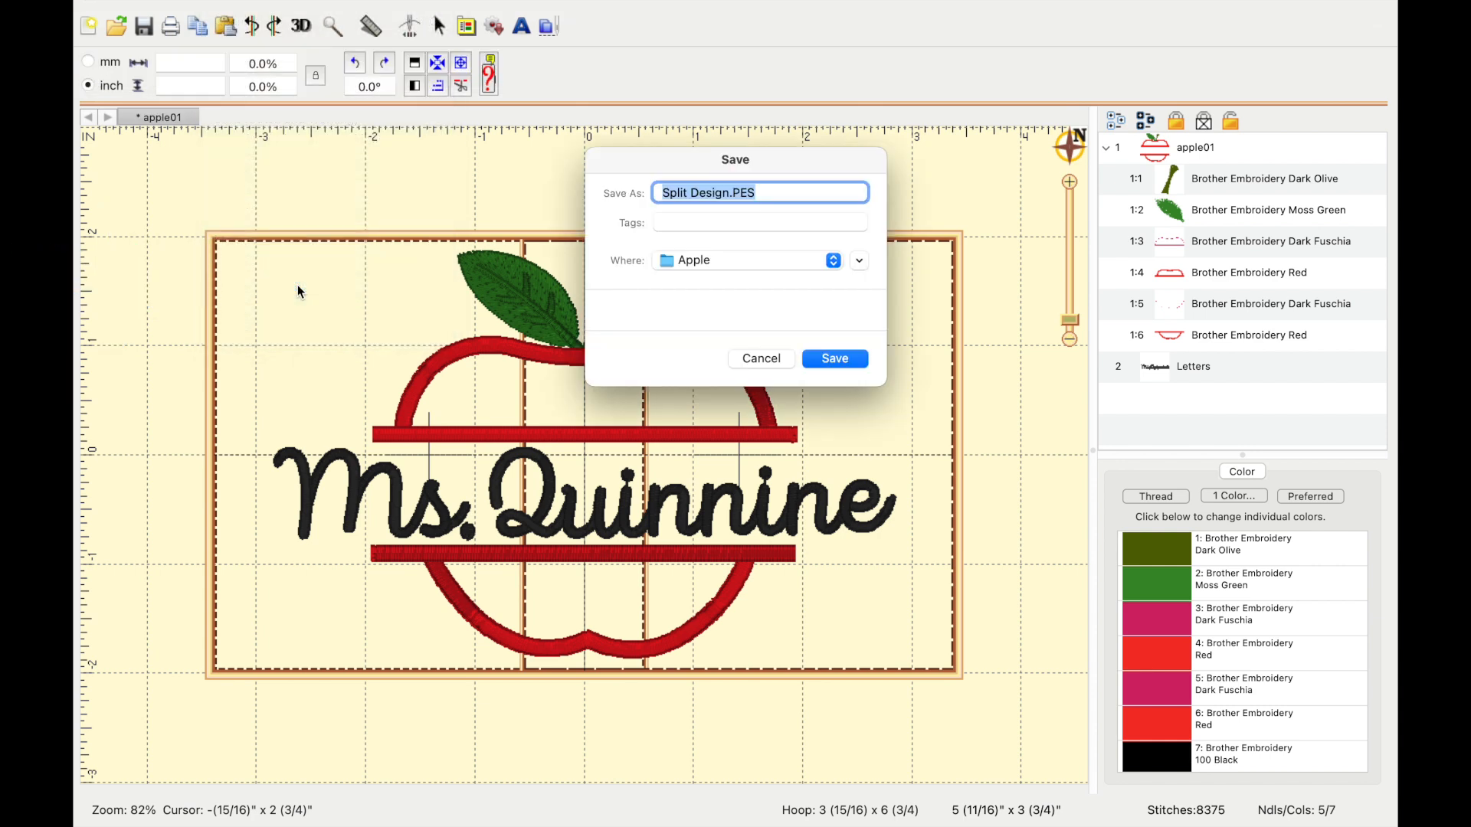
left_click(684, 192)
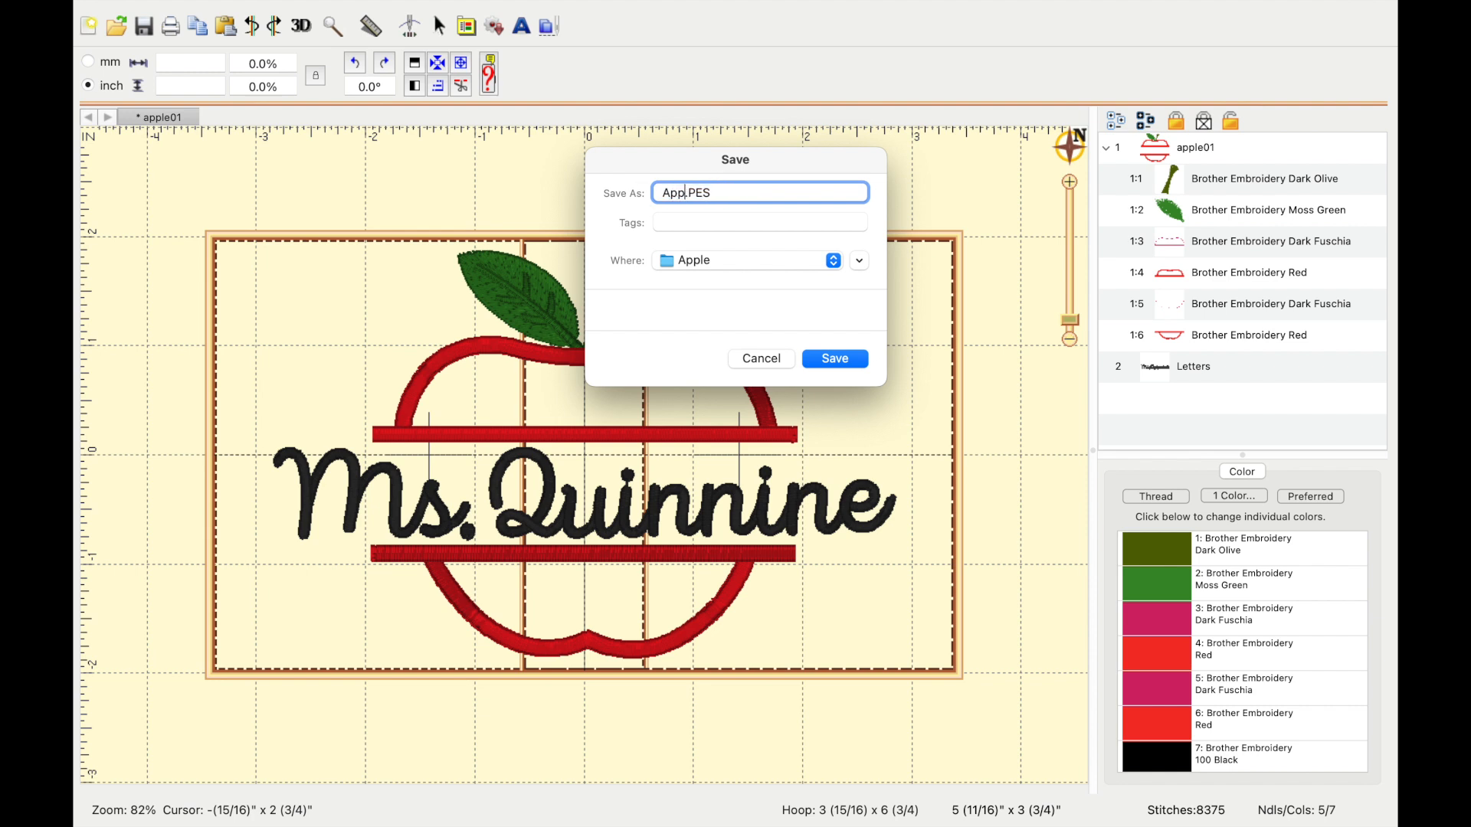
type("Apple Quinnine")
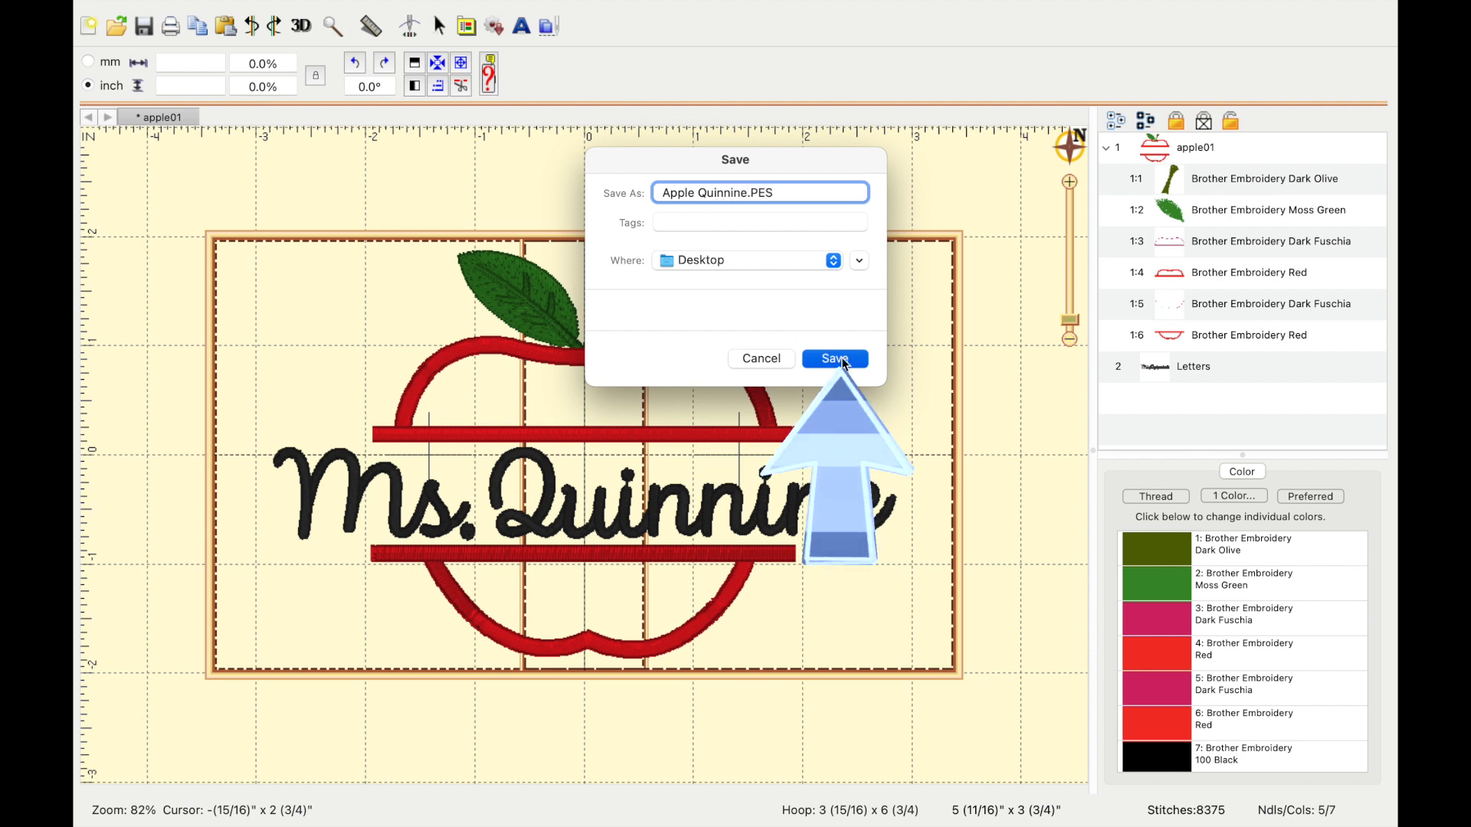
left_click(832, 358)
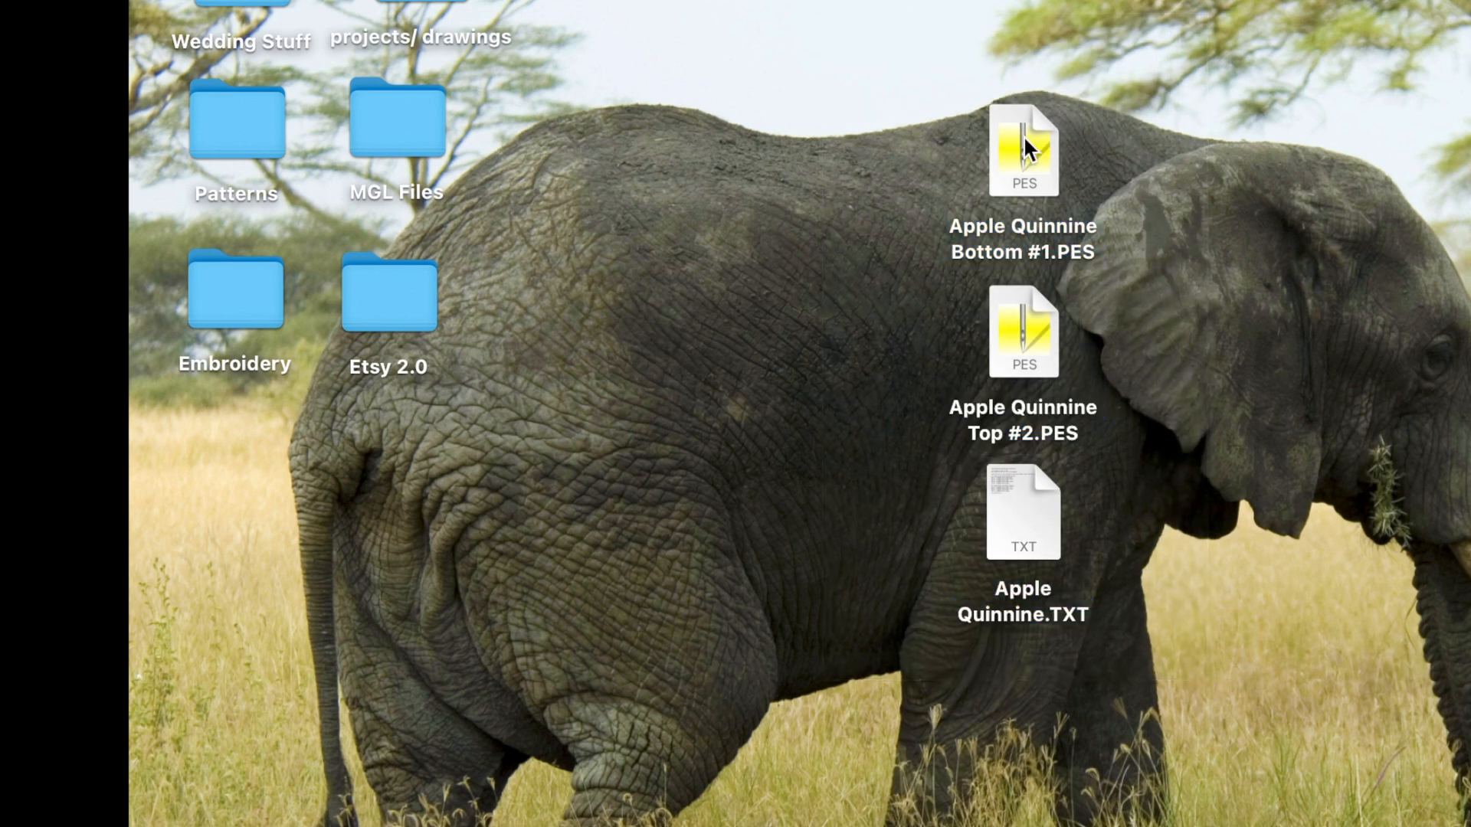
Open Apple Quinnine Bottom #1.PES from the Desktop
left_click(1021, 150)
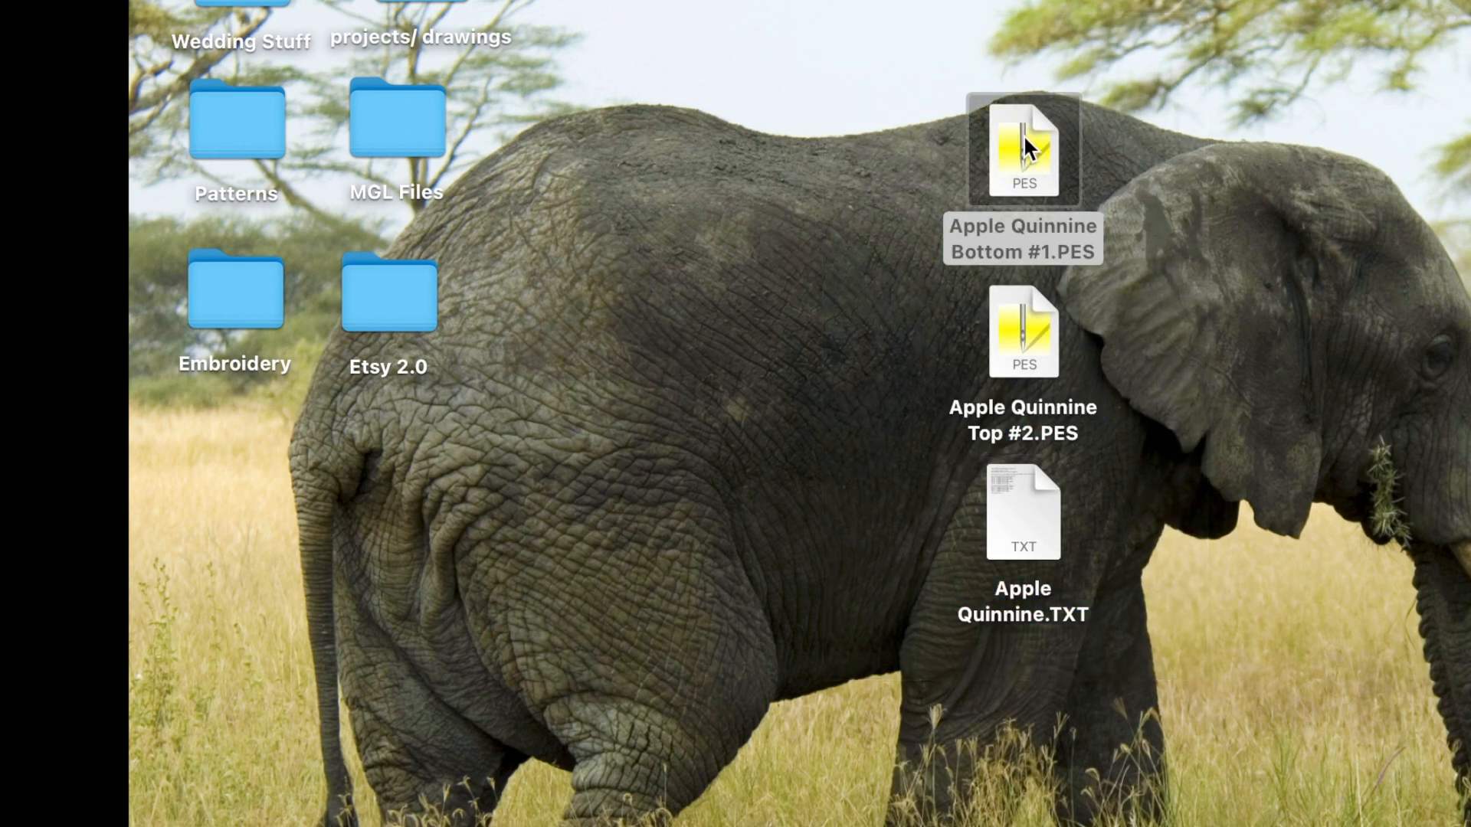
double_click(1022, 150)
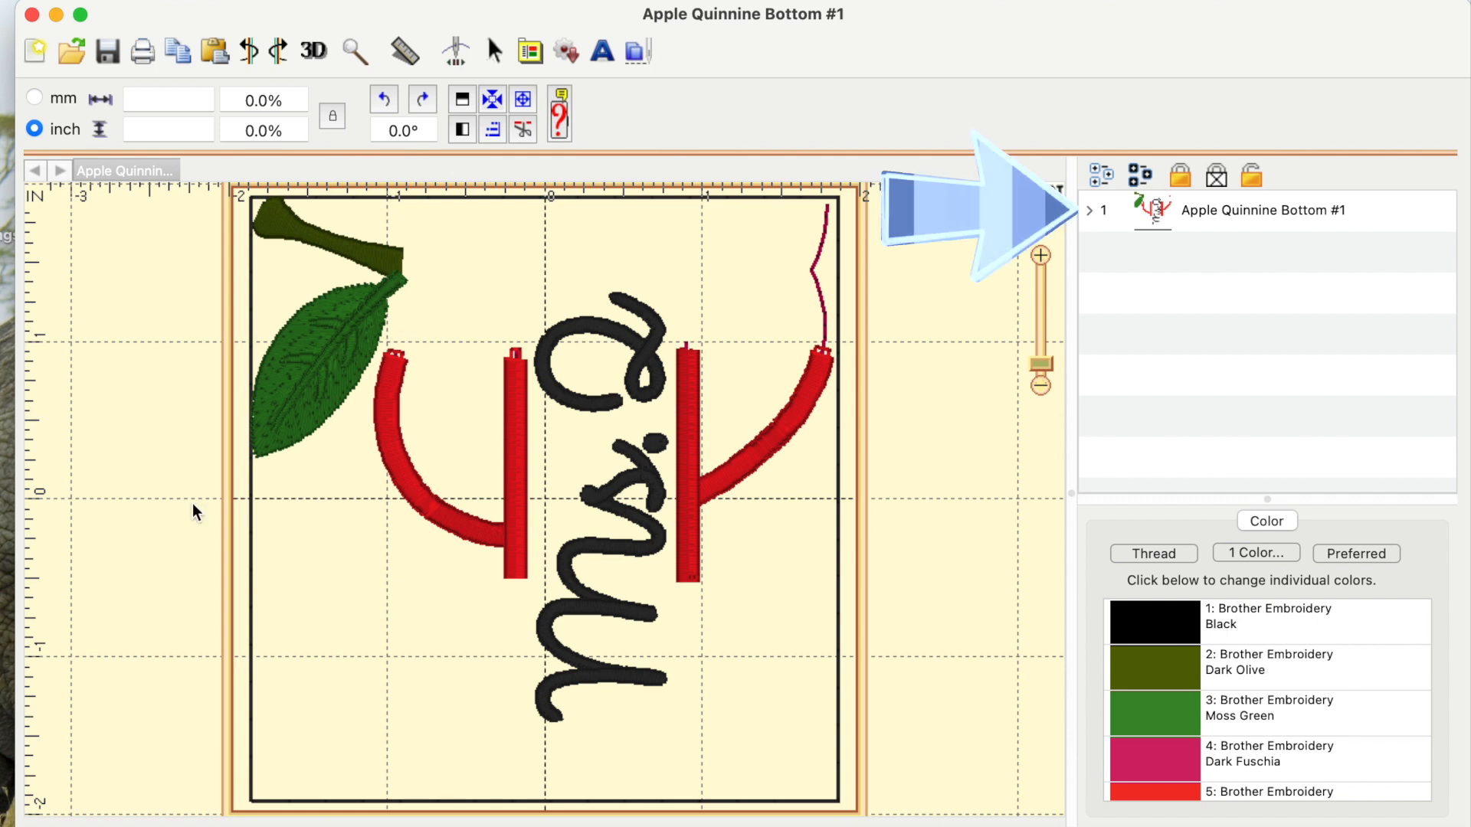
Expand the bottom design's layers and select the black outline layer
left_click(1090, 210)
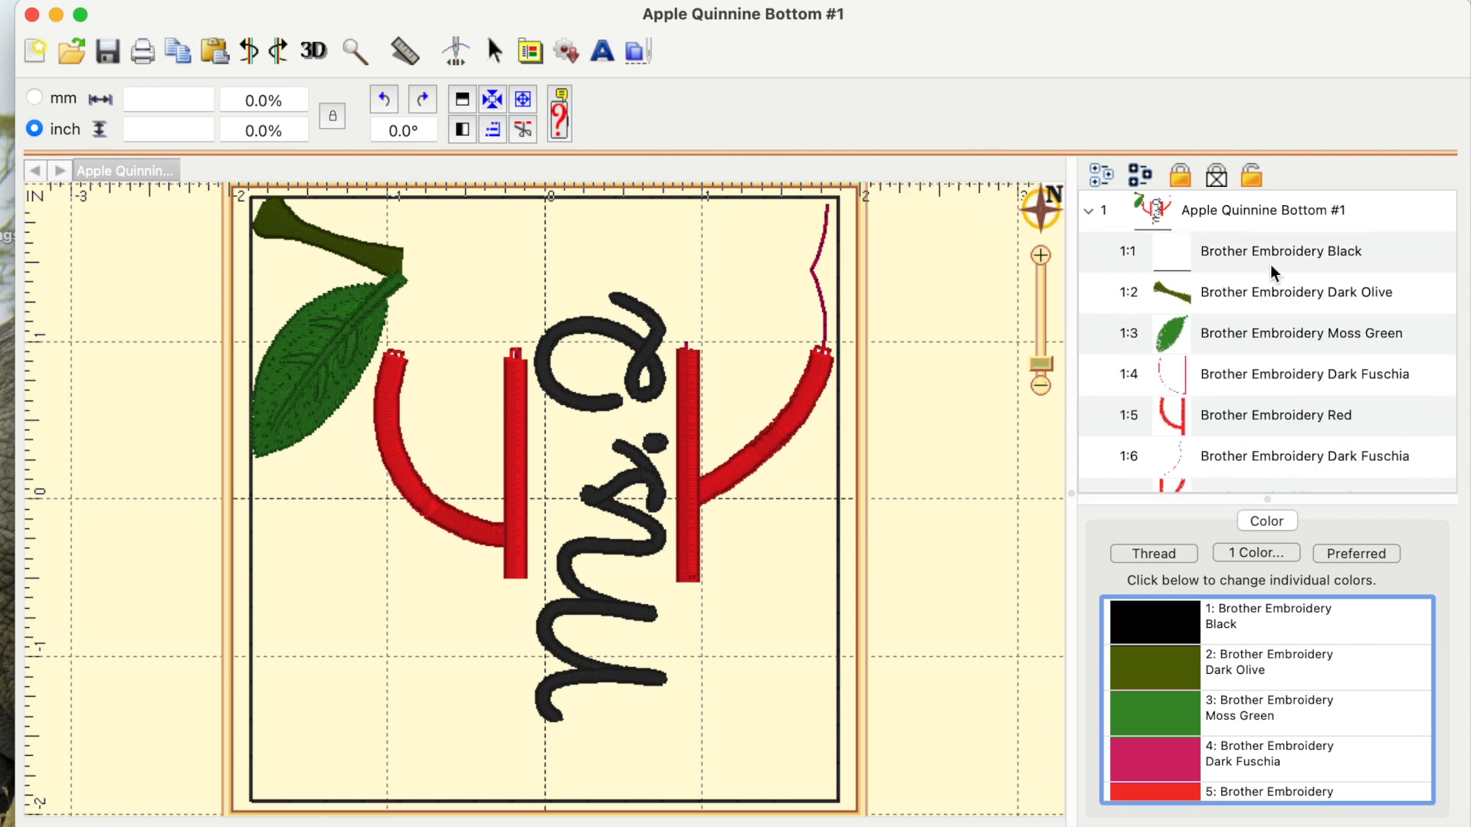
left_click(1279, 250)
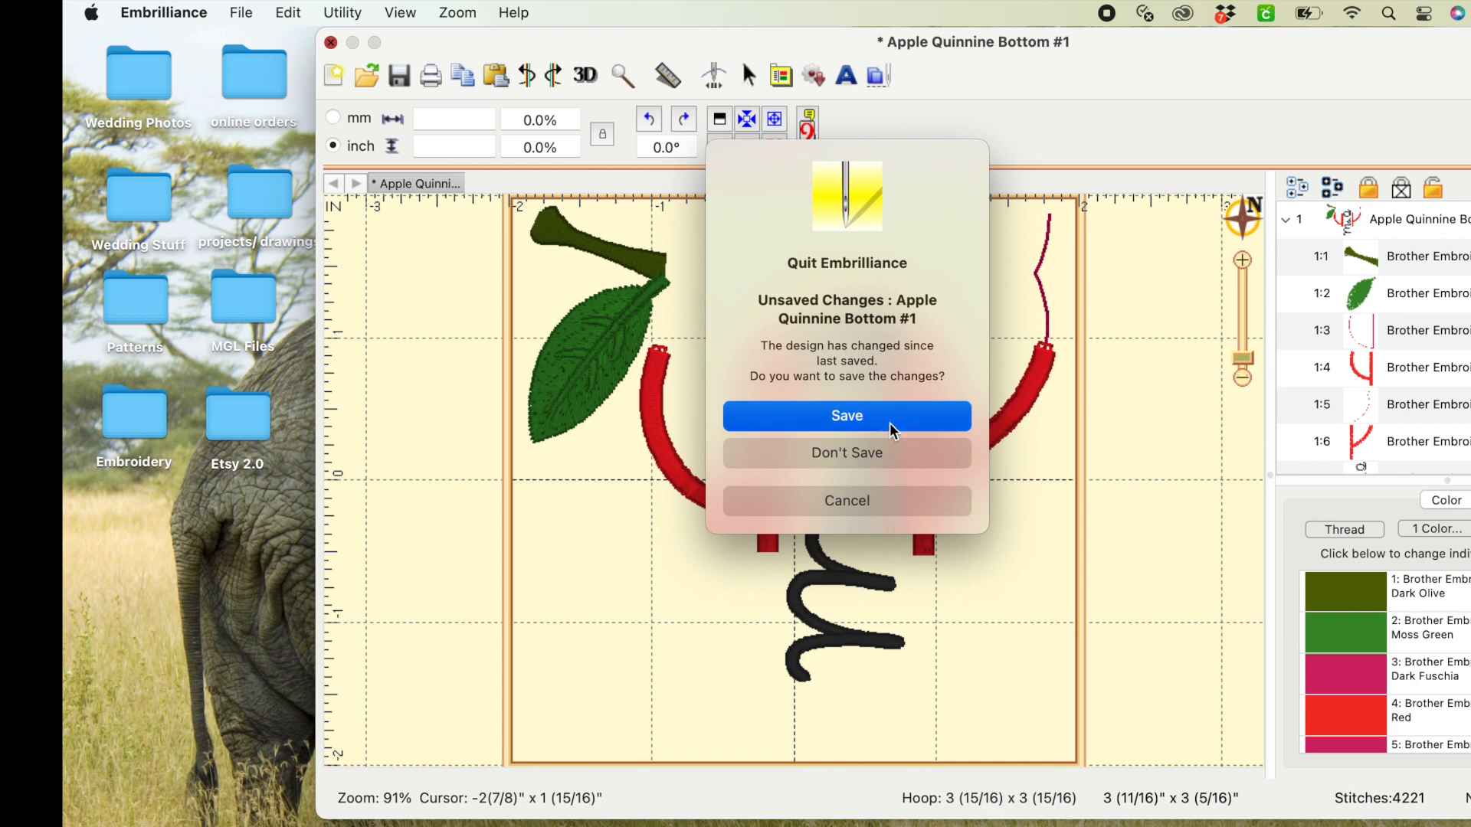
Save the changes as Apple Q Bottom.PES on the Desktop while quitting
left_click(845, 415)
type("Apple Q Bottom.PES")
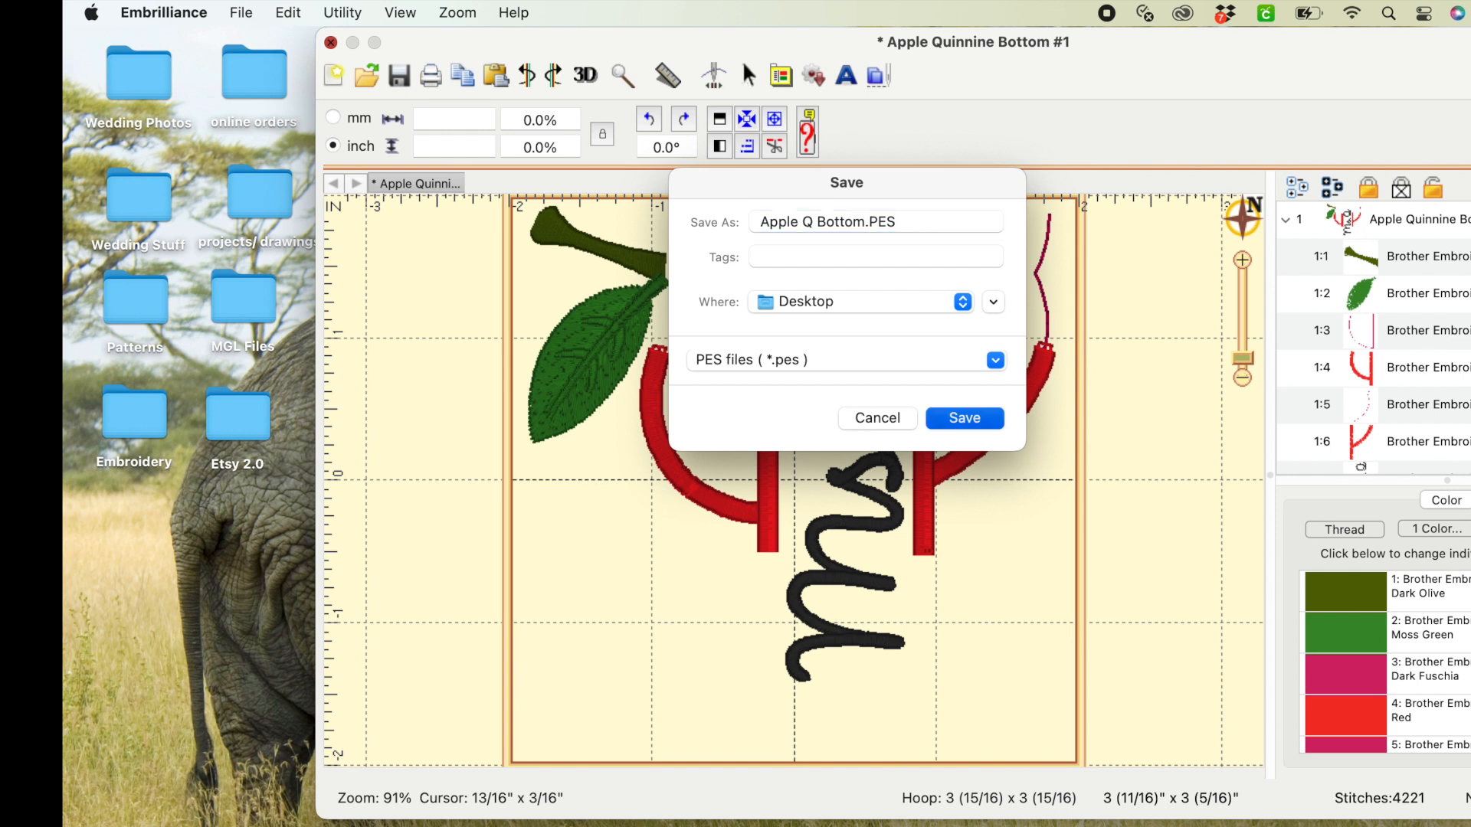
left_click(963, 418)
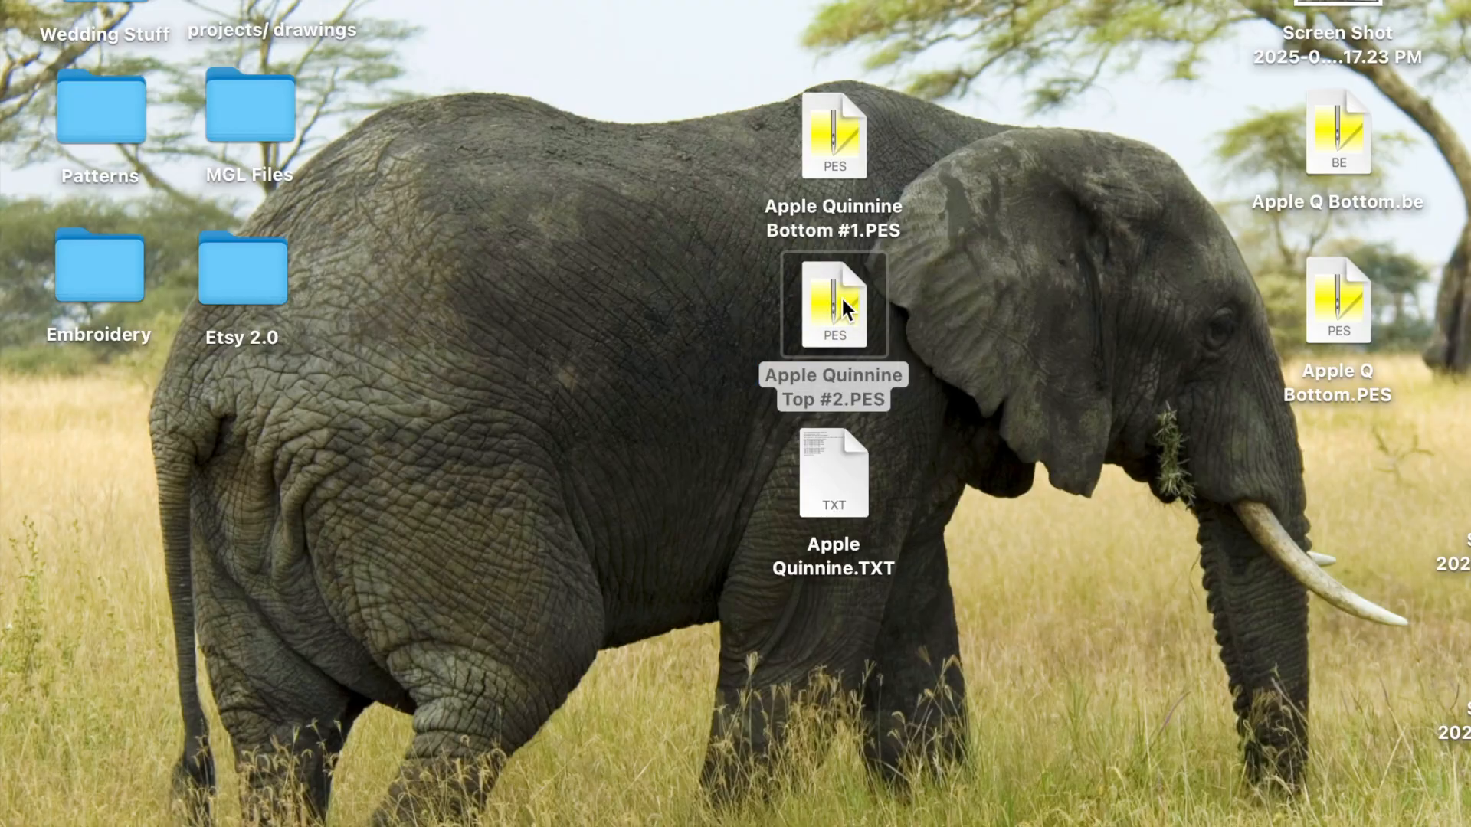
Open Apple Quinnine Top #2, then quit and save it to the Desktop as Apple Q Top
double_click(832, 302)
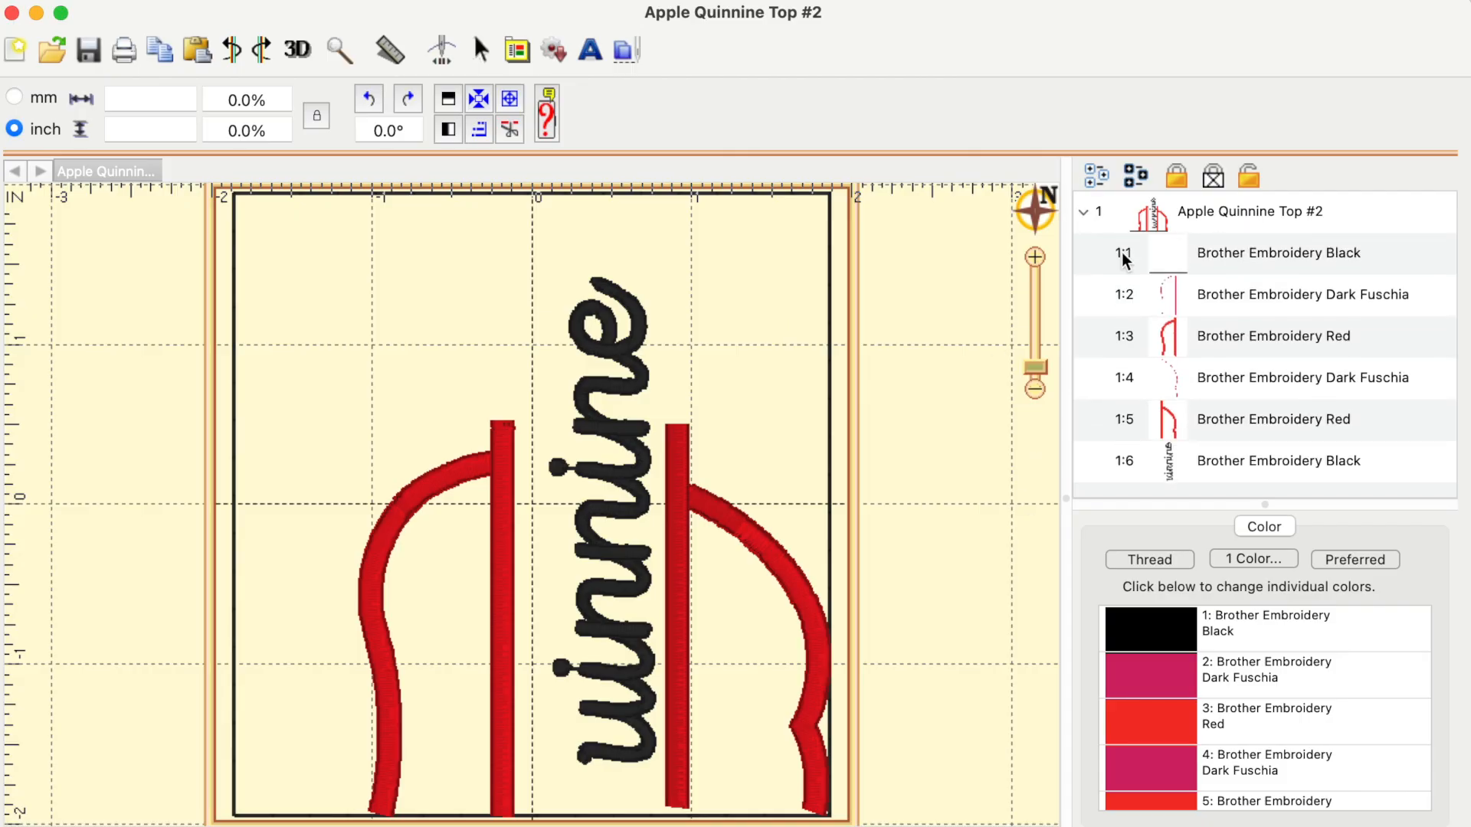
mouse_move(1210, 260)
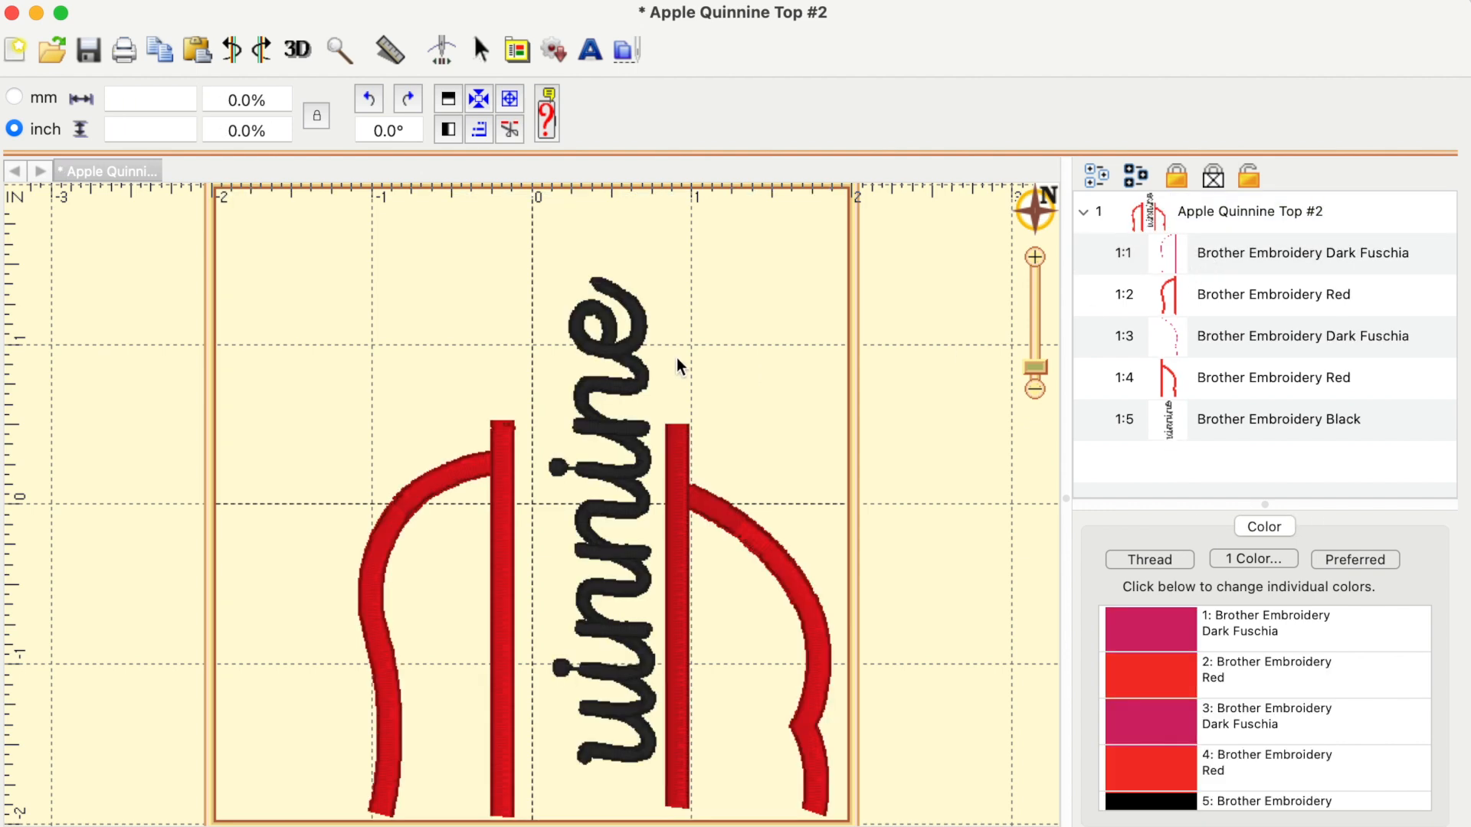
left_click(12, 12)
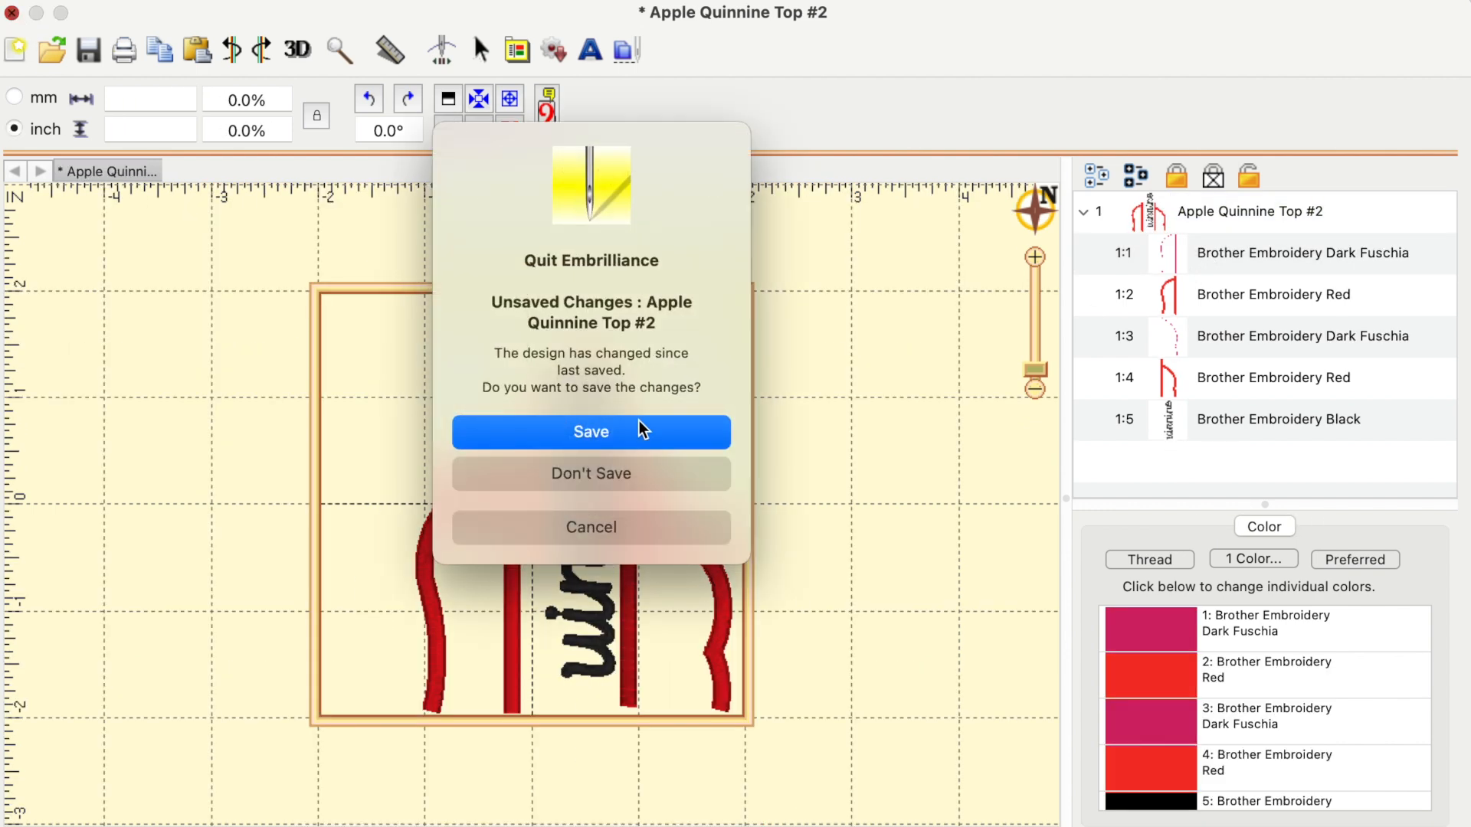
left_click(590, 431)
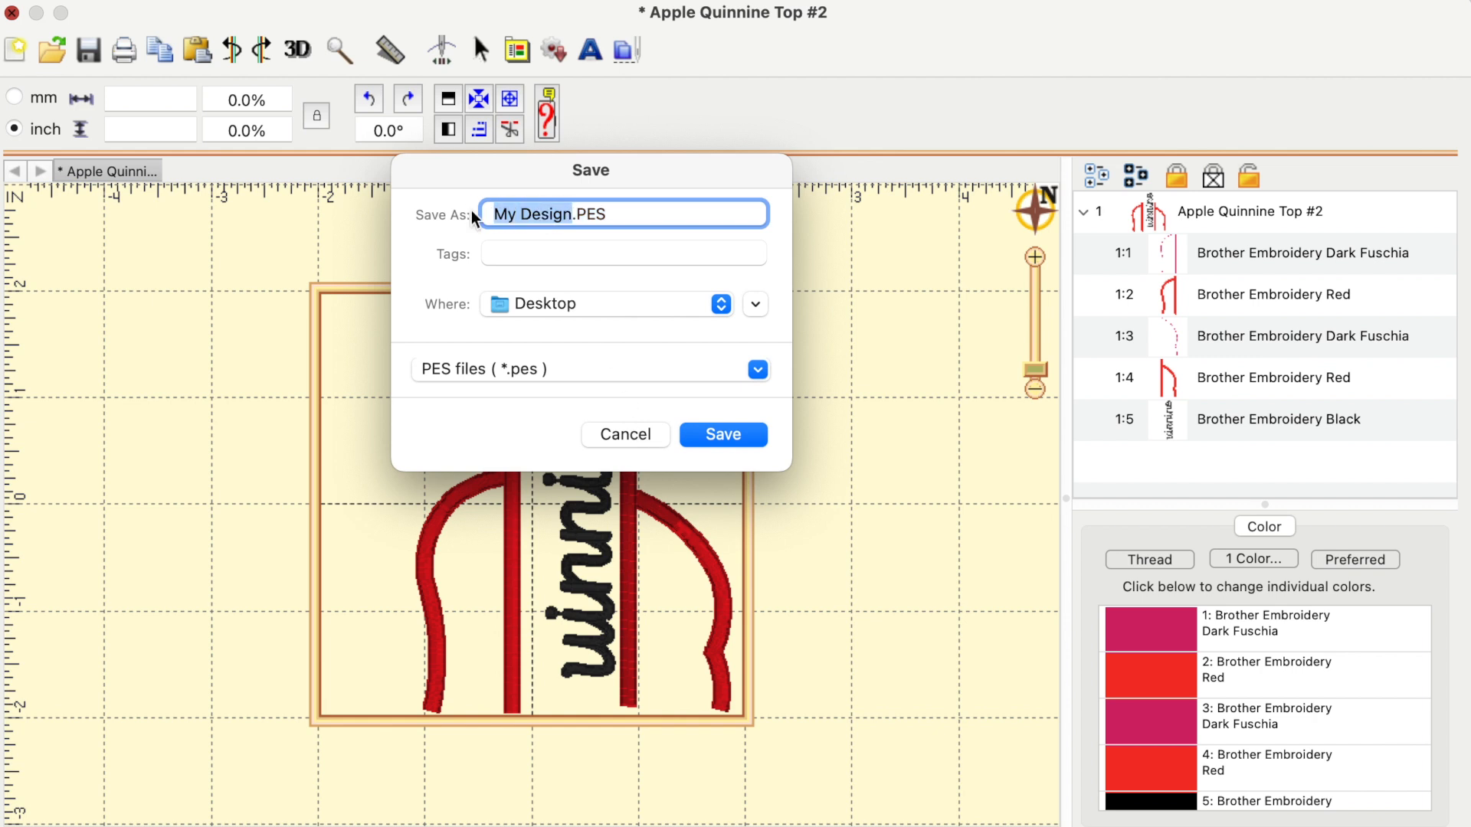
type("Apple Q .PES")
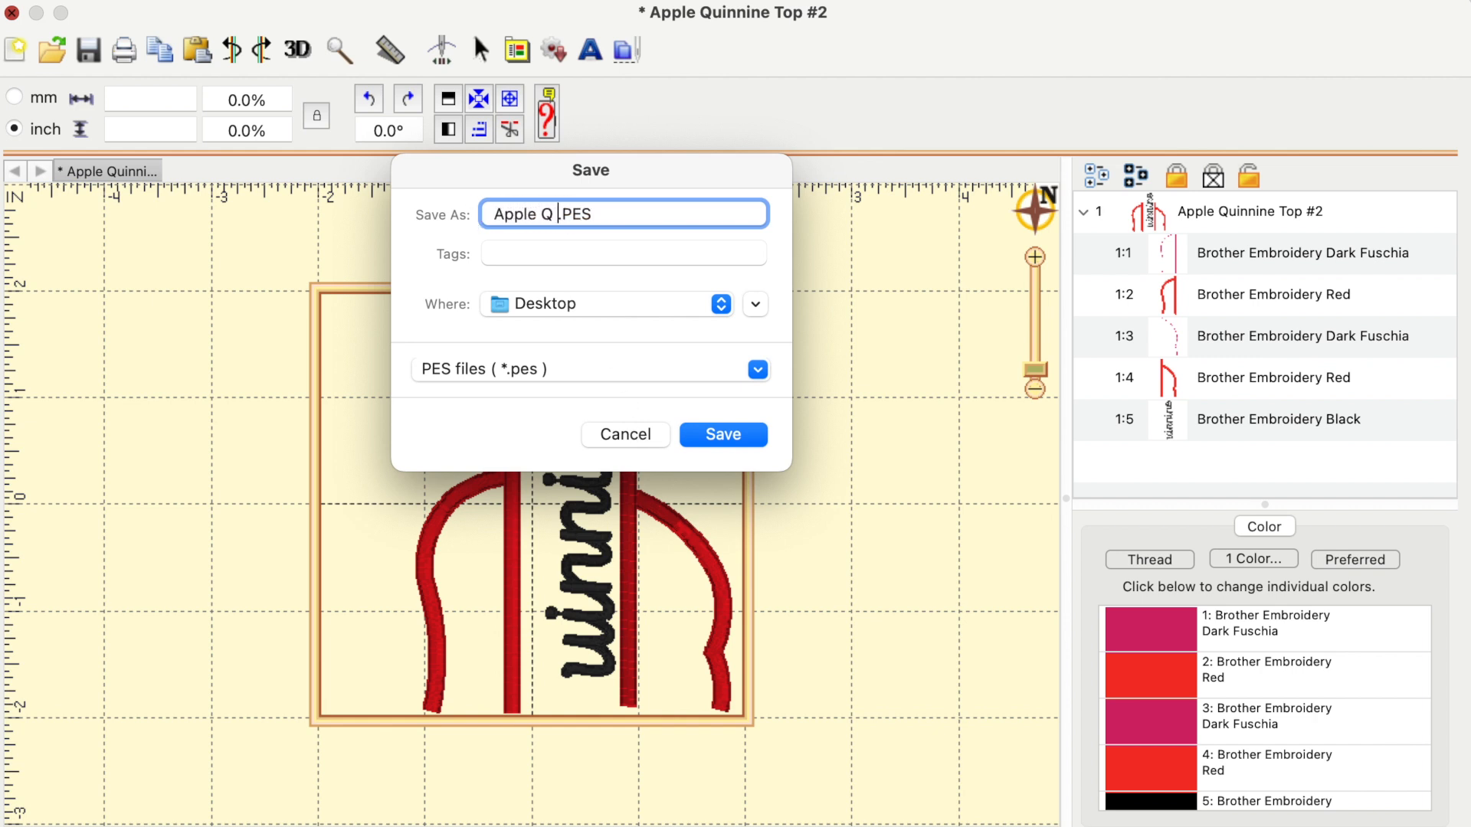
type("Top")
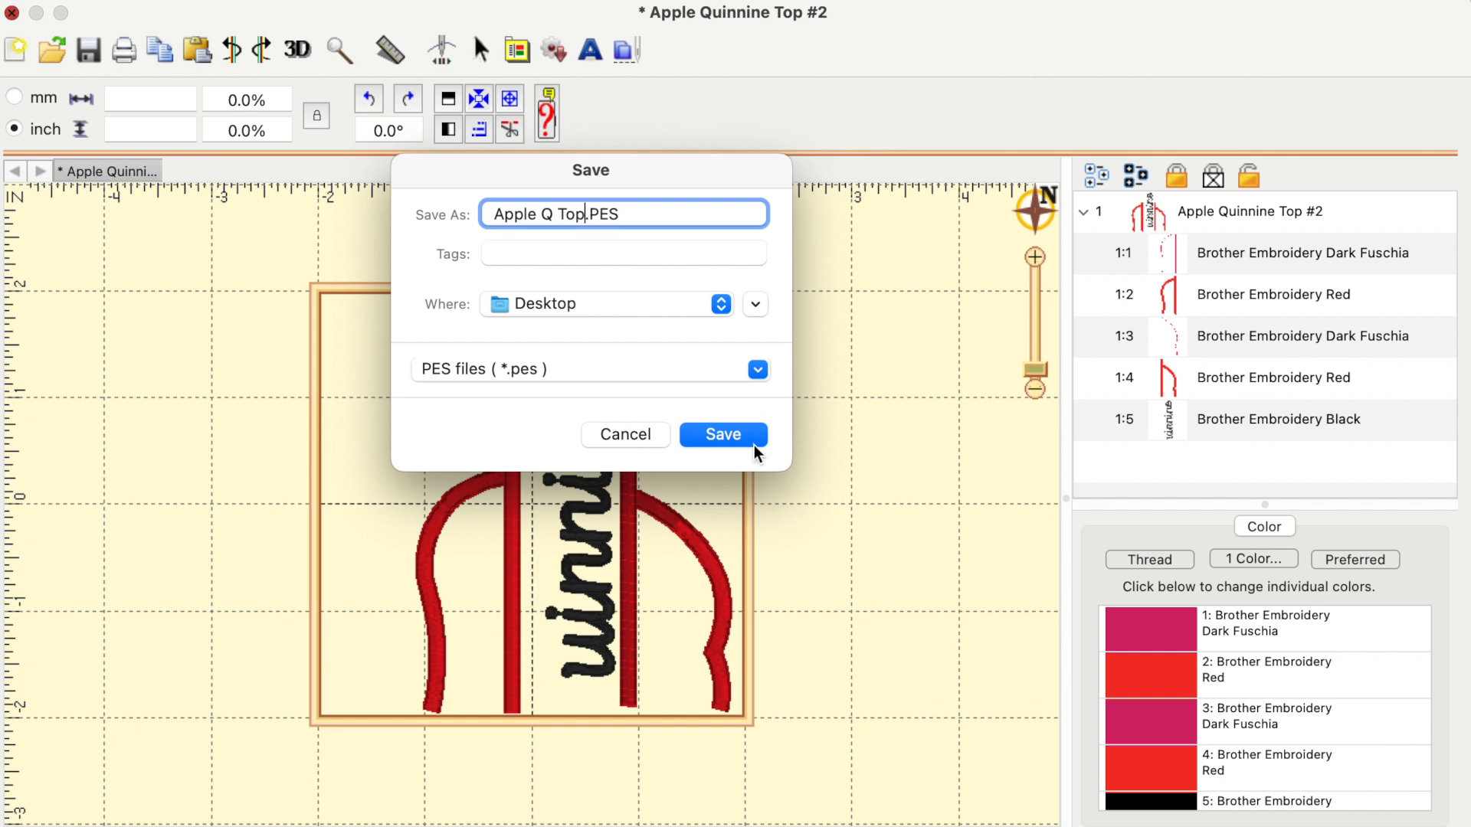
left_click(722, 434)
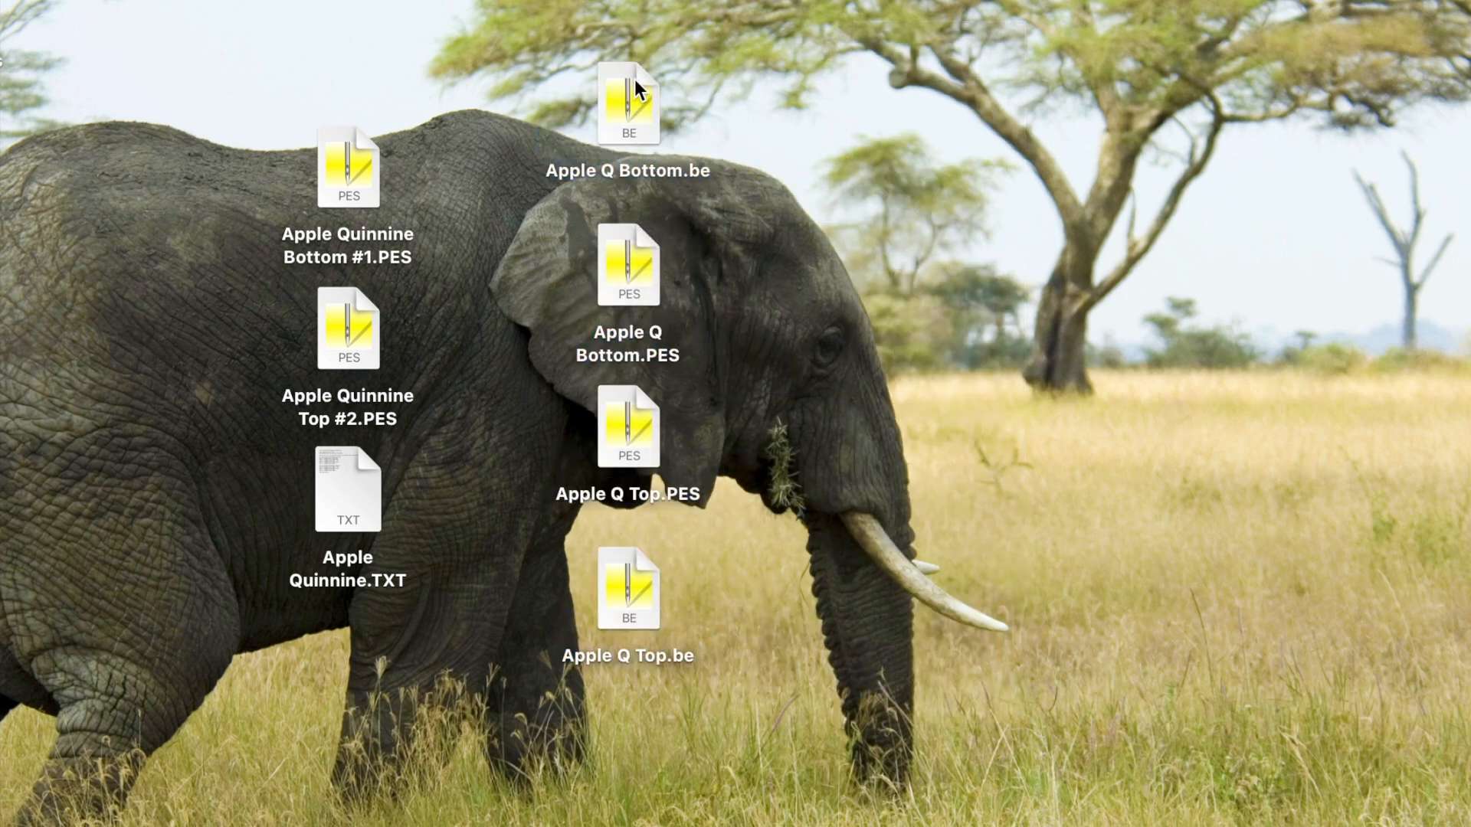
Drag Apple Q Bottom.PES to a new spot beside the other Desktop files
left_click(626, 101)
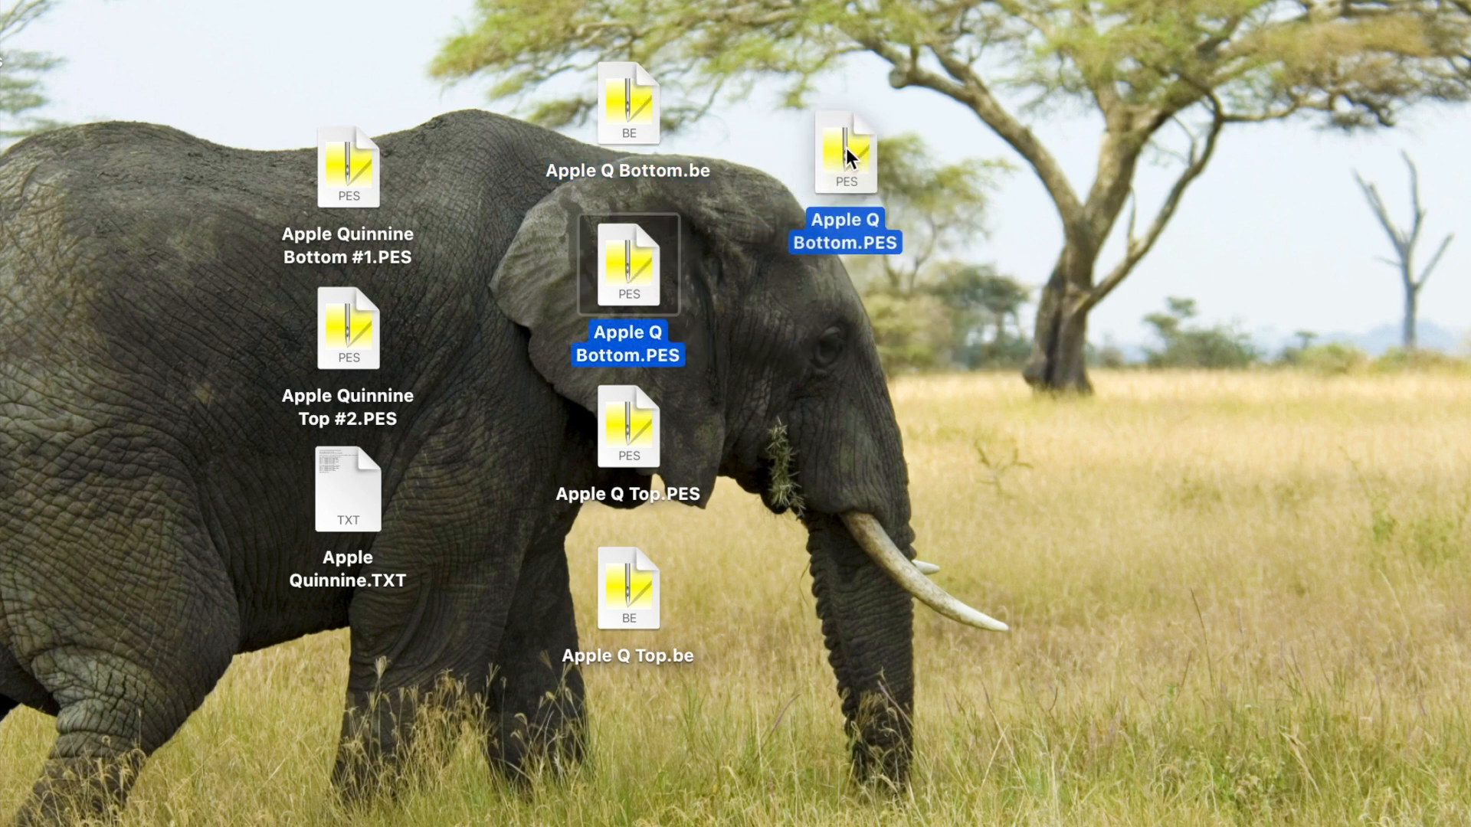
left_click(628, 426)
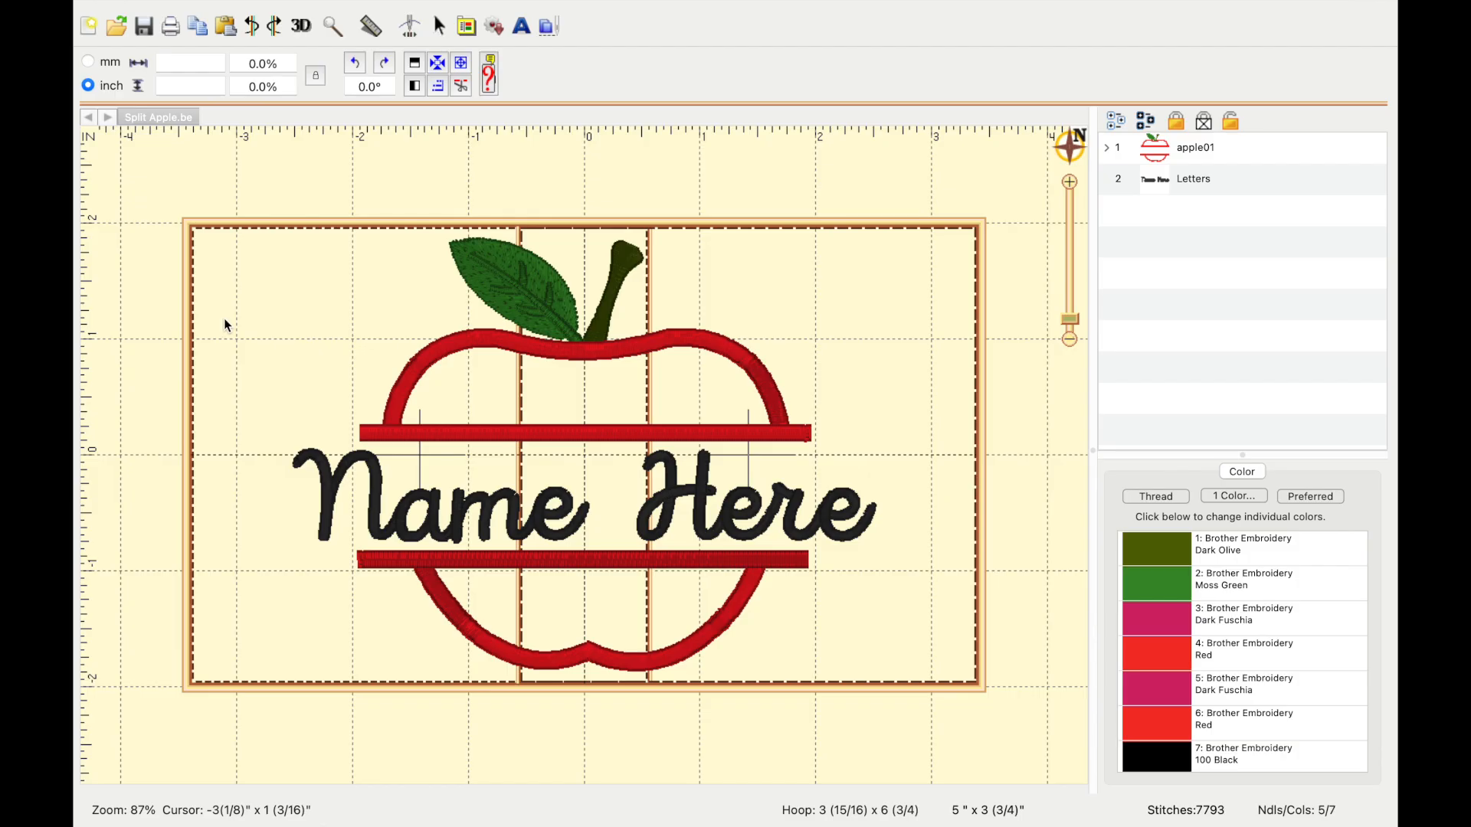
mouse_move(190, 279)
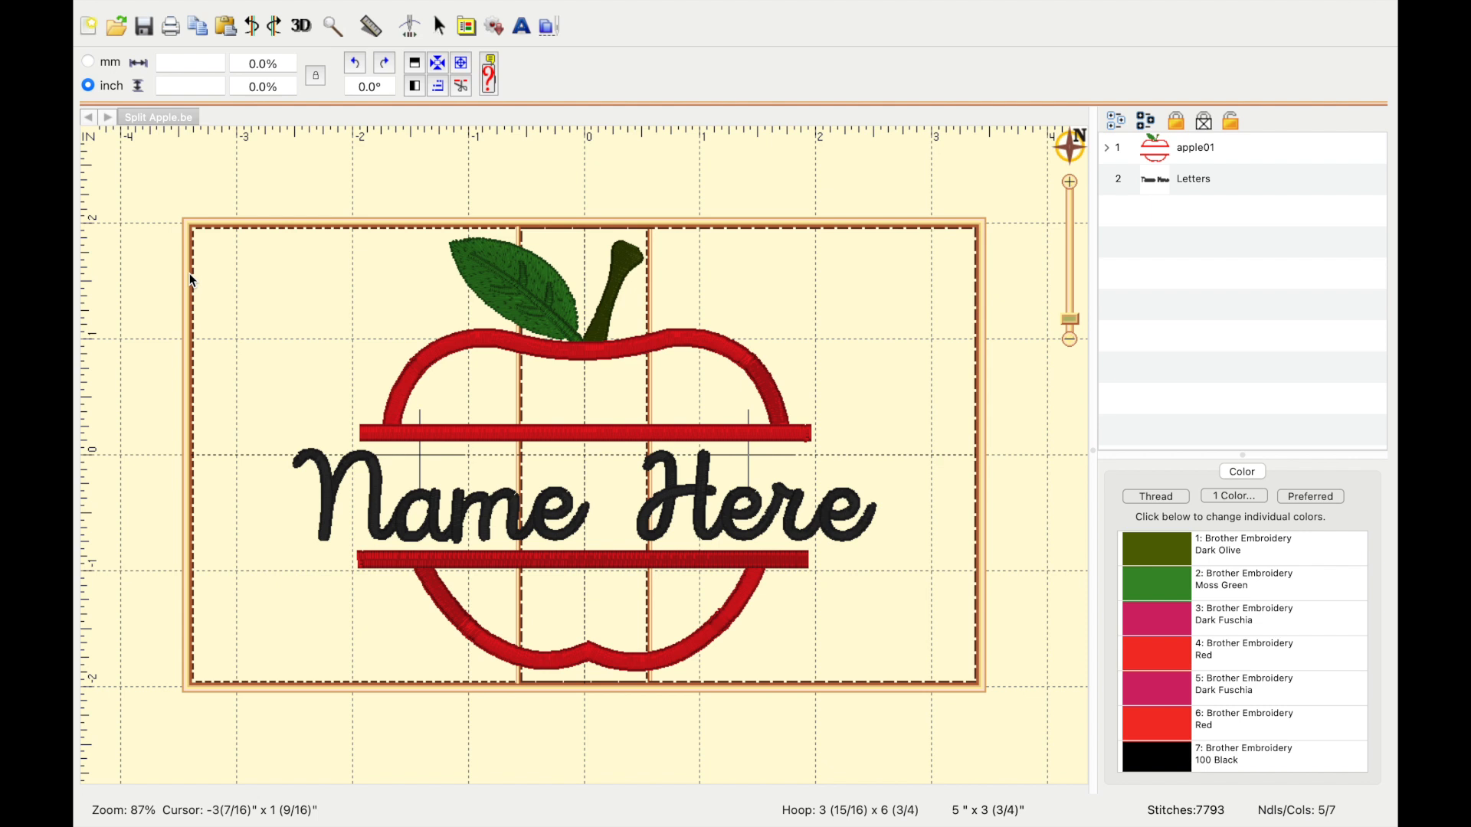
mouse_move(269, 296)
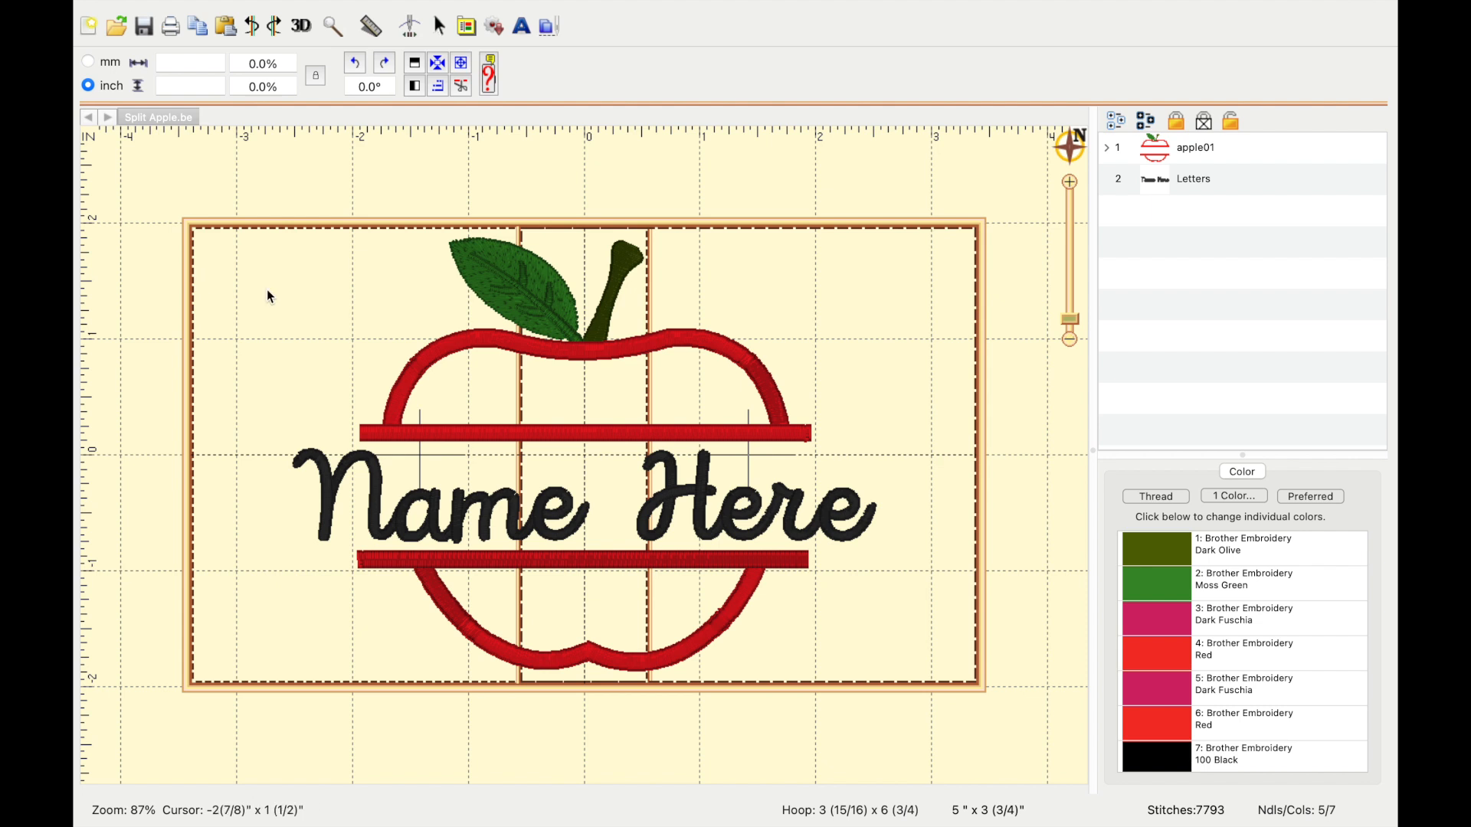
left_click(1194, 179)
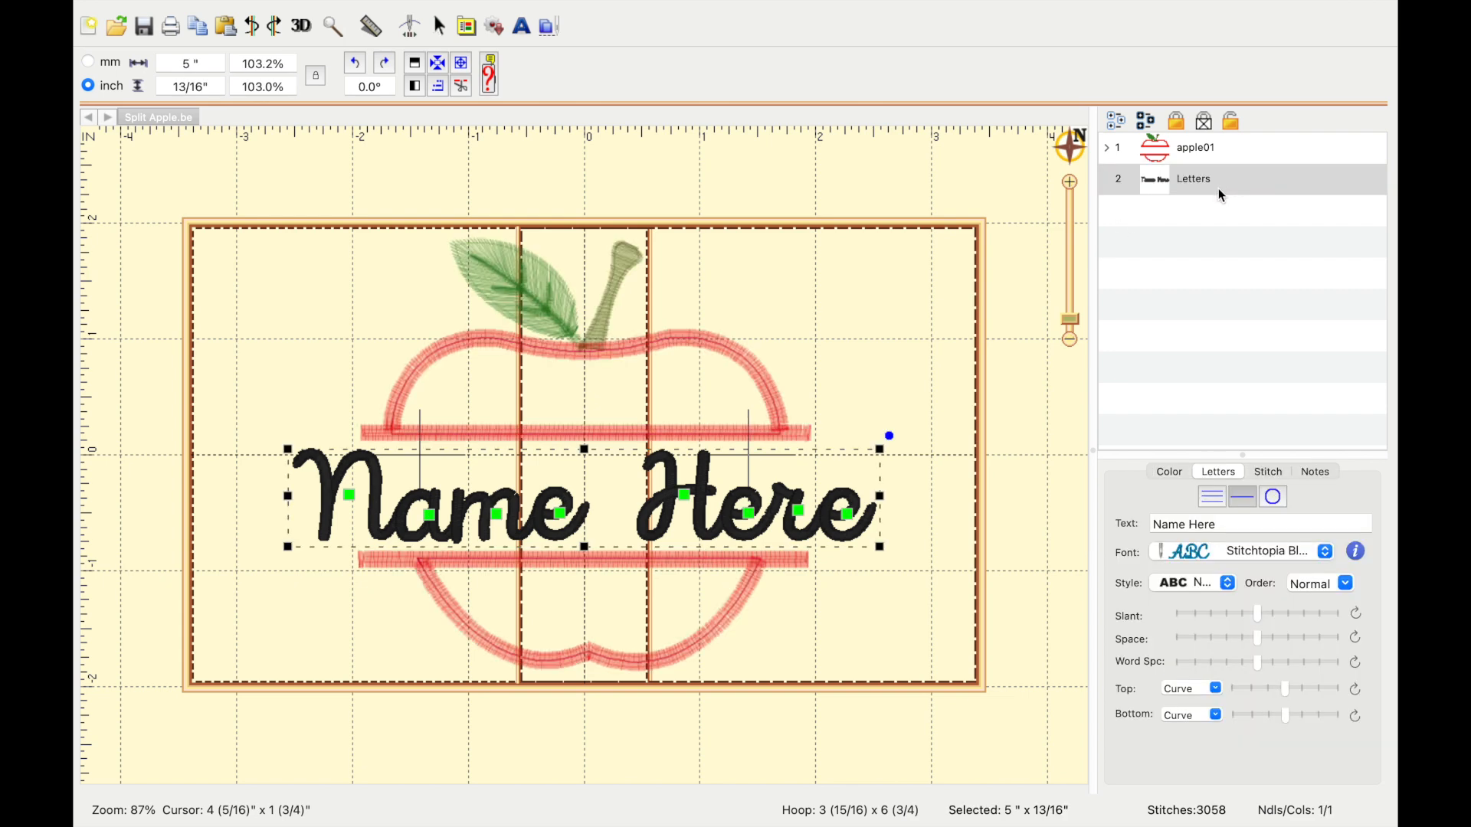
left_click(1259, 524)
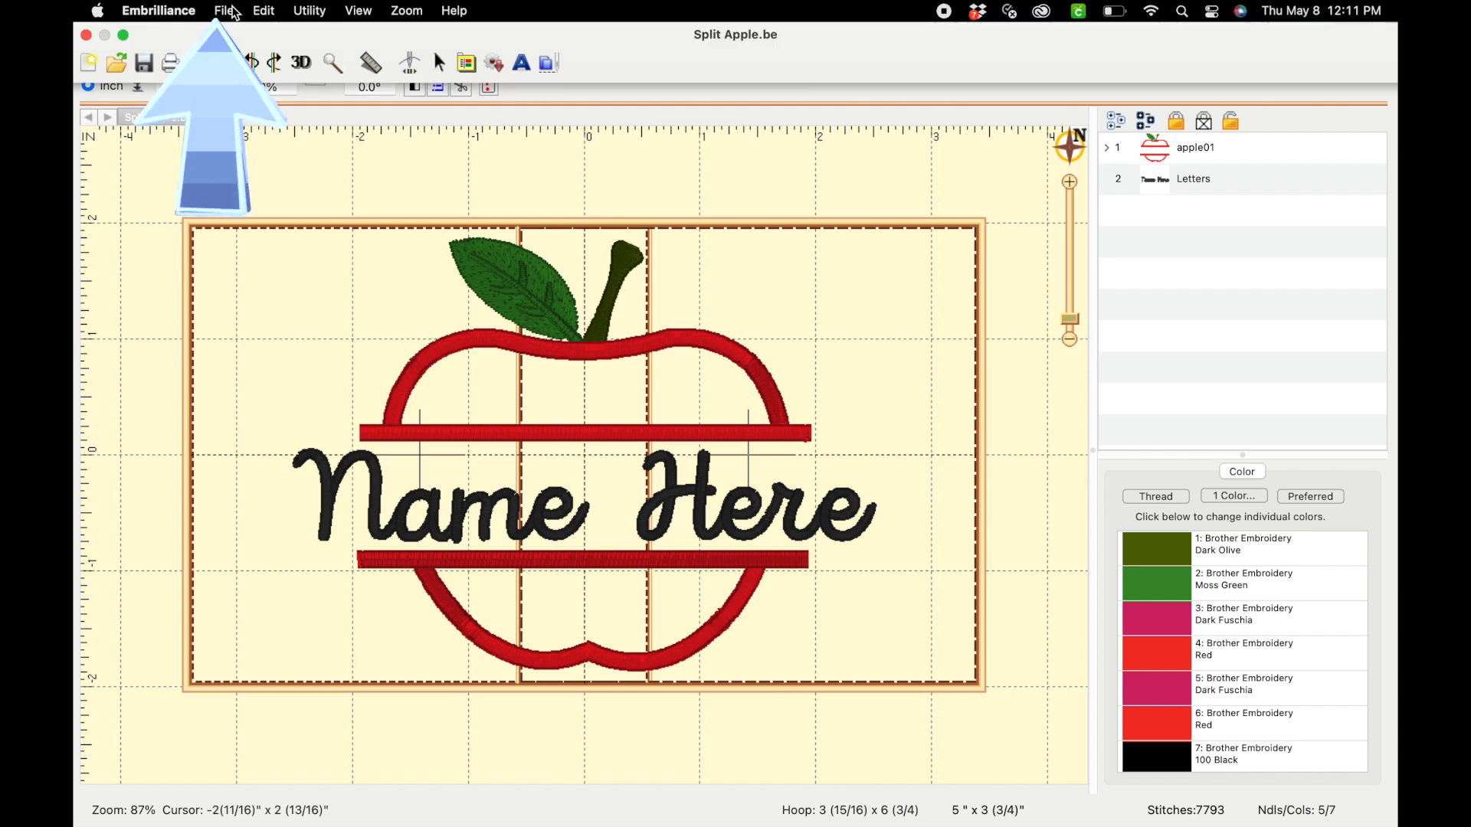
Use Save Working File As to store the apple design as Split Apple.be on the Desktop
left_click(222, 10)
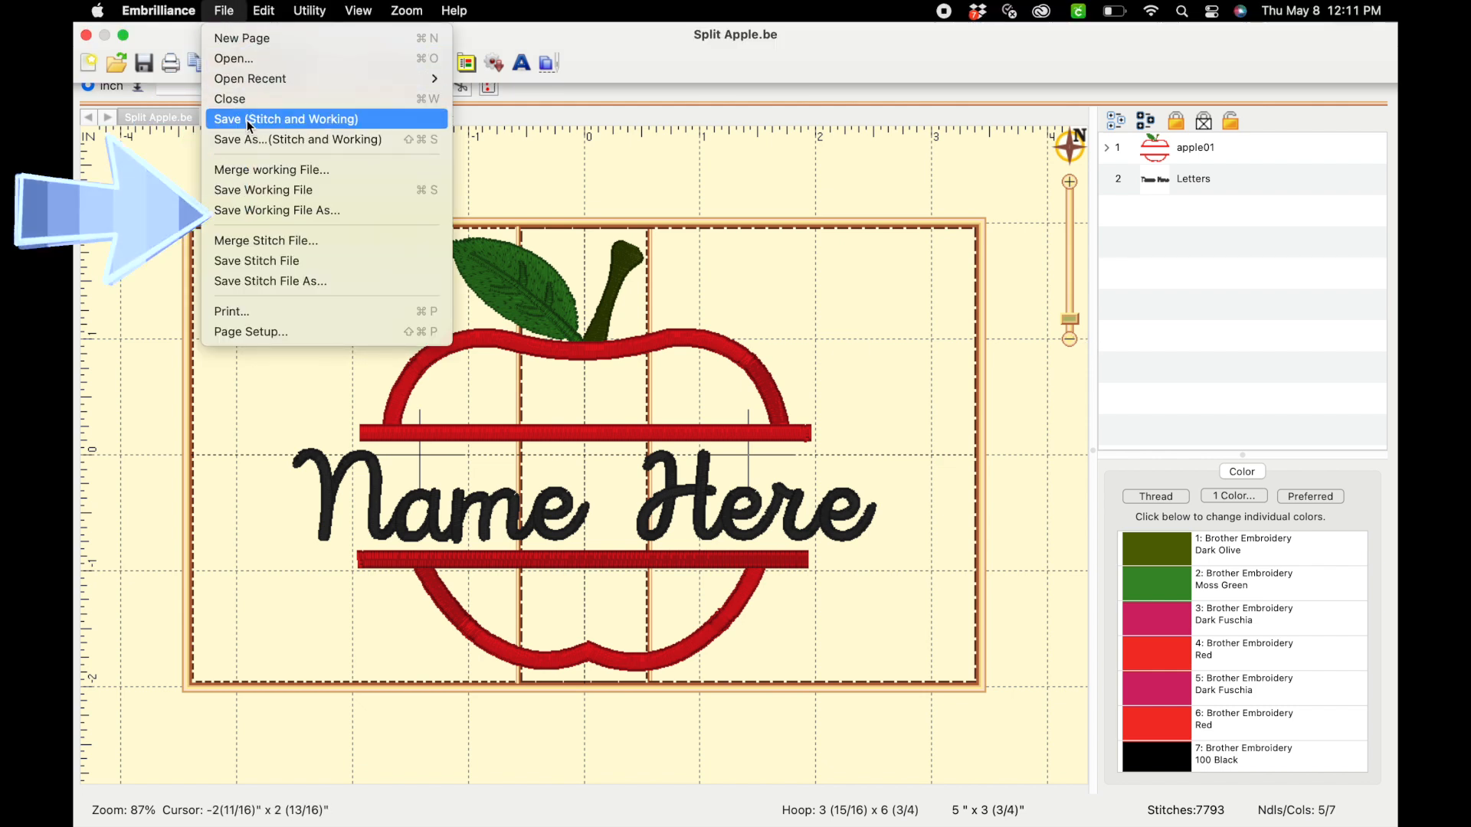
mouse_move(276, 210)
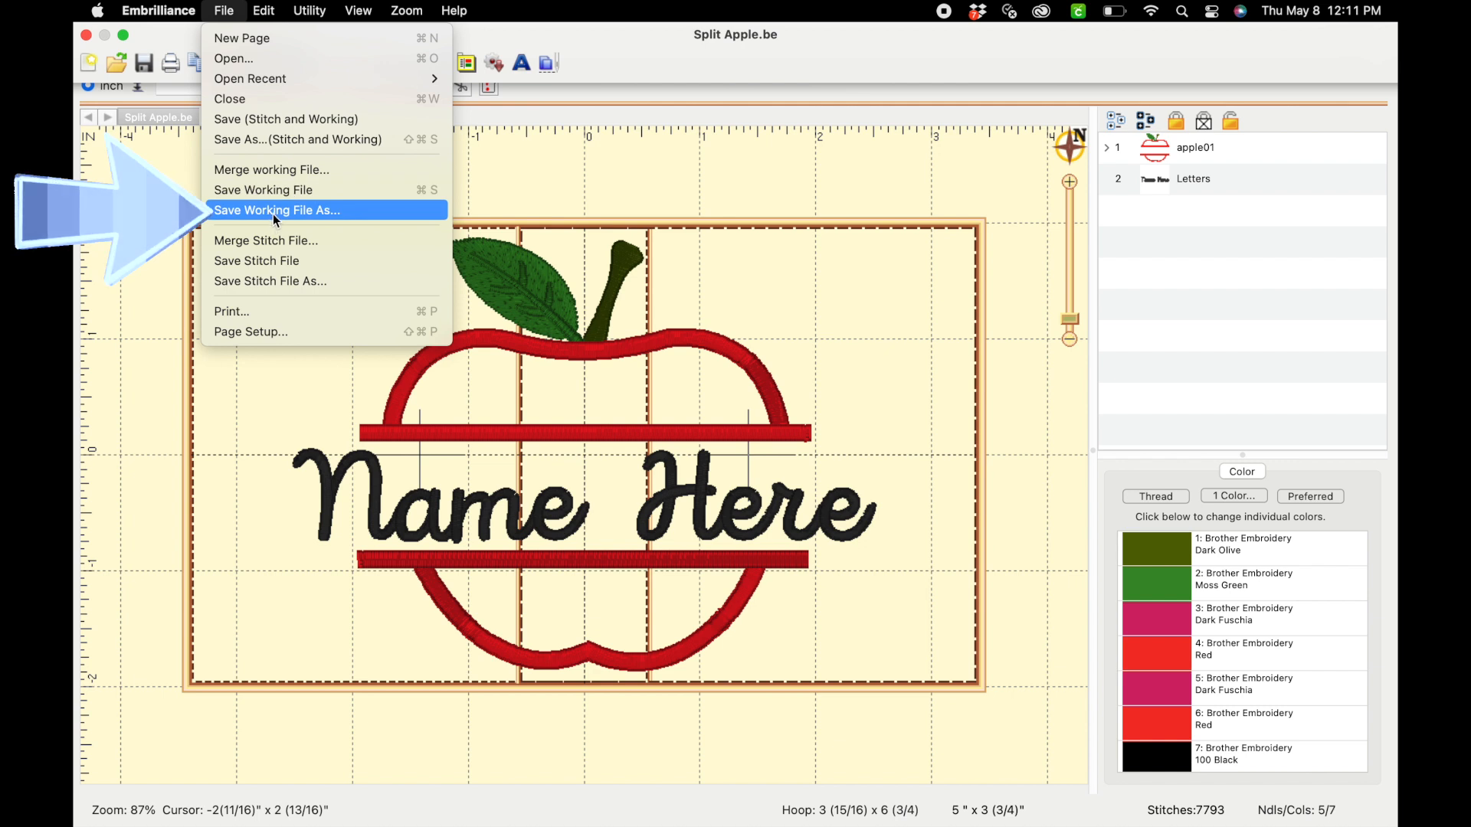
left_click(276, 210)
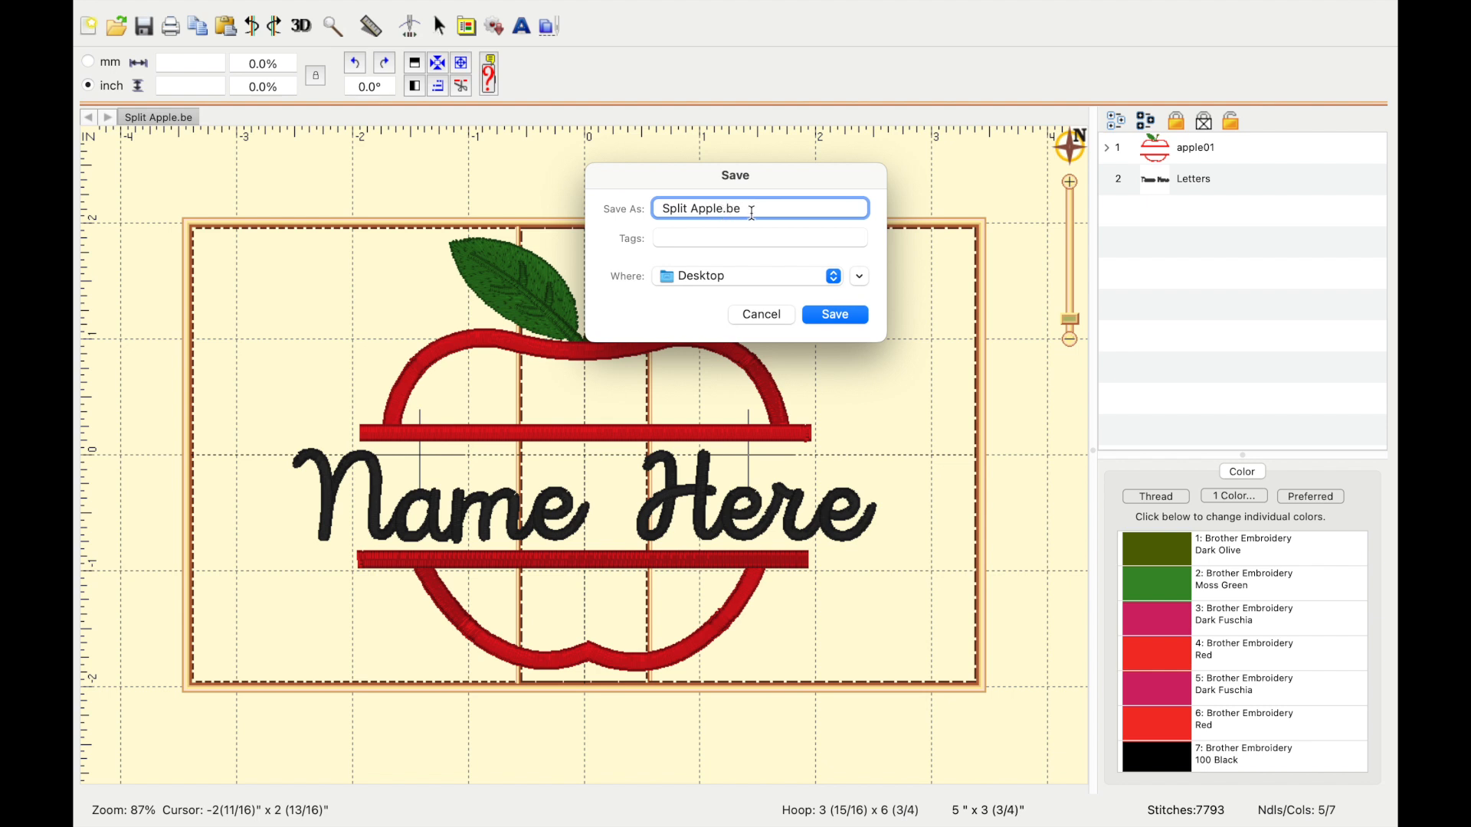
left_click(833, 314)
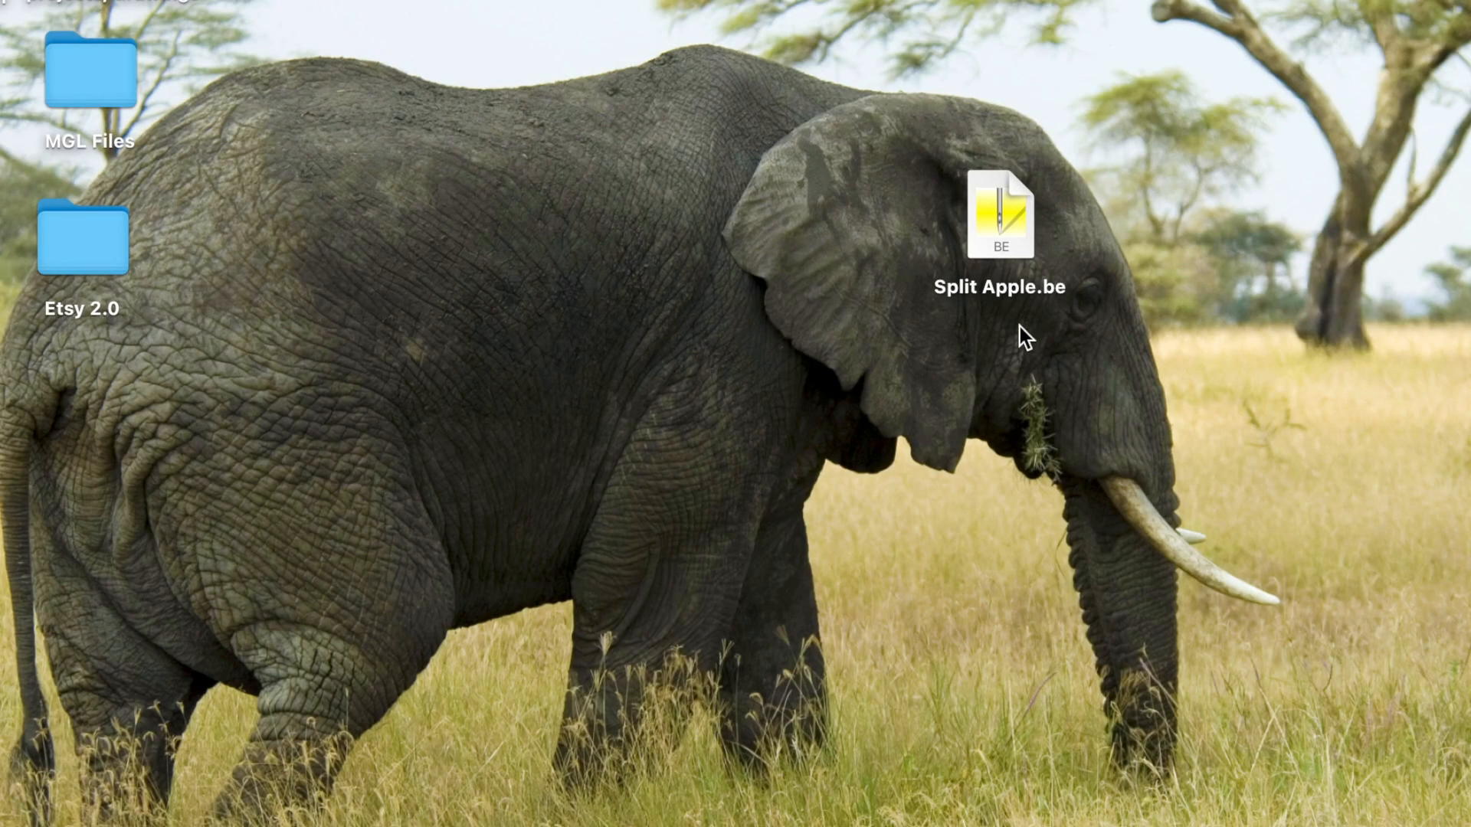
Select Split Apple.be on the Desktop and open it in Embrilliance
left_click(998, 216)
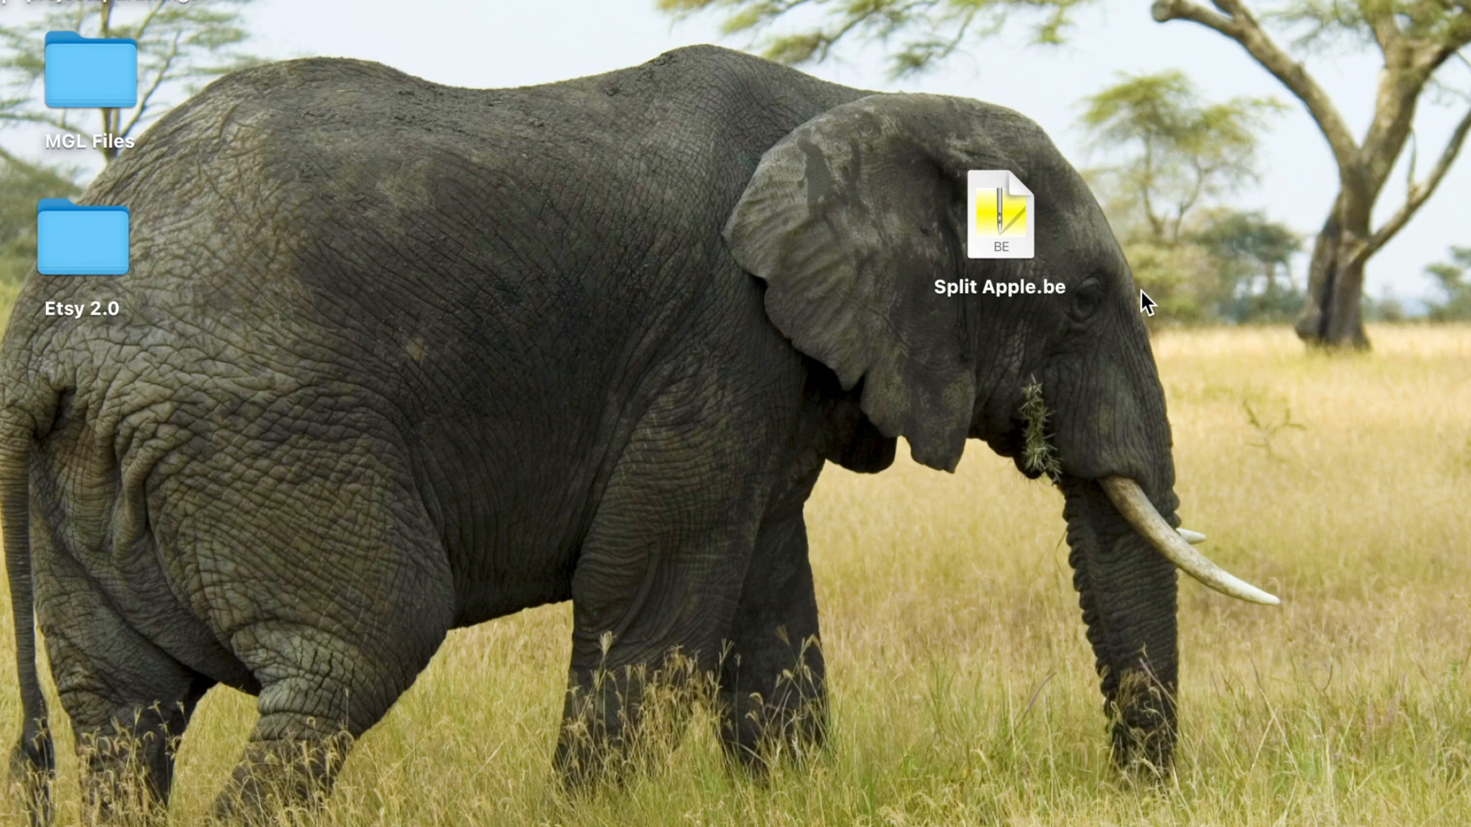
left_click(998, 216)
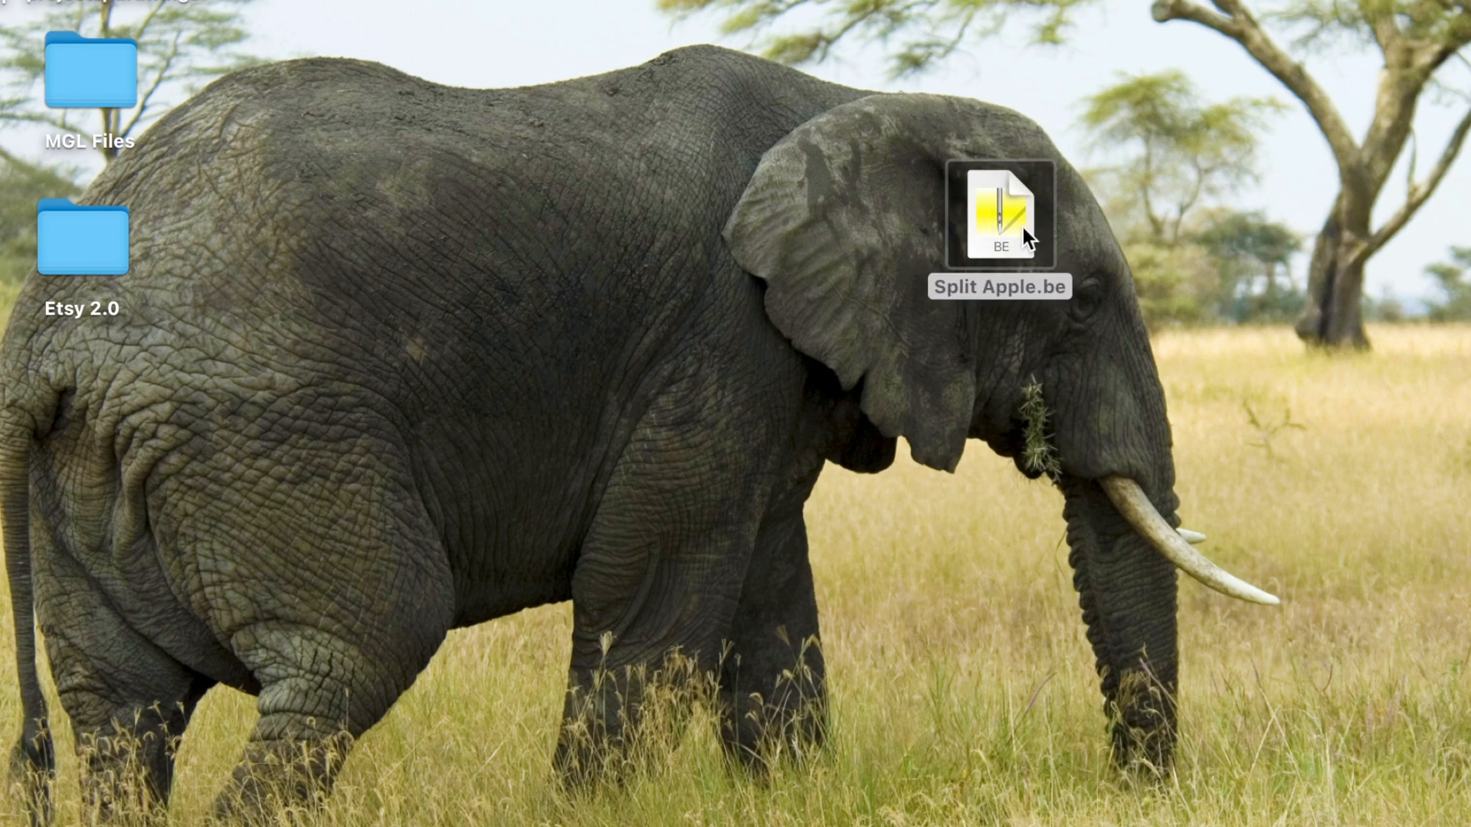
double_click(999, 211)
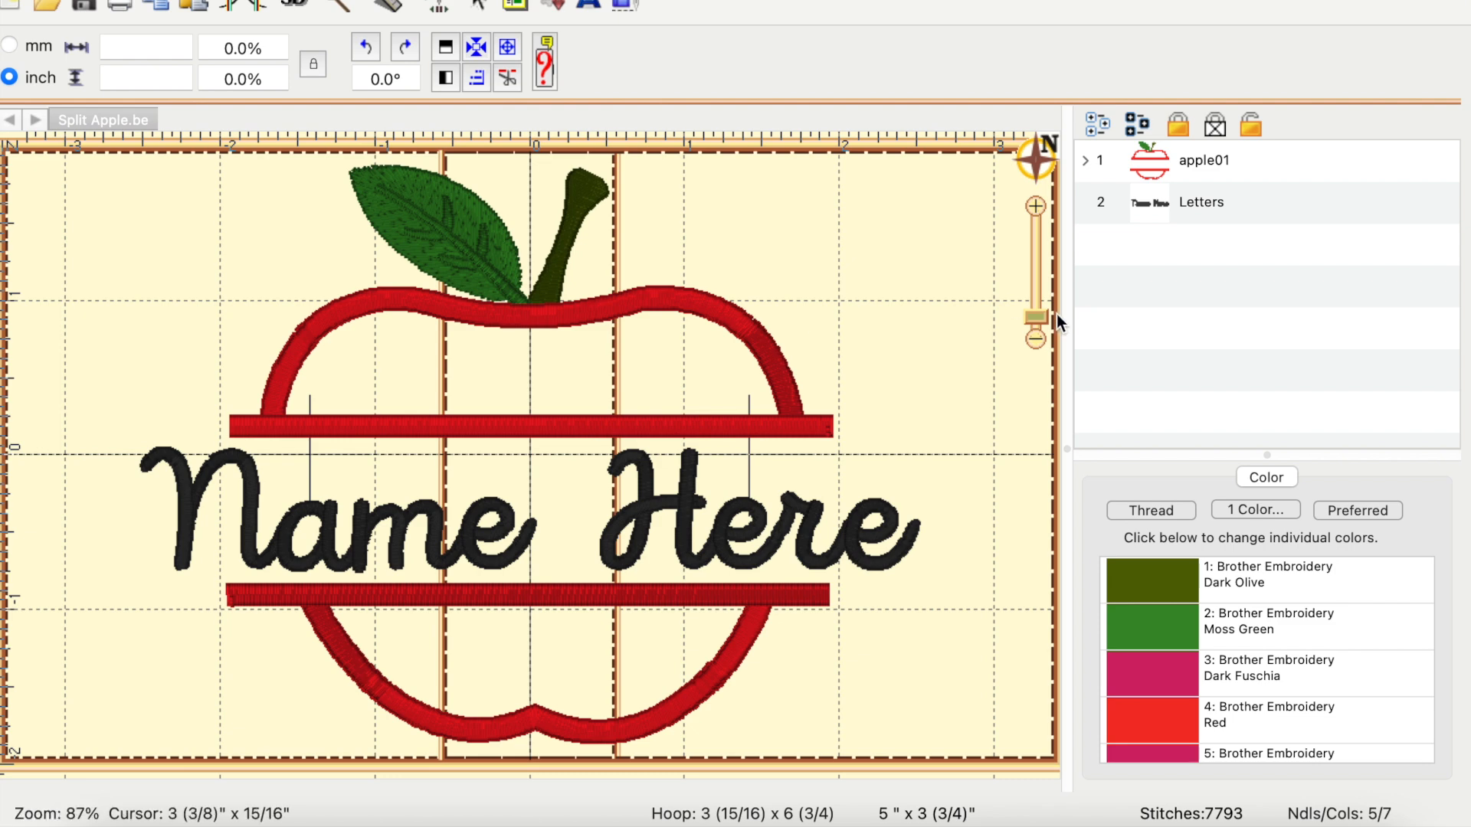
left_click(1033, 339)
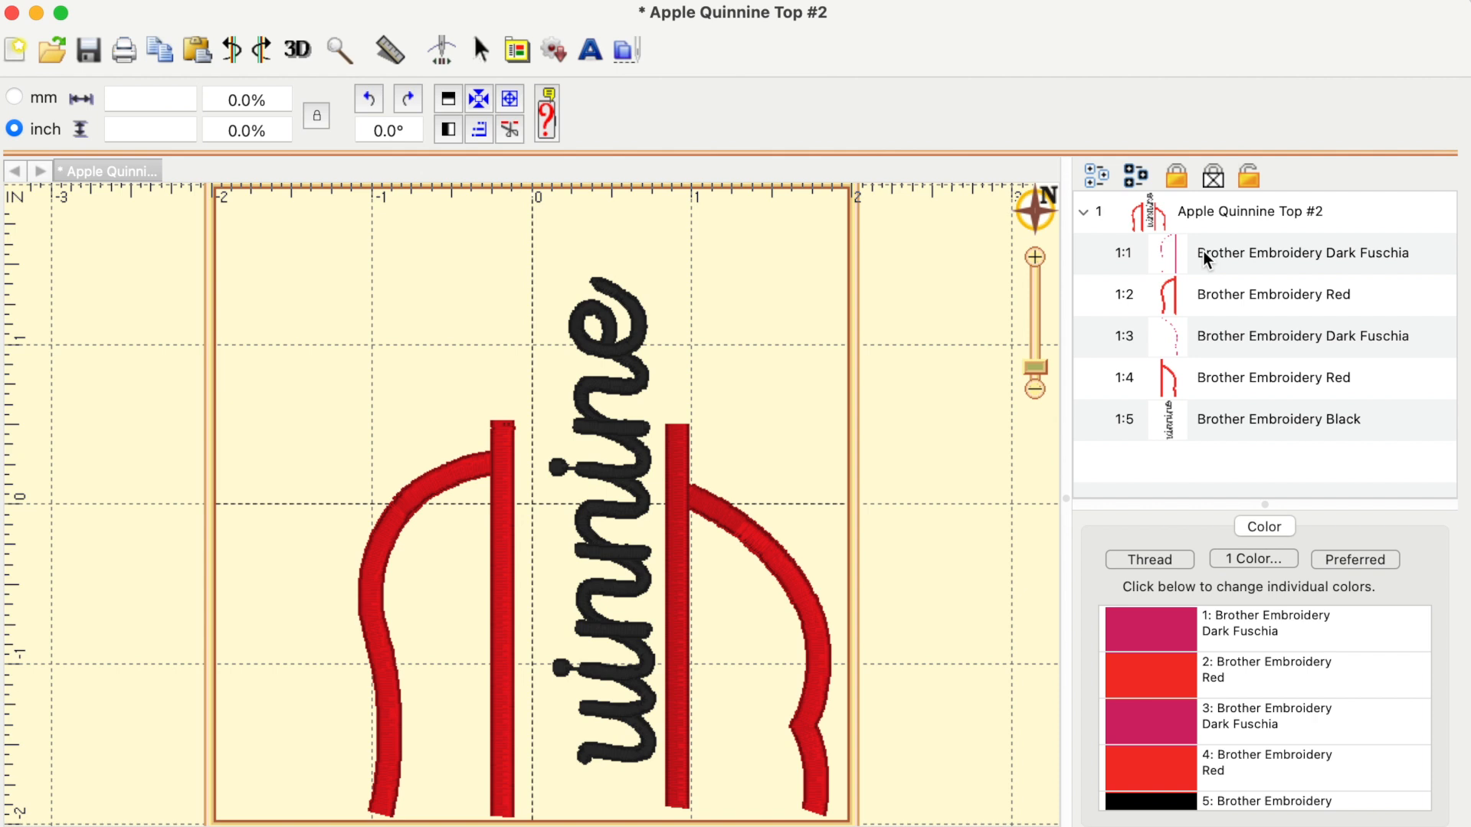
mouse_move(1203, 272)
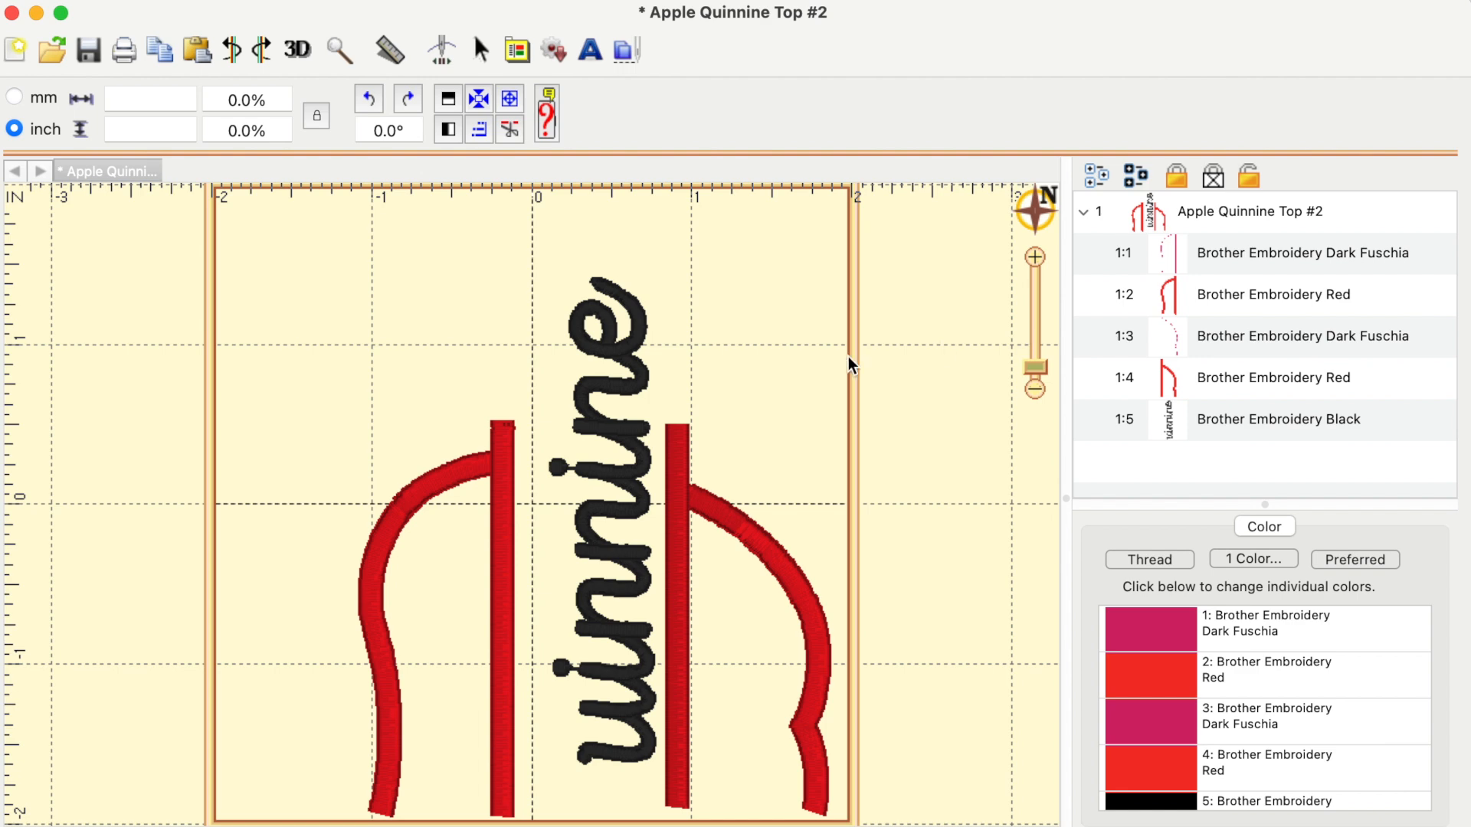
mouse_move(657, 286)
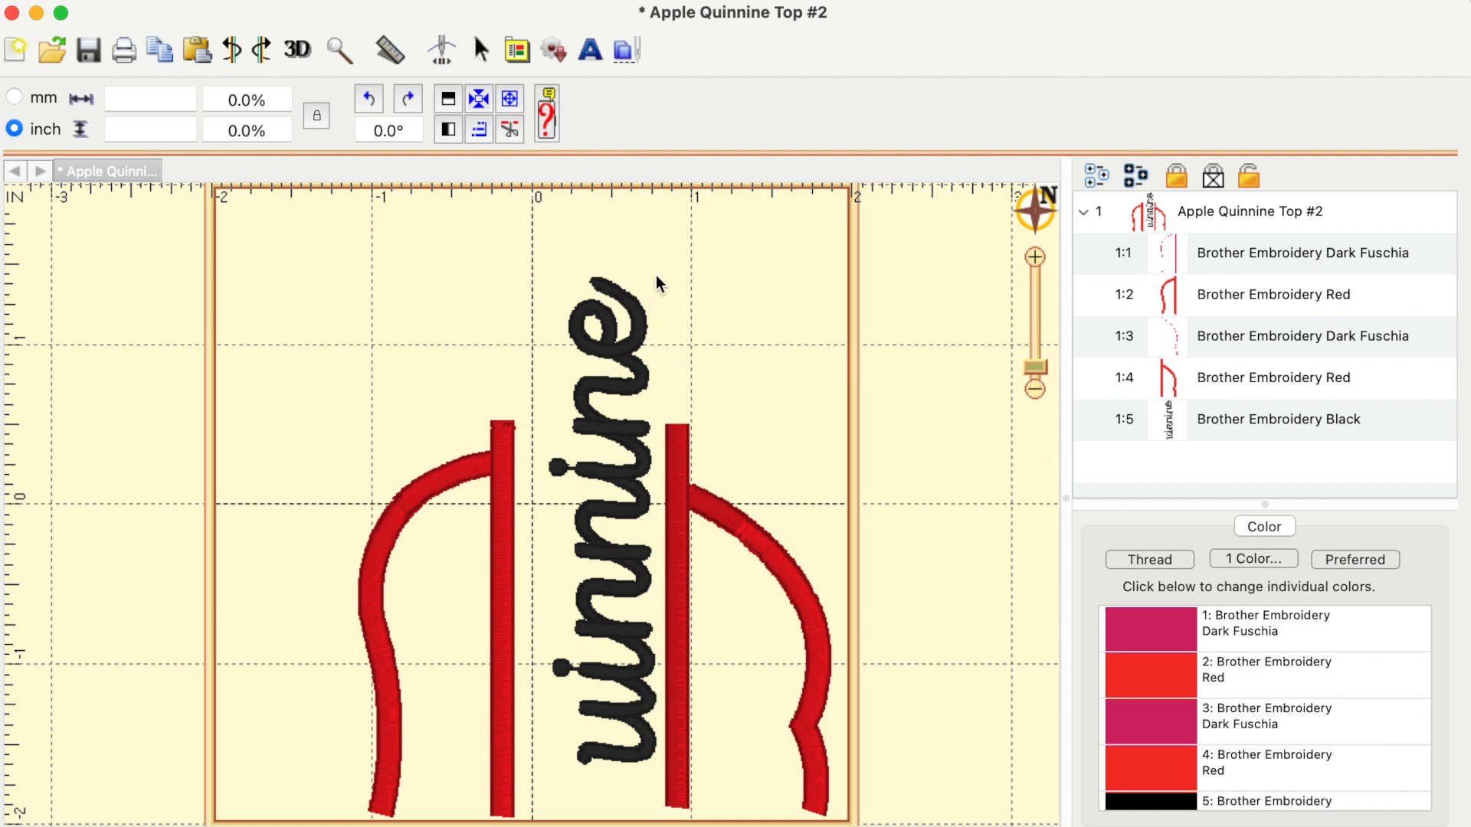